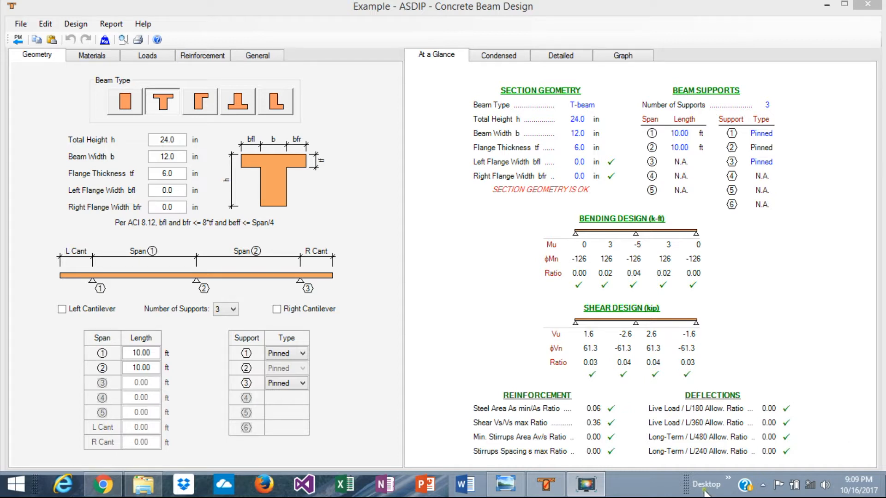
{"action": "mouse_move", "coordinate": [471, 436]}
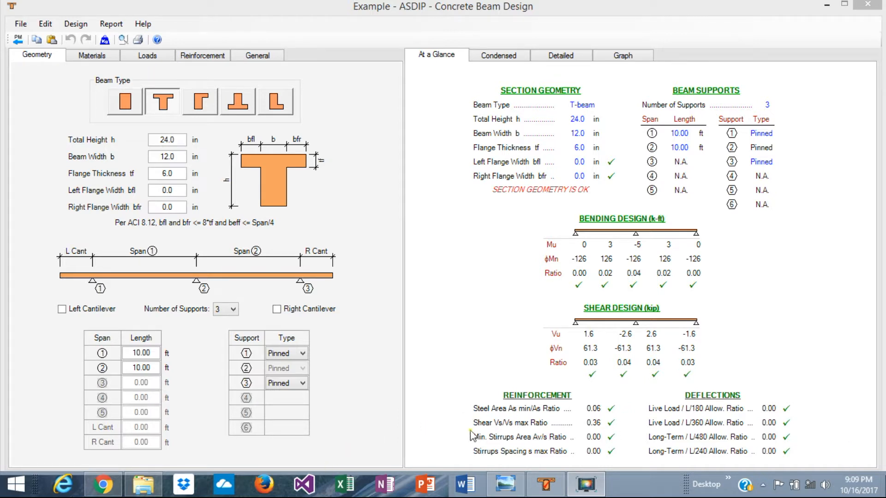
{"action": "mouse_move", "coordinate": [426, 278]}
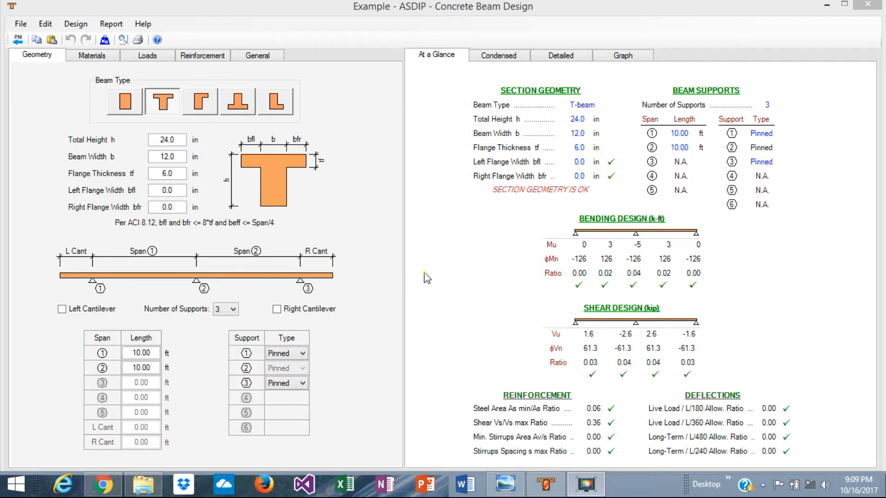
{"action": "mouse_move", "coordinate": [446, 278]}
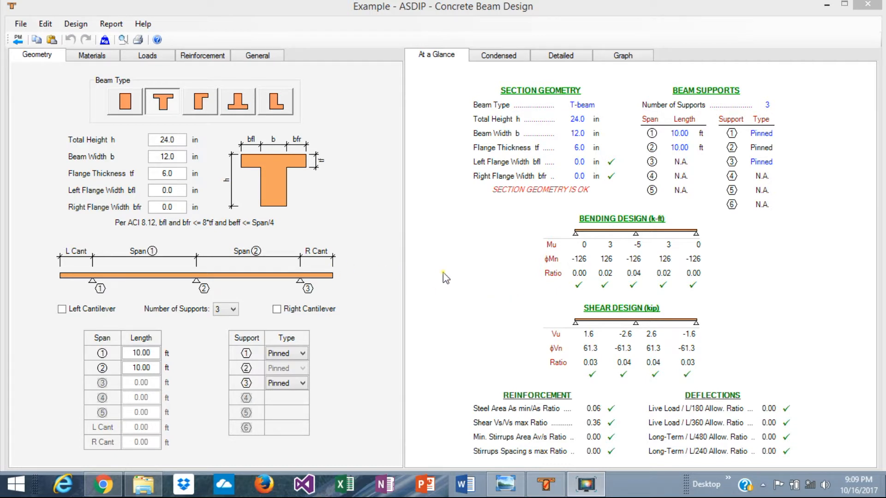
{"action": "mouse_move", "coordinate": [335, 183]}
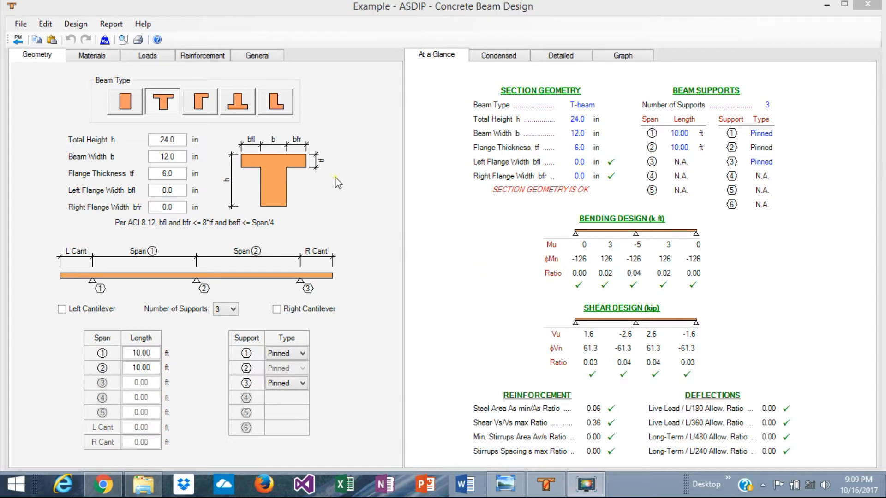
{"action": "mouse_move", "coordinate": [362, 251]}
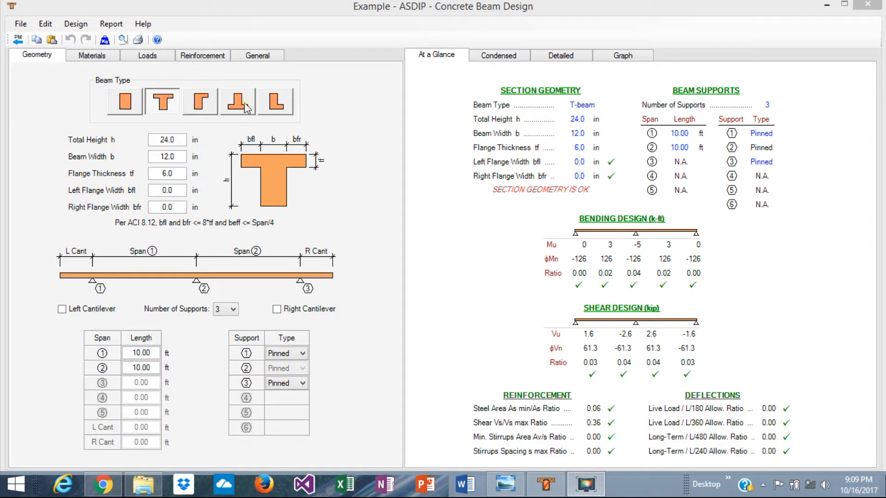
{"action": "mouse_move", "coordinate": [334, 160]}
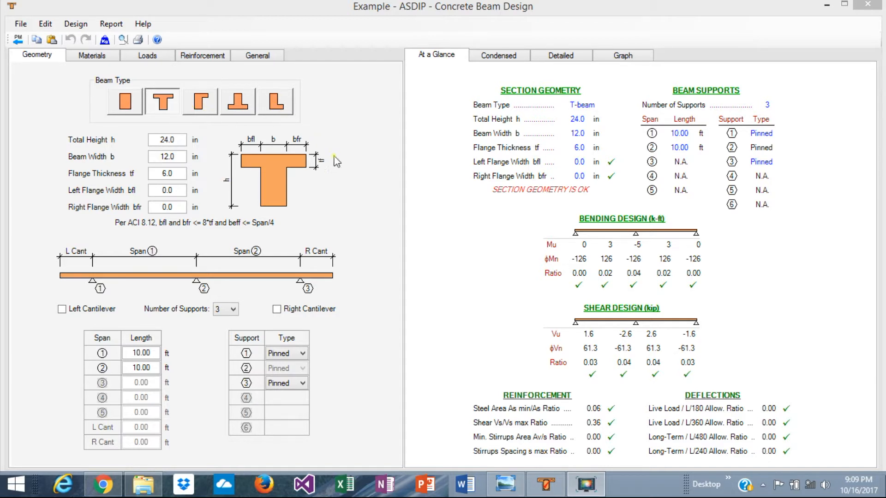
{"action": "mouse_move", "coordinate": [594, 435]}
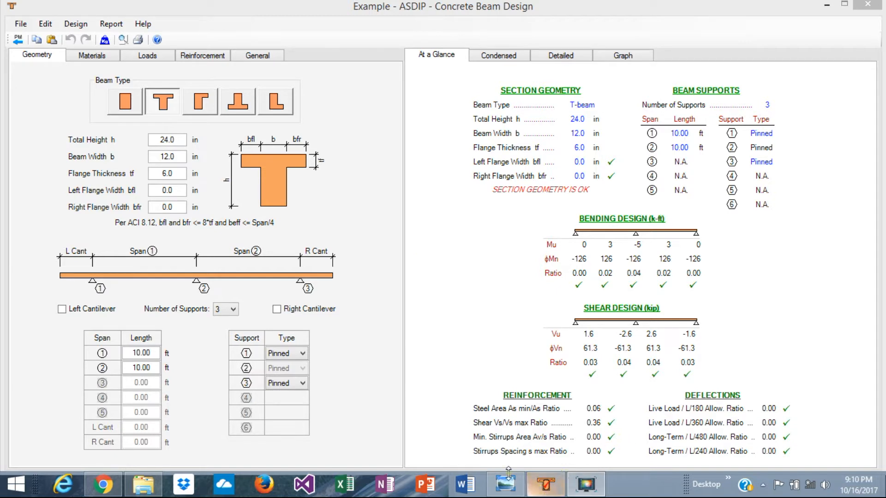
- Bring up the Continuous beam loads image to review the spans, supports and loads
{"action": "left_click", "coordinate": [505, 485]}
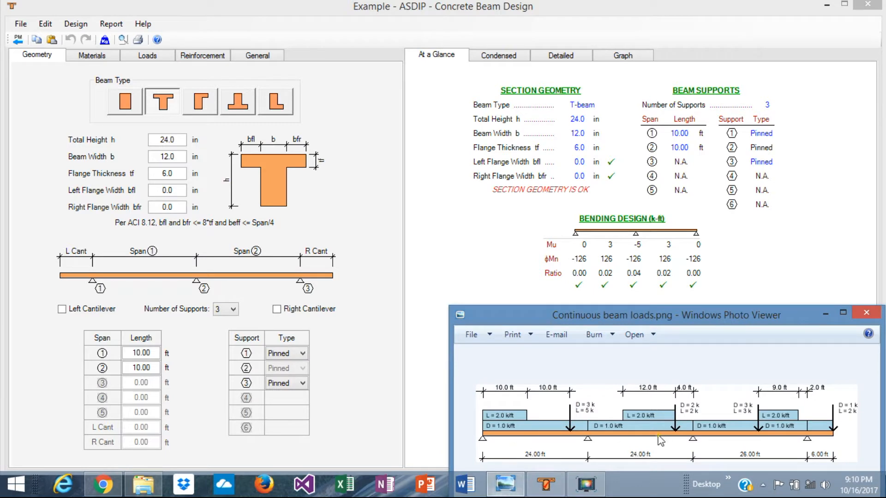
{"action": "mouse_move", "coordinate": [681, 450]}
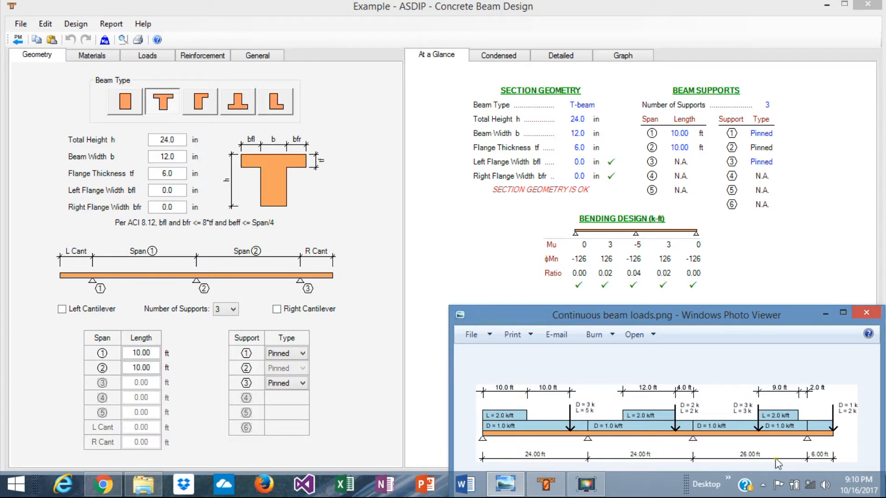
{"action": "mouse_move", "coordinate": [535, 433]}
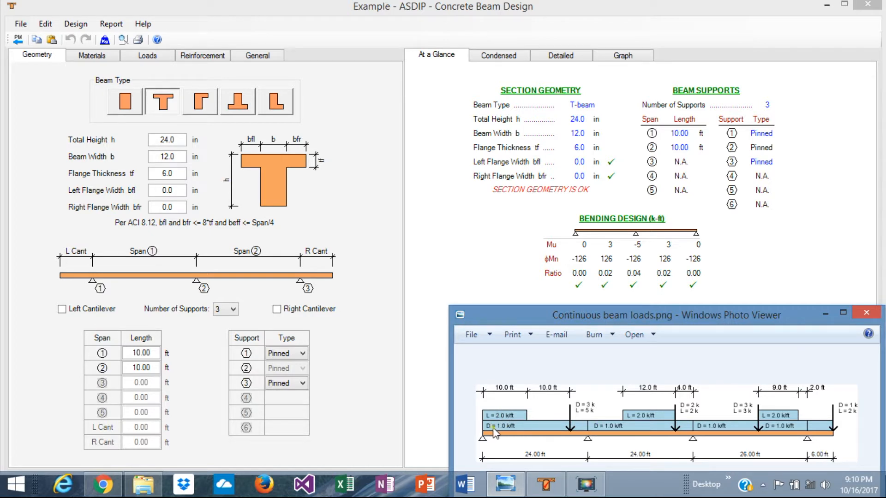
{"action": "mouse_move", "coordinate": [666, 437]}
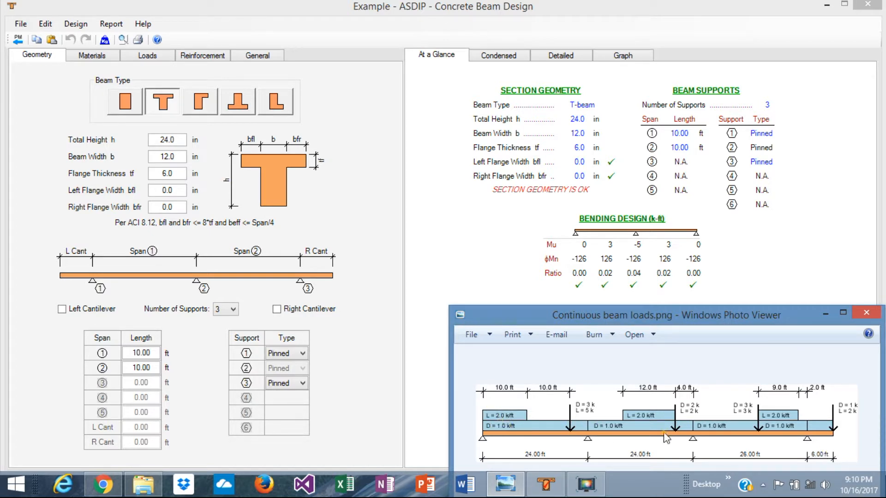
{"action": "mouse_move", "coordinate": [621, 433]}
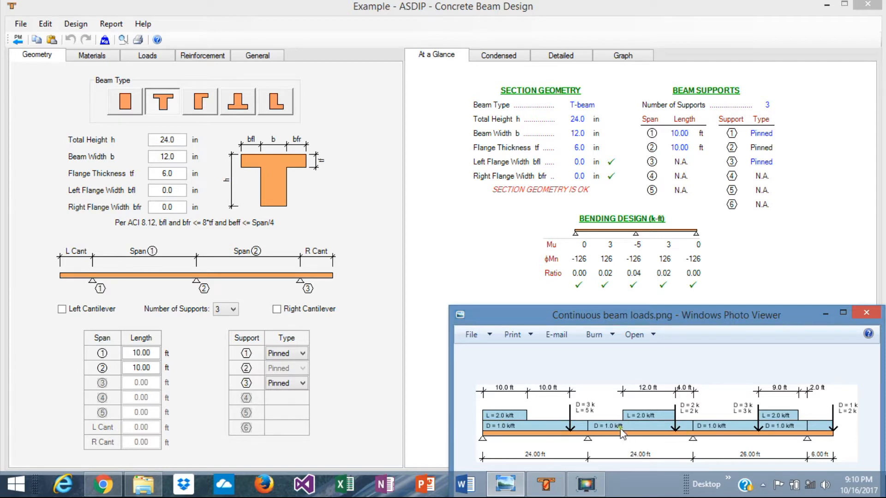
{"action": "mouse_move", "coordinate": [678, 429]}
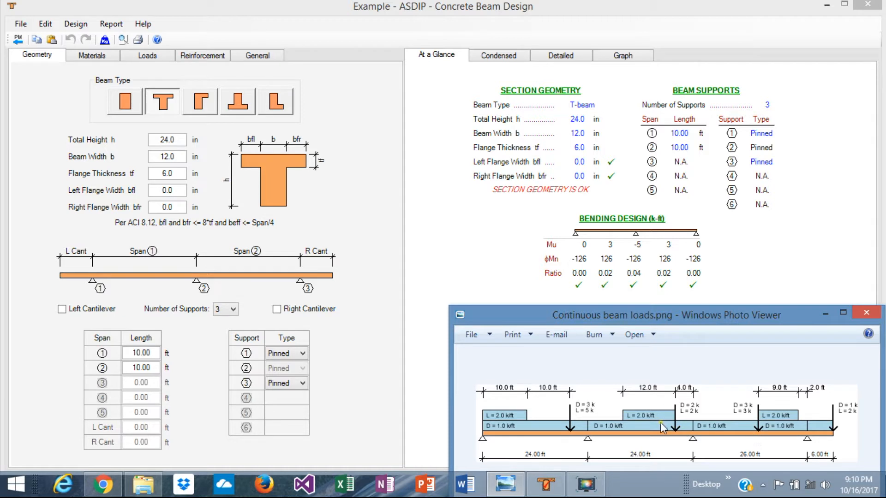
{"action": "mouse_move", "coordinate": [669, 451]}
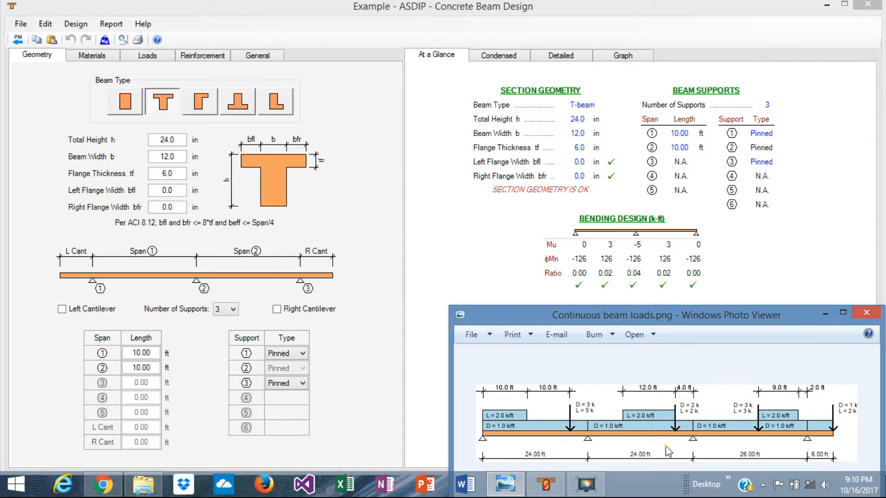
{"action": "mouse_move", "coordinate": [661, 450]}
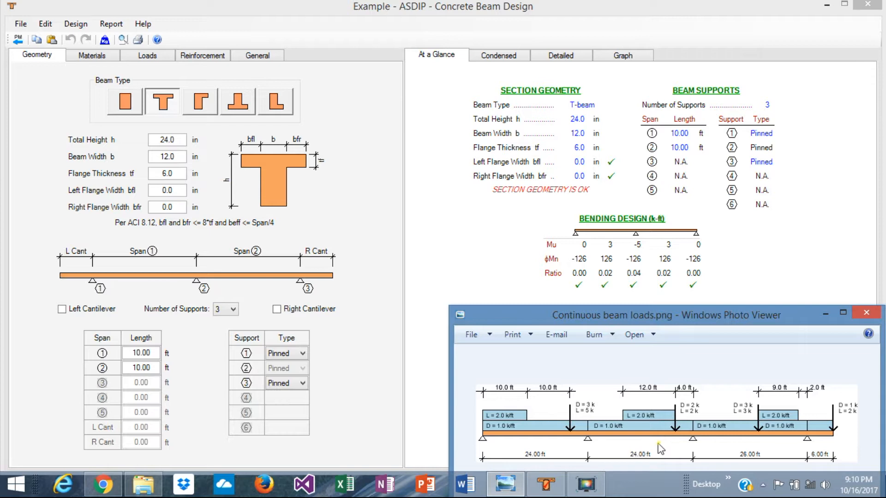
{"action": "mouse_move", "coordinate": [628, 434]}
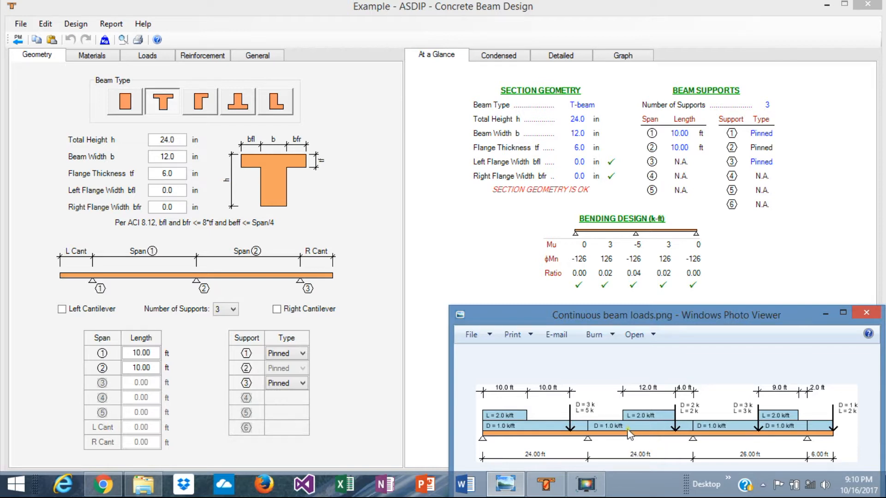
{"action": "mouse_move", "coordinate": [221, 147]}
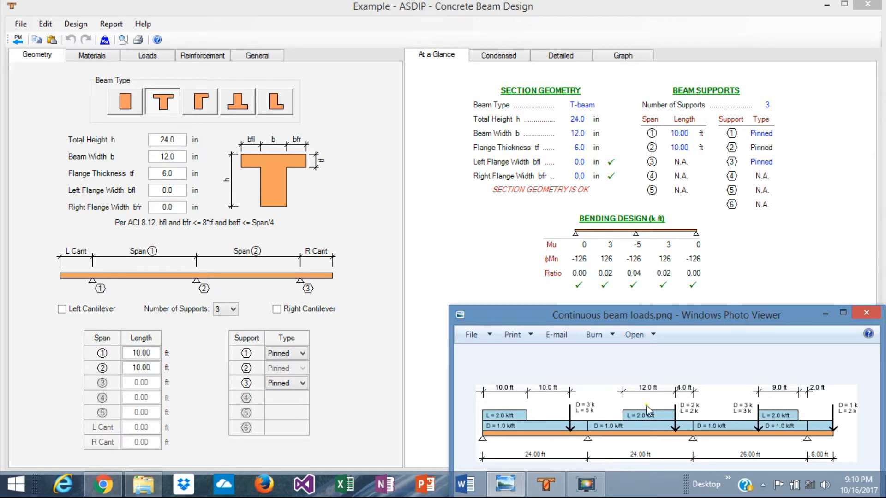
{"action": "mouse_move", "coordinate": [590, 394]}
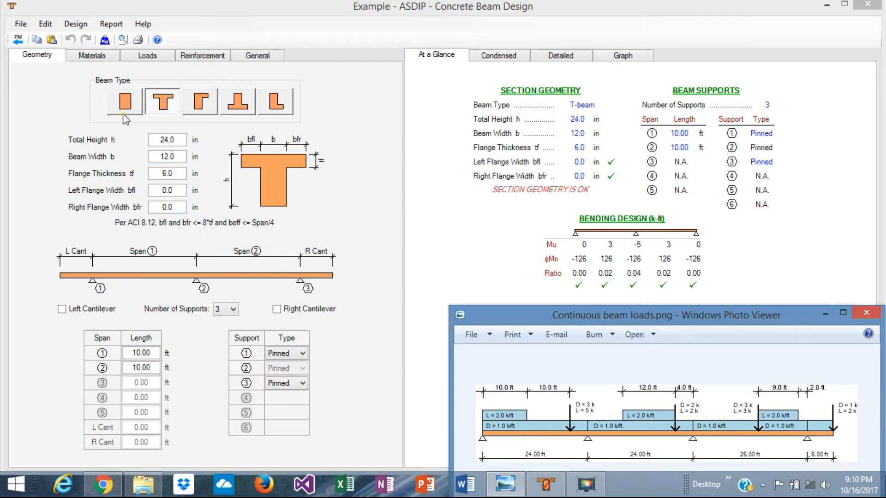
{"action": "mouse_move", "coordinate": [137, 104]}
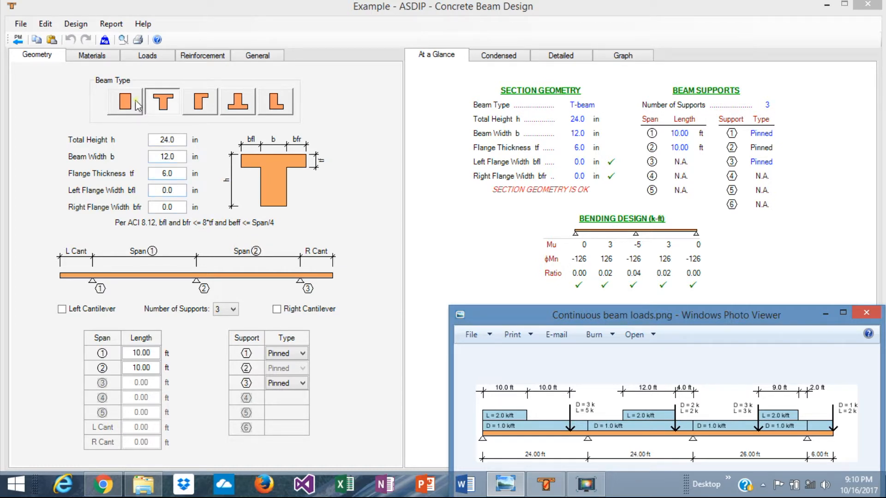
- Make the beam section rectangular, 24 in deep by 12 in wide
{"action": "left_click", "coordinate": [124, 101]}
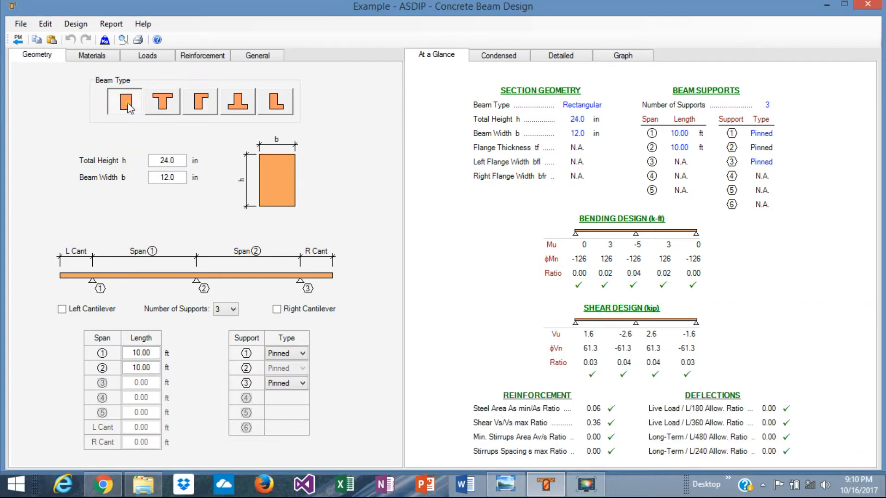
{"action": "mouse_move", "coordinate": [202, 173]}
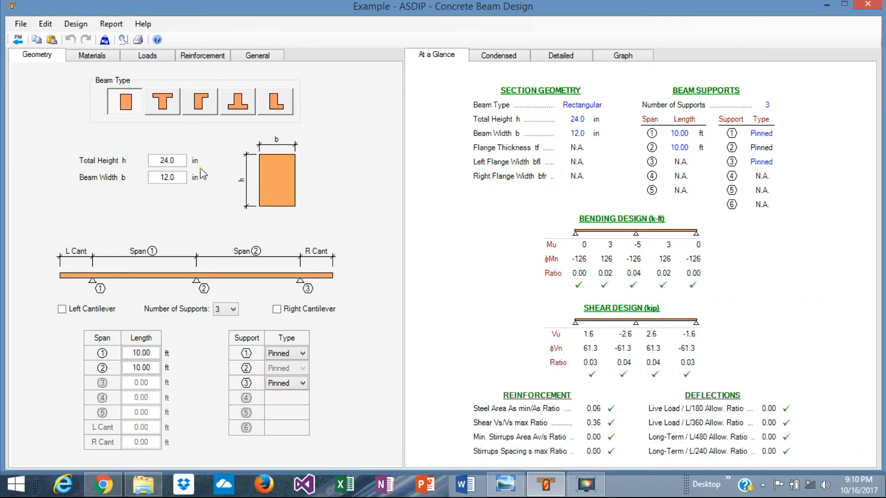
{"action": "left_click", "coordinate": [167, 178]}
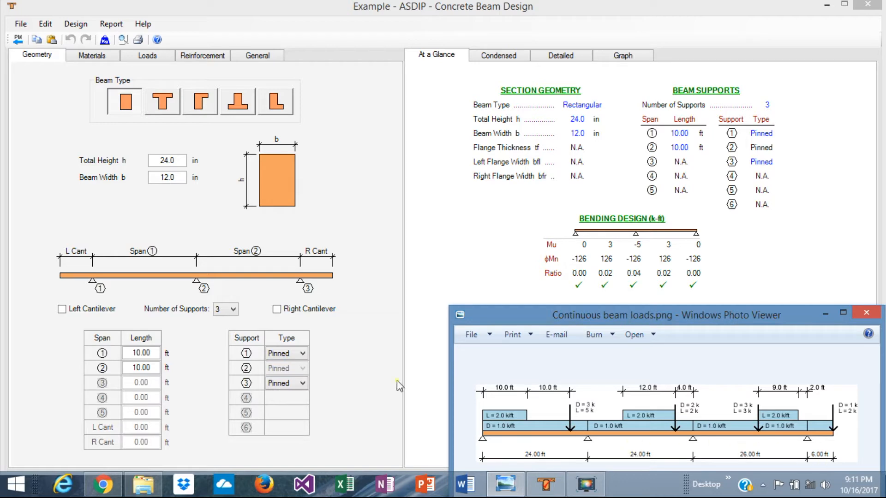
- Give the beam four supports with a right cantilever and enter span lengths 24, 24, 26 ft and 6 ft cantilever
{"action": "left_click", "coordinate": [232, 309]}
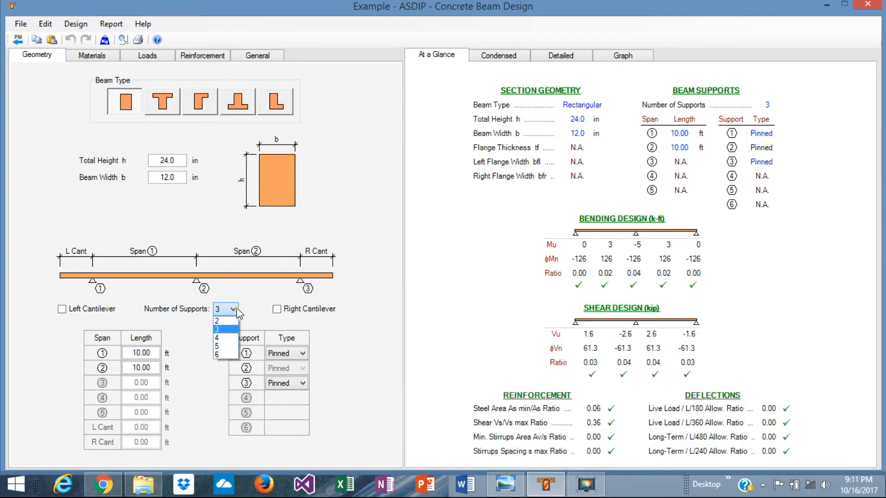
{"action": "left_click", "coordinate": [217, 338]}
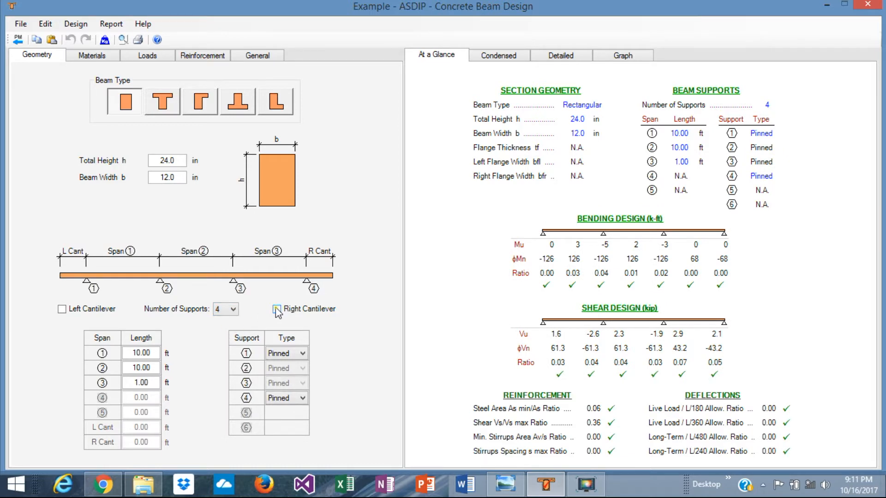
{"action": "left_click", "coordinate": [276, 308]}
{"action": "type", "text": "24"}
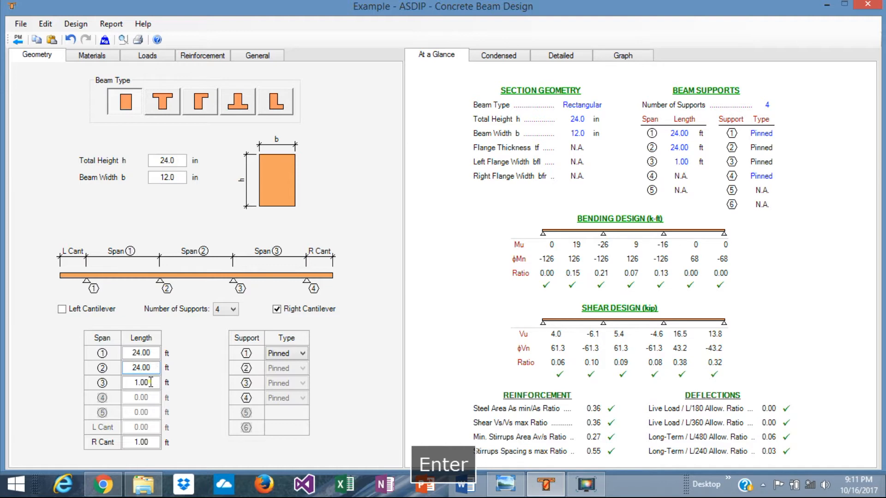
{"action": "type", "text": "26"}
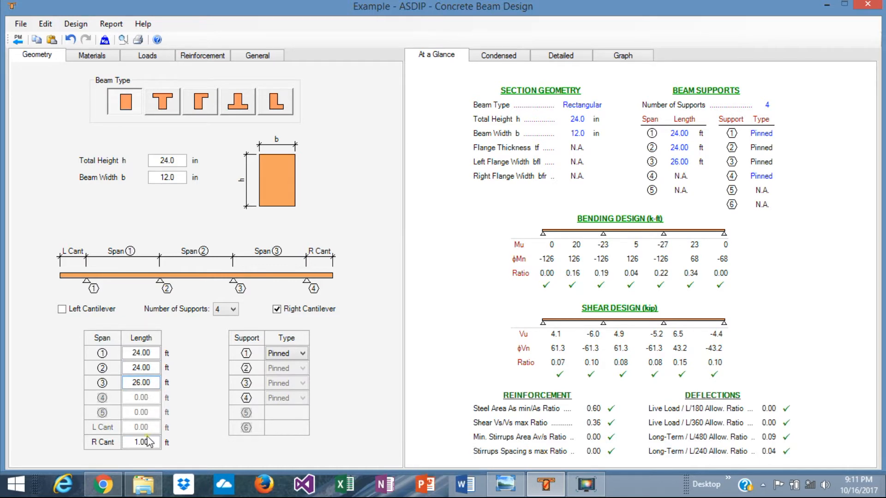
{"action": "left_click", "coordinate": [140, 442]}
{"action": "type", "text": "6"}
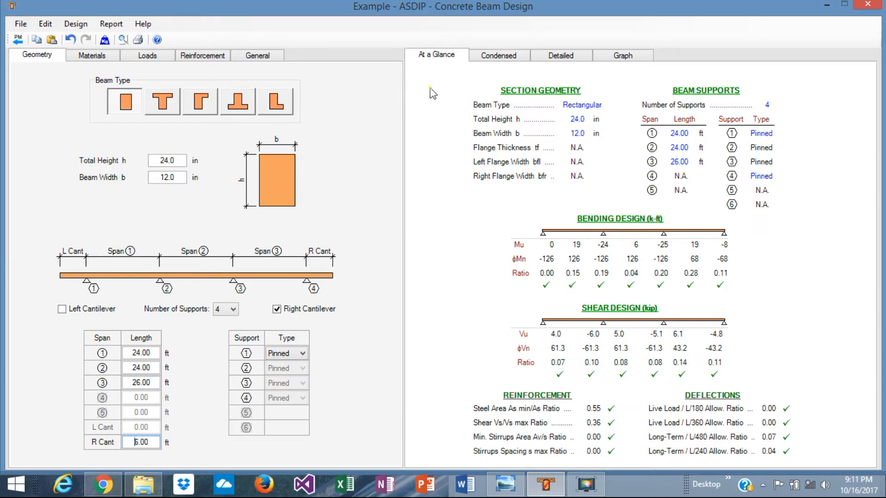
- Show the shear and moment diagrams for the whole beam under the 1.4D combination
{"action": "left_click", "coordinate": [621, 55]}
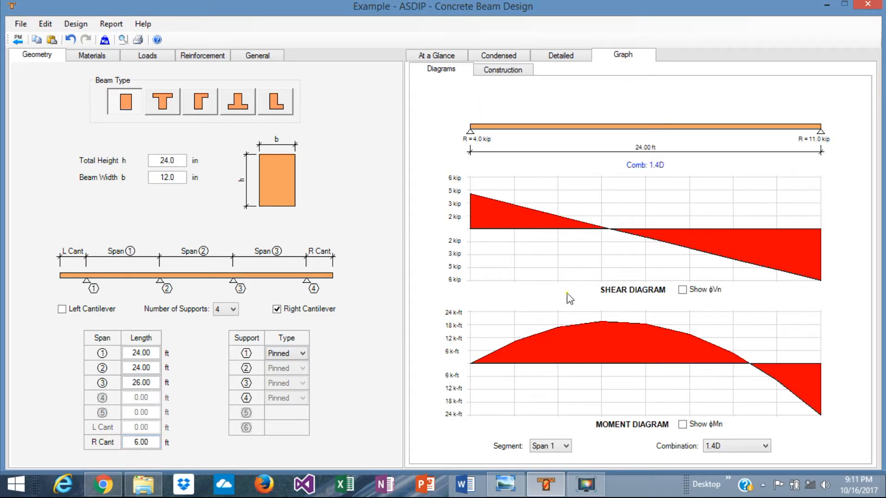
{"action": "left_click", "coordinate": [568, 445]}
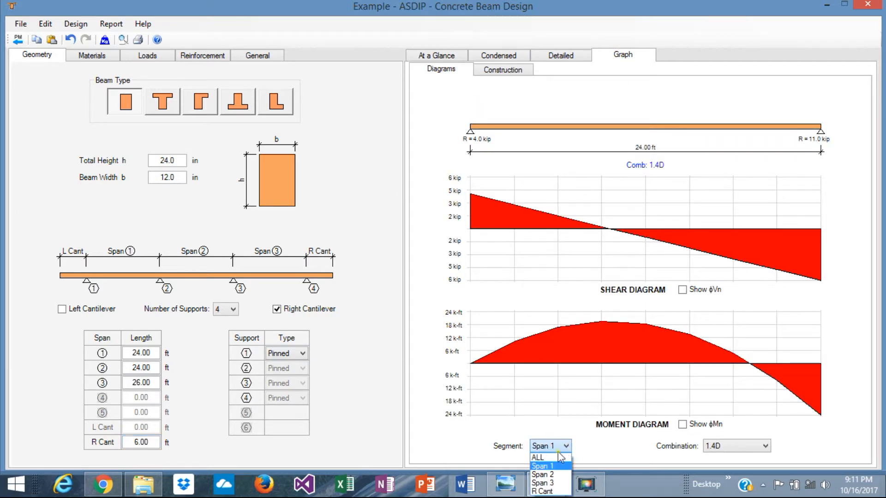
{"action": "left_click", "coordinate": [538, 457]}
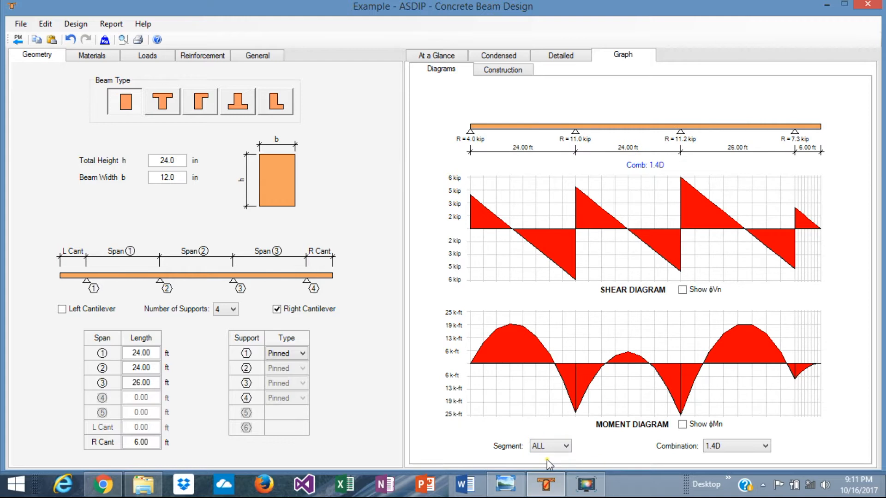
{"action": "mouse_move", "coordinate": [825, 123]}
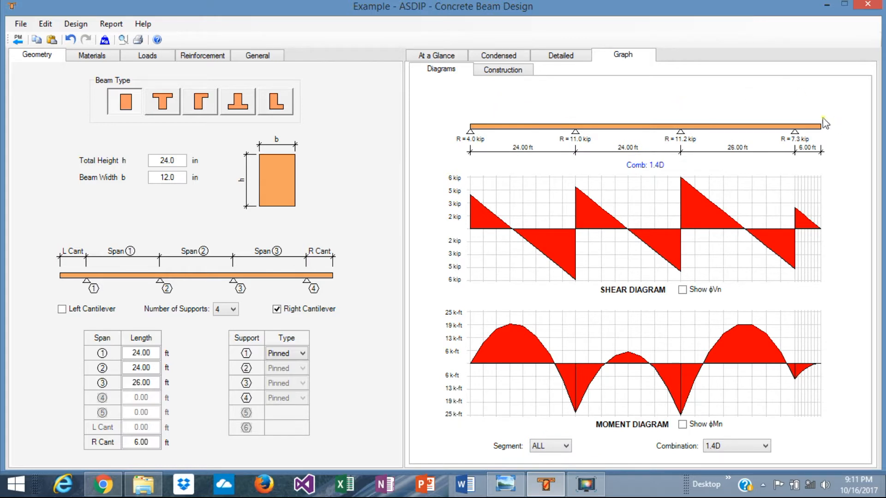
{"action": "mouse_move", "coordinate": [547, 312]}
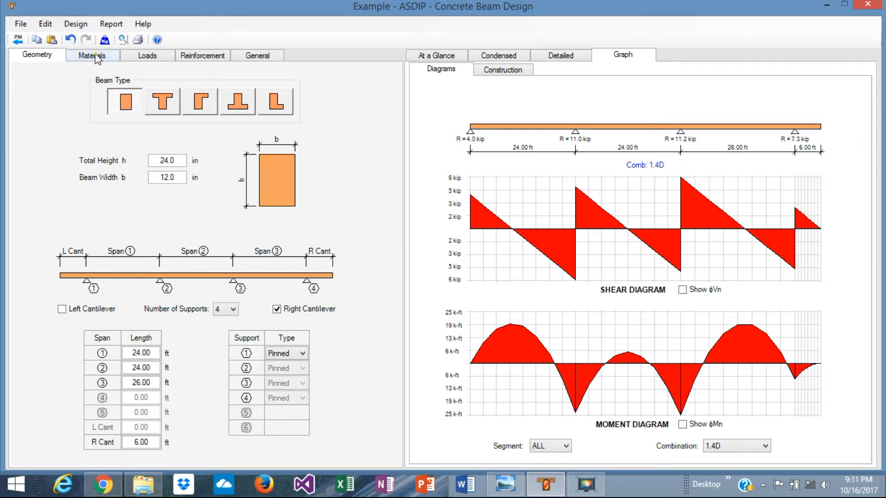
- Review the 4.0 ksi concrete and 60 ksi rebar material properties, then move to load entry
{"action": "left_click", "coordinate": [93, 54]}
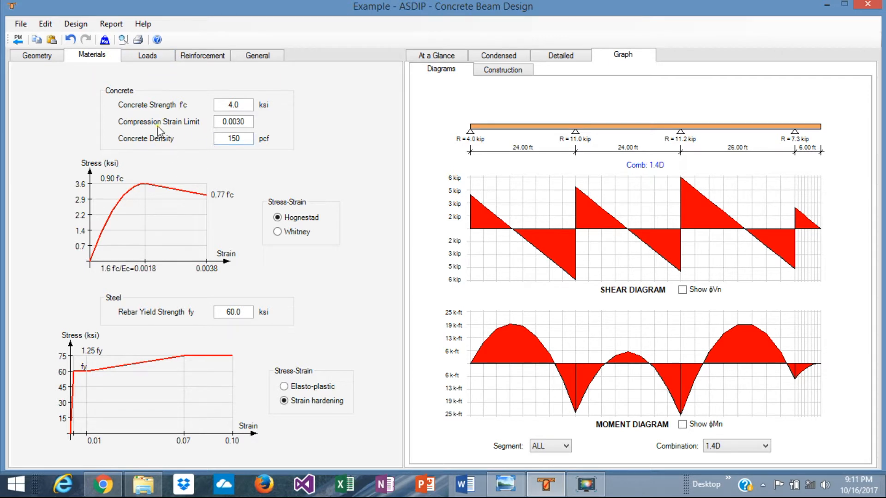
{"action": "mouse_move", "coordinate": [158, 352]}
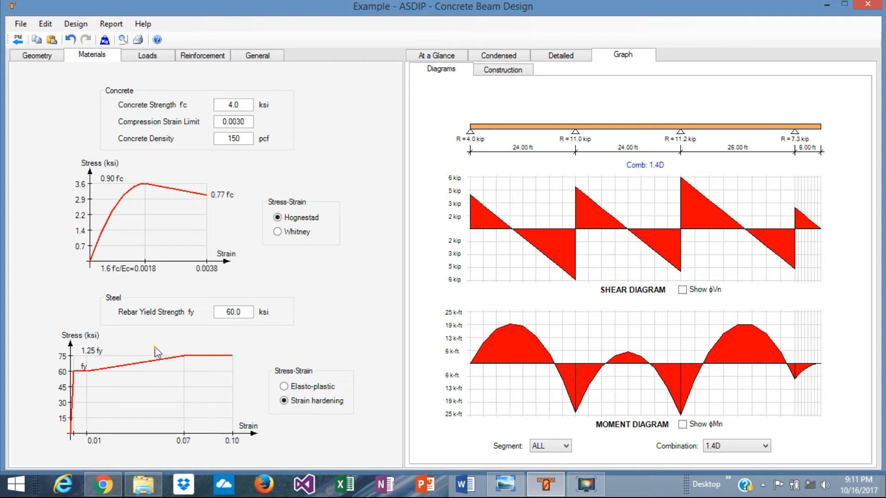
{"action": "mouse_move", "coordinate": [131, 150]}
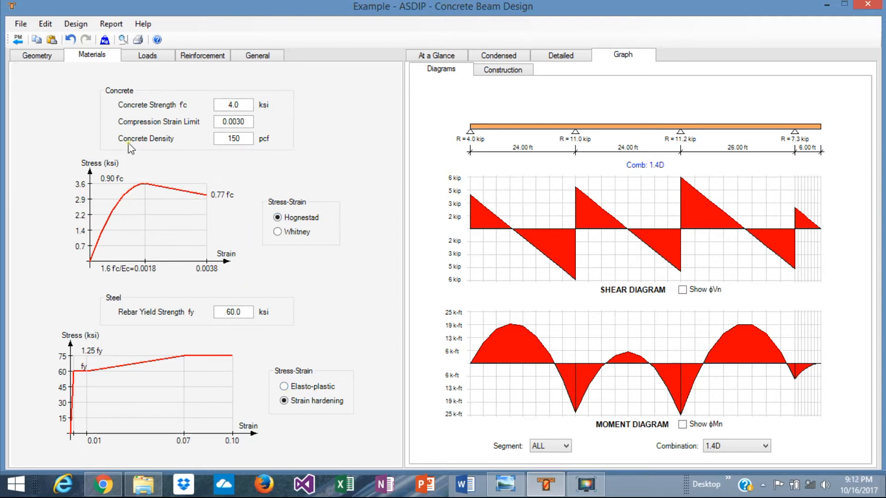
{"action": "left_click", "coordinate": [147, 54]}
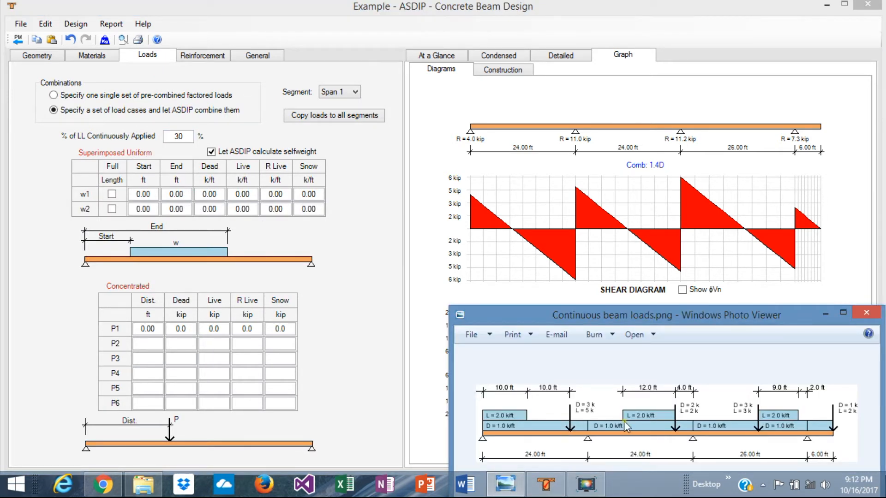
{"action": "mouse_move", "coordinate": [522, 420]}
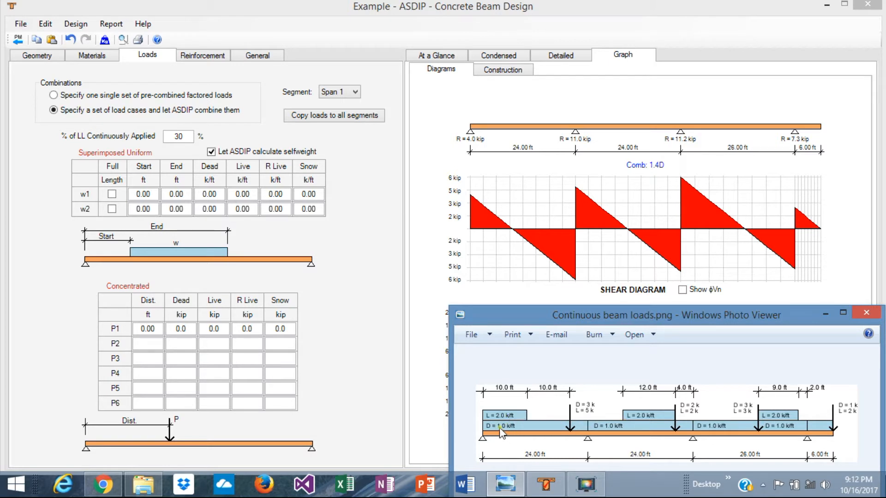
{"action": "mouse_move", "coordinate": [563, 428]}
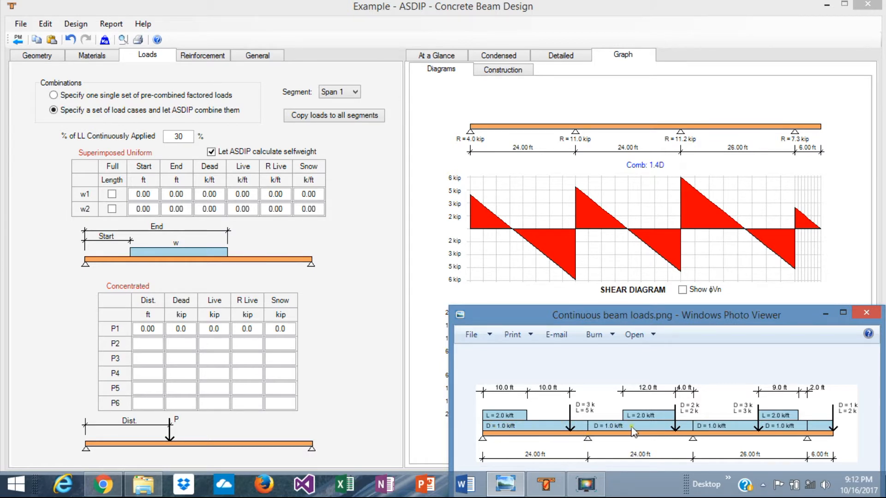
{"action": "mouse_move", "coordinate": [503, 423]}
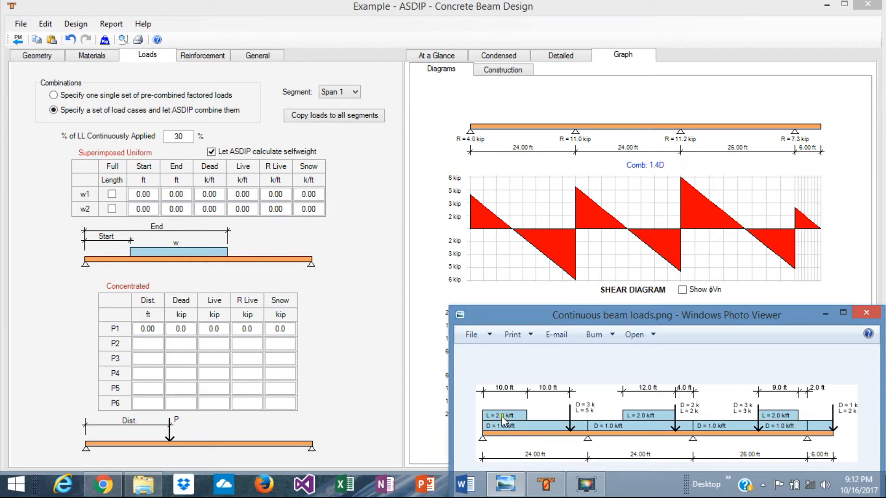
{"action": "mouse_move", "coordinate": [736, 447]}
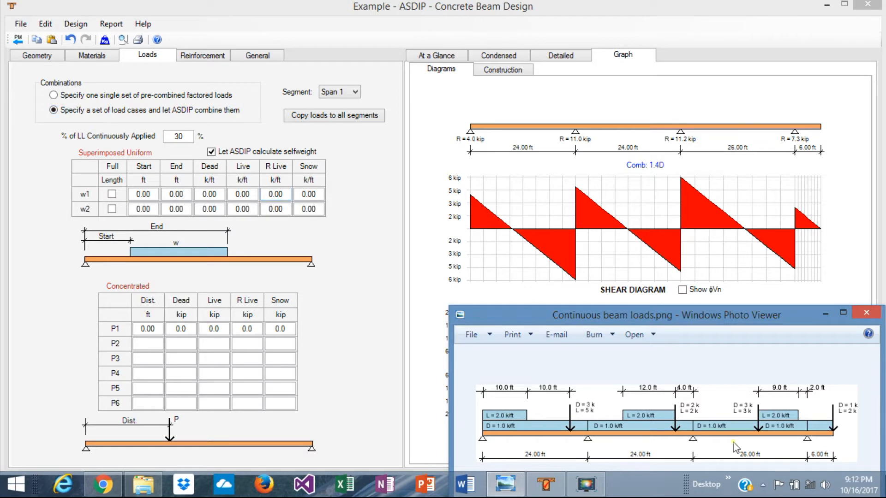
{"action": "mouse_move", "coordinate": [747, 459]}
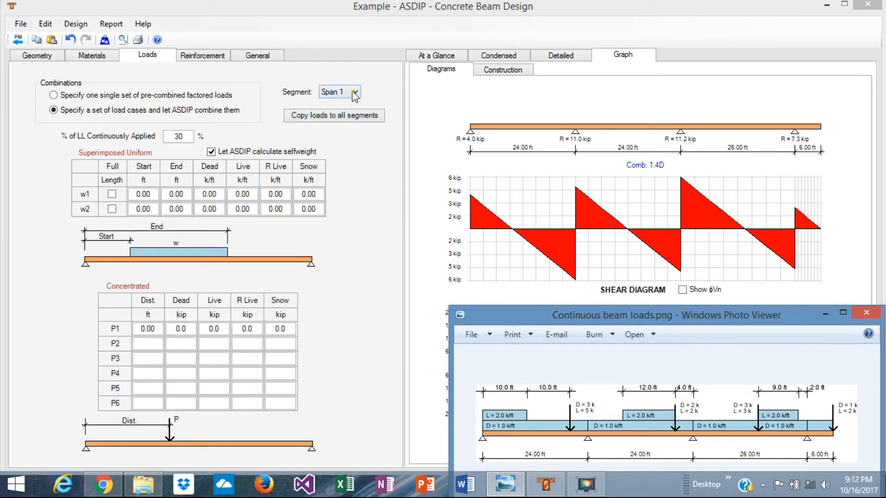
- Apply a full-length uniform dead load of 1.00 k/ft to Span 3
{"action": "left_click", "coordinate": [356, 92]}
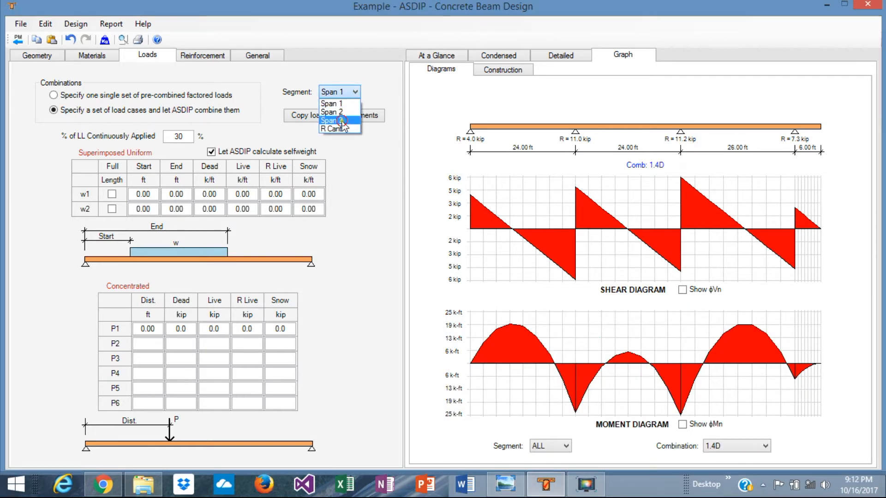
{"action": "left_click", "coordinate": [333, 120]}
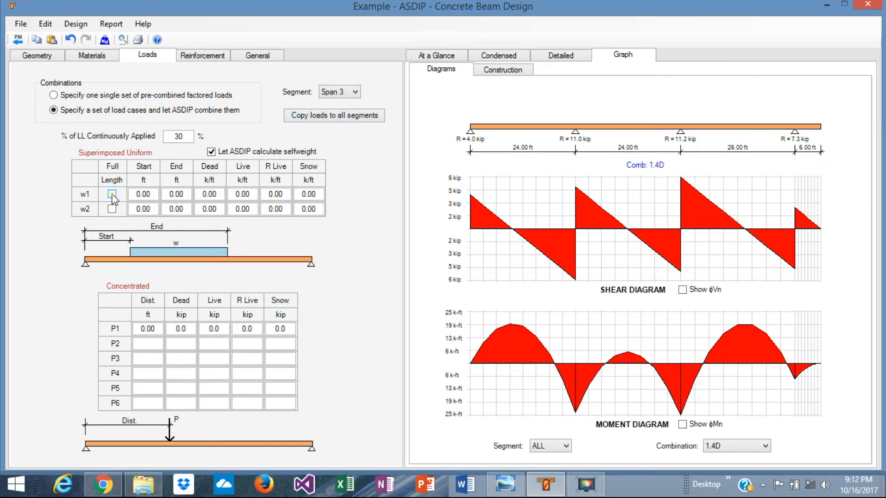
{"action": "left_click", "coordinate": [112, 195]}
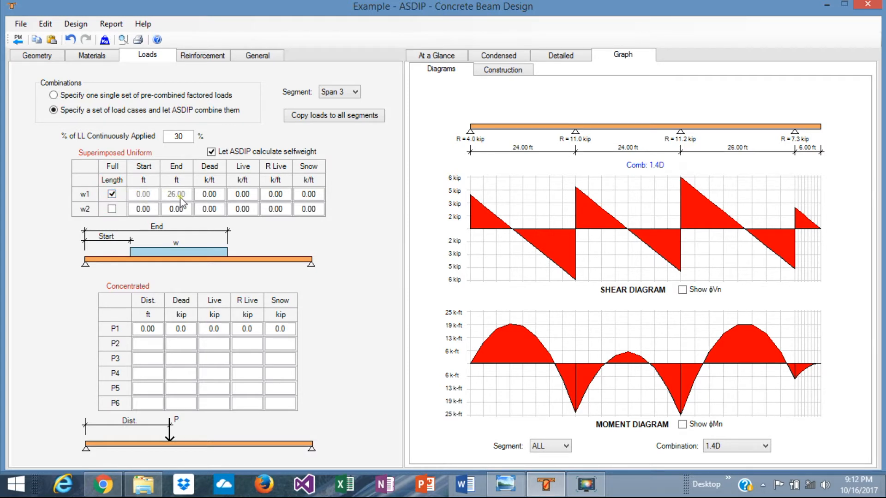
{"action": "left_click", "coordinate": [209, 194]}
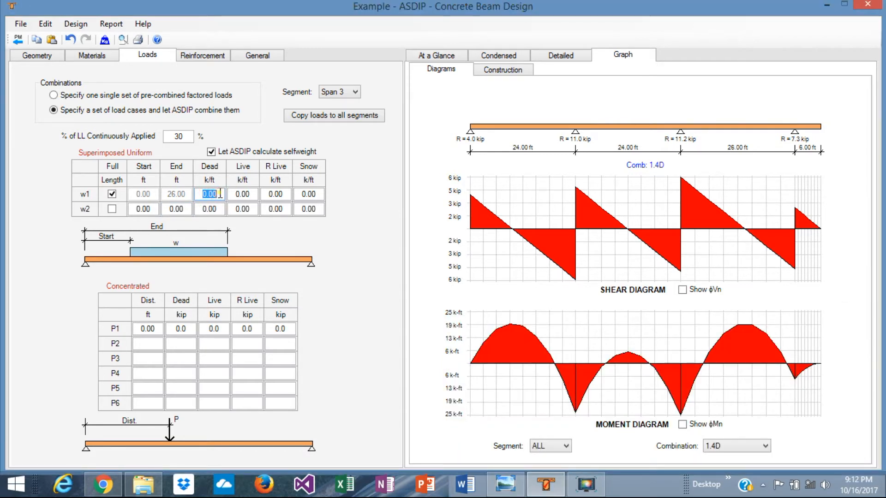
{"action": "type", "text": "1.00"}
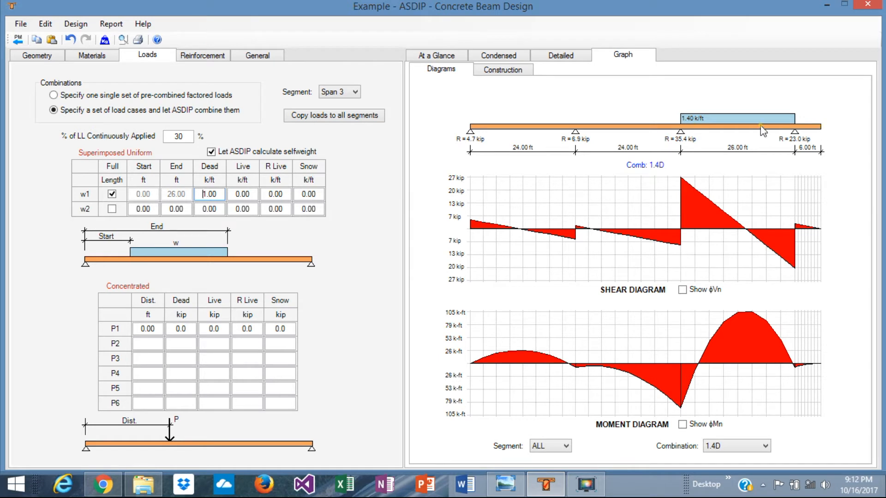
{"action": "mouse_move", "coordinate": [626, 278]}
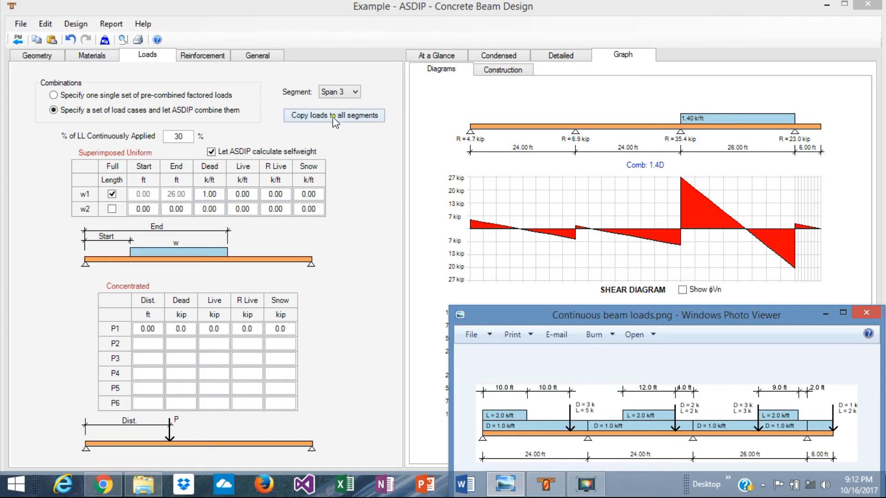
- Copy the 1.00 k/ft uniform dead load to every span and the right cantilever
{"action": "left_click", "coordinate": [334, 115]}
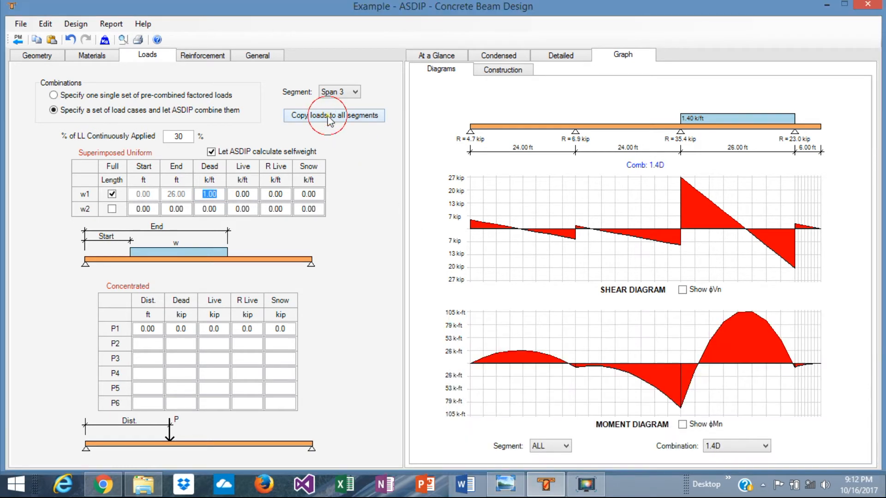
{"action": "left_click", "coordinate": [333, 115]}
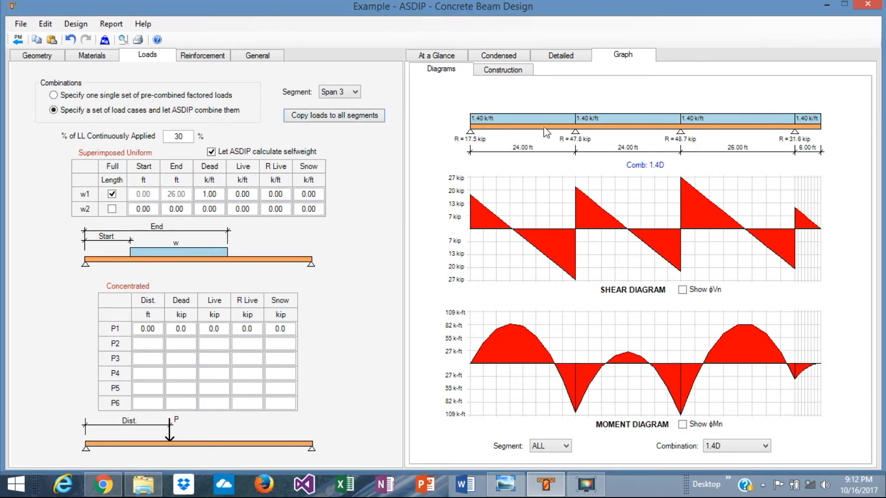
{"action": "mouse_move", "coordinate": [709, 447]}
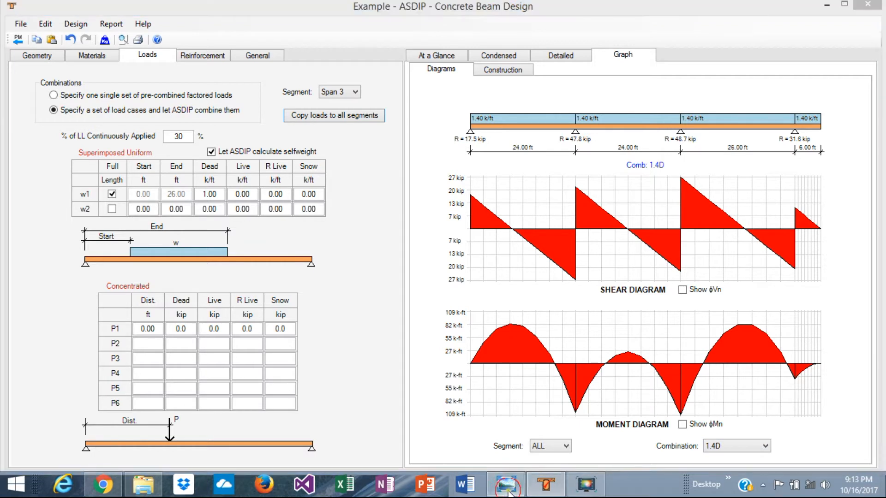
- Add a second uniform load w2 on Span 1 of 2.00 k/ft live from 0 to 10 ft
{"action": "left_click", "coordinate": [505, 485]}
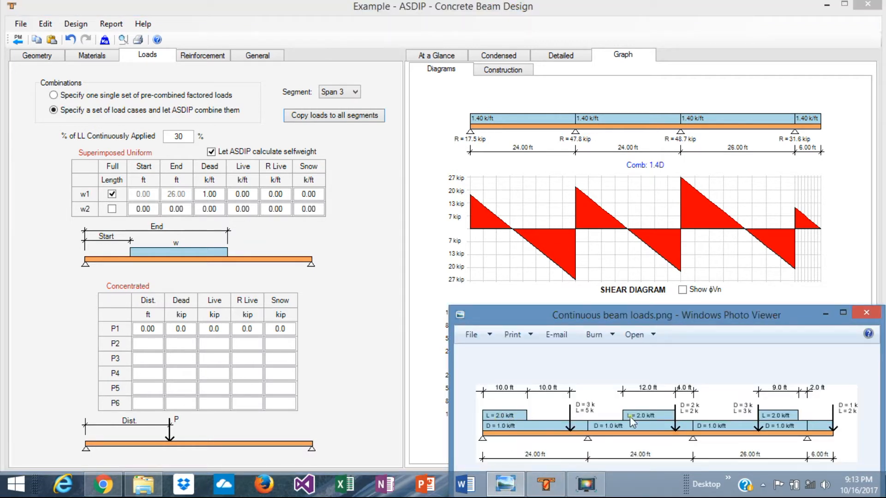
{"action": "mouse_move", "coordinate": [525, 429]}
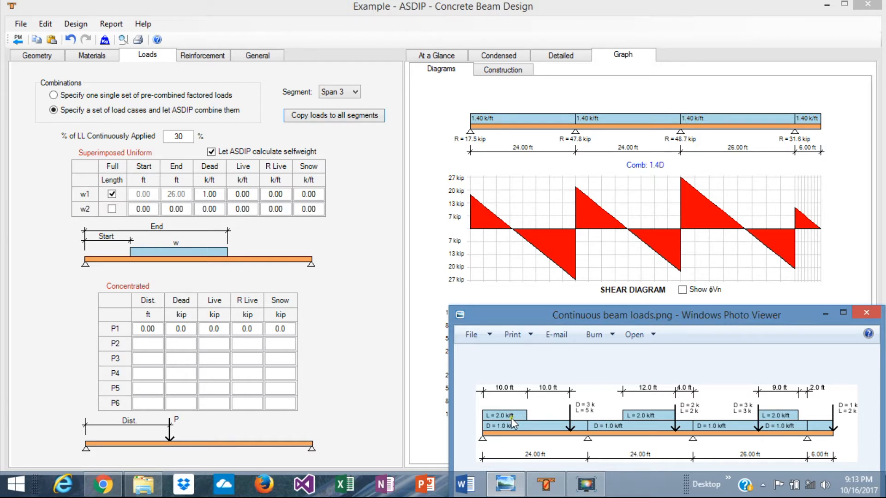
{"action": "mouse_move", "coordinate": [503, 427]}
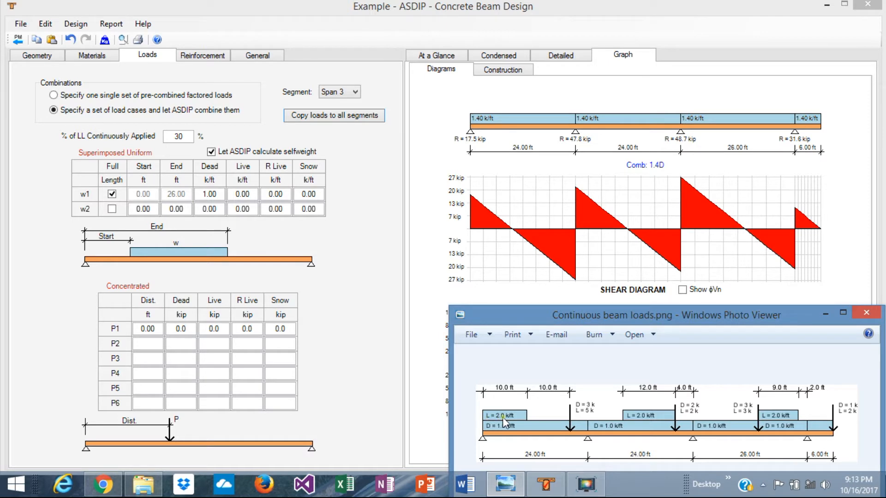
{"action": "mouse_move", "coordinate": [519, 422]}
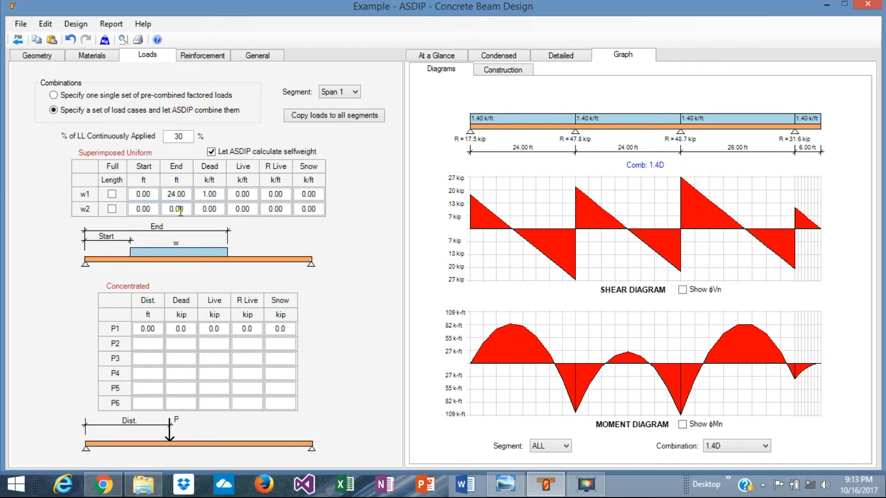
{"action": "type", "text": "10"}
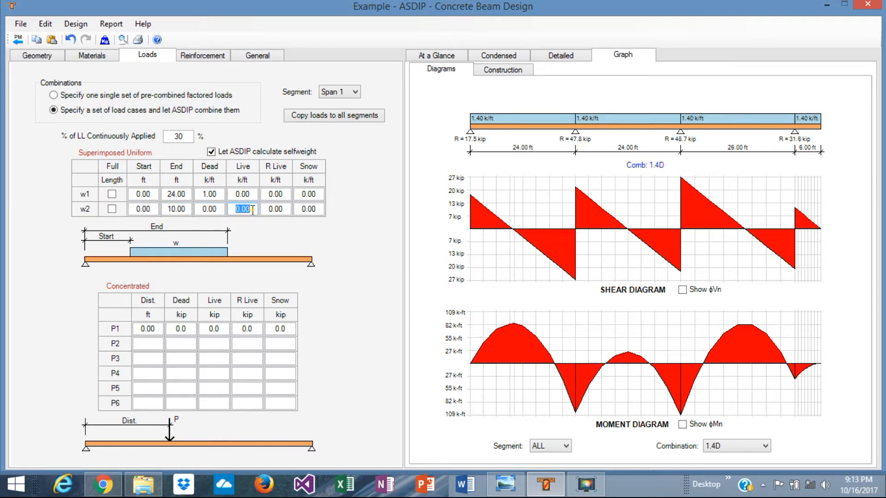
{"action": "type", "text": "2.00"}
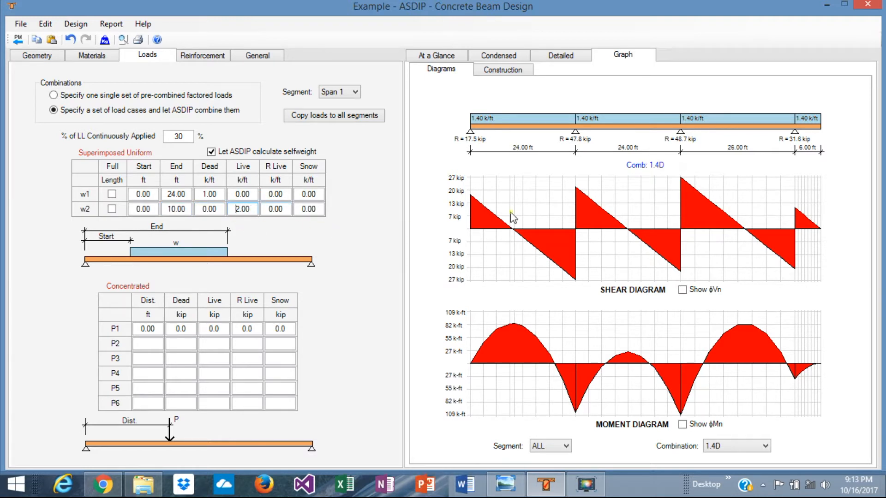
{"action": "mouse_move", "coordinate": [759, 382]}
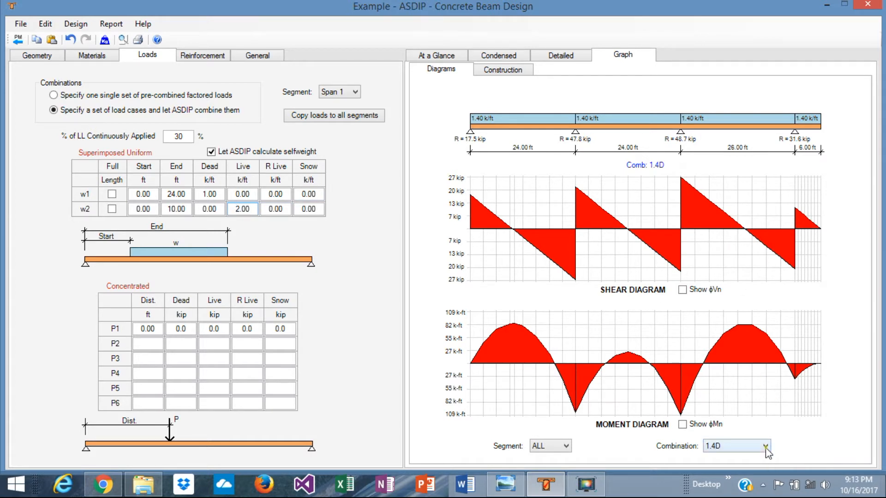
- Switch the diagrams to the 1.2D+1.6L+0.5Lr load combination
{"action": "left_click", "coordinate": [774, 446]}
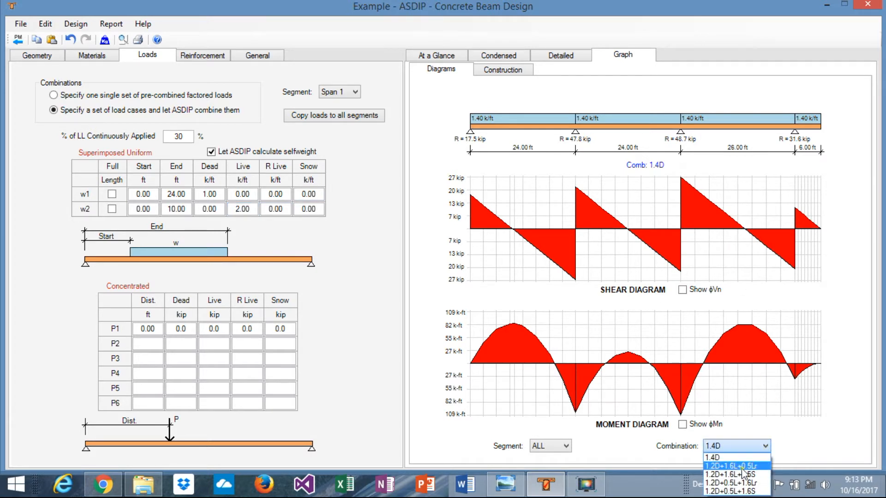
{"action": "left_click", "coordinate": [733, 465]}
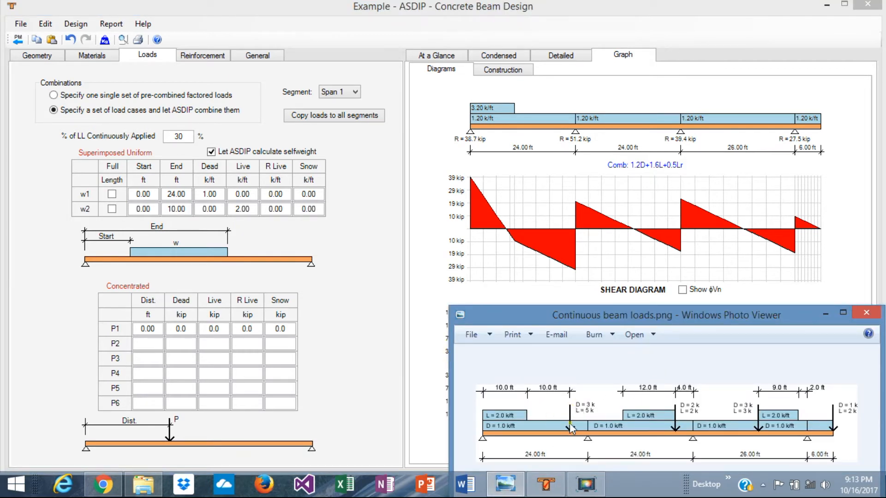
{"action": "mouse_move", "coordinate": [466, 413]}
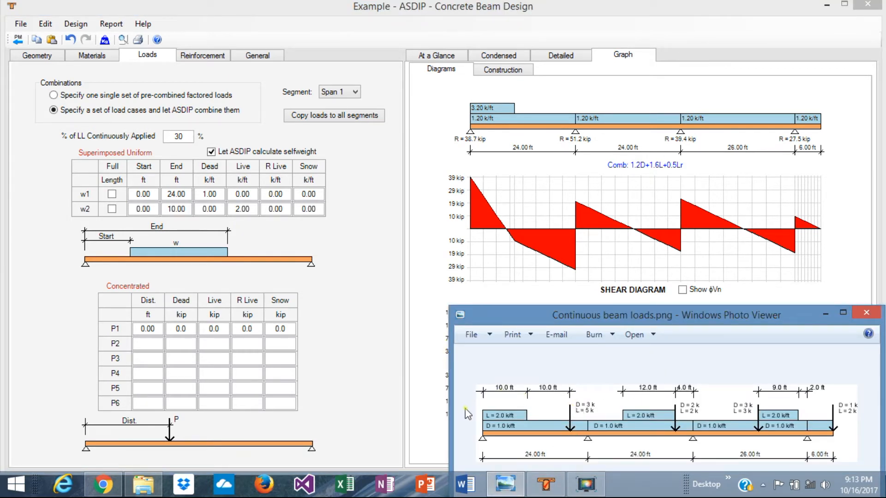
{"action": "mouse_move", "coordinate": [483, 444]}
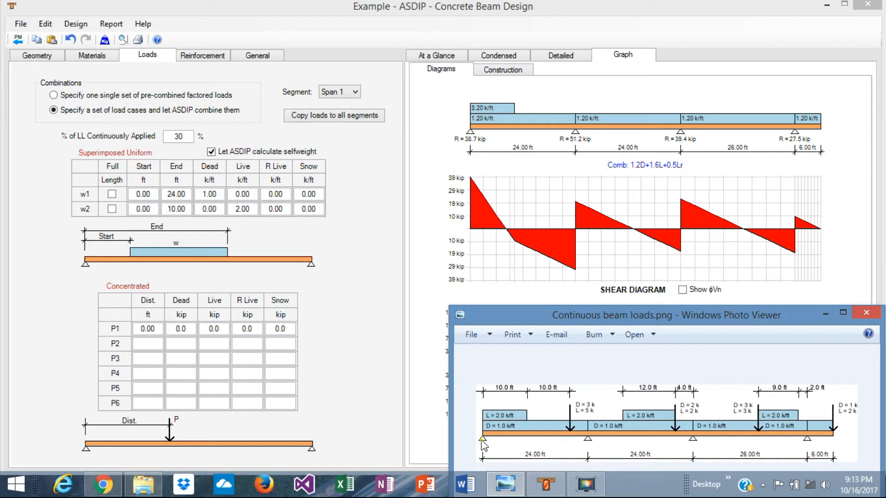
- Enter point load P1 at 20 ft with 3 kip dead, referencing the loads image
{"action": "left_click", "coordinate": [148, 328]}
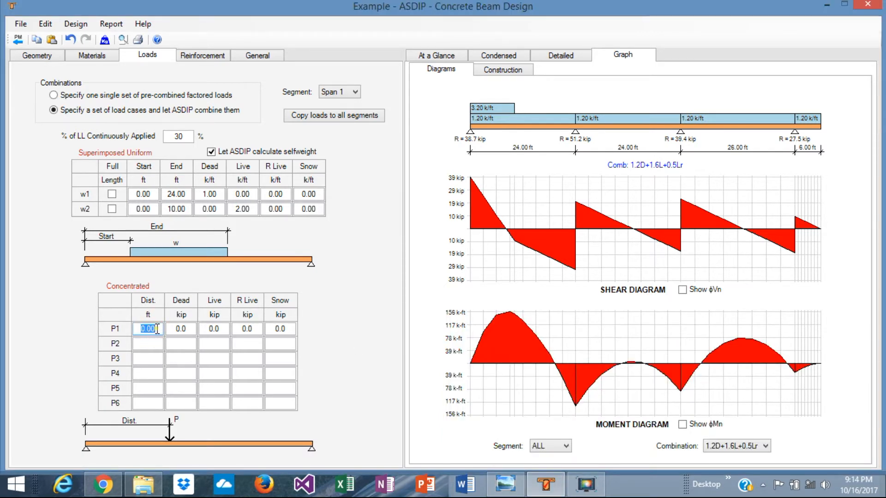
{"action": "type", "text": "20"}
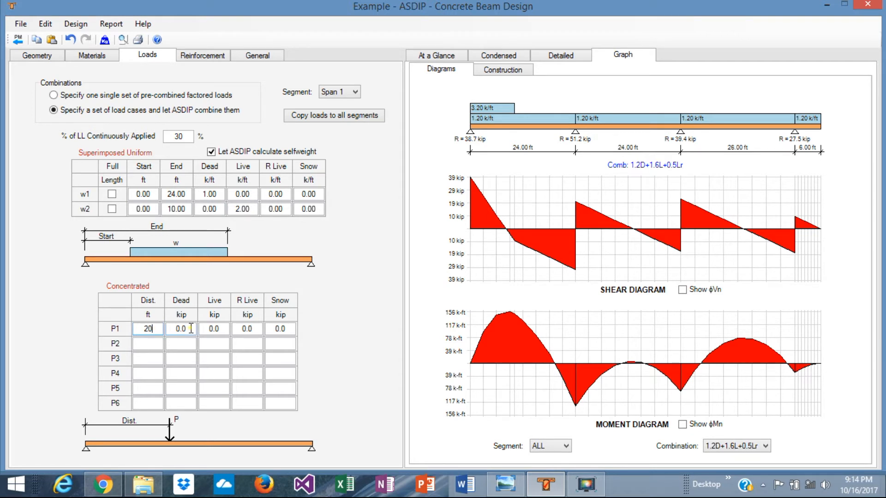
{"action": "left_click", "coordinate": [504, 485]}
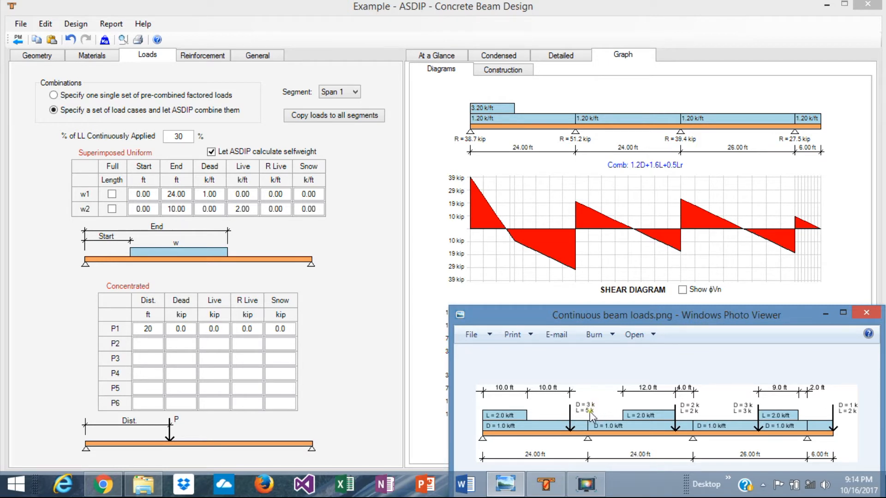
{"action": "left_click", "coordinate": [181, 328]}
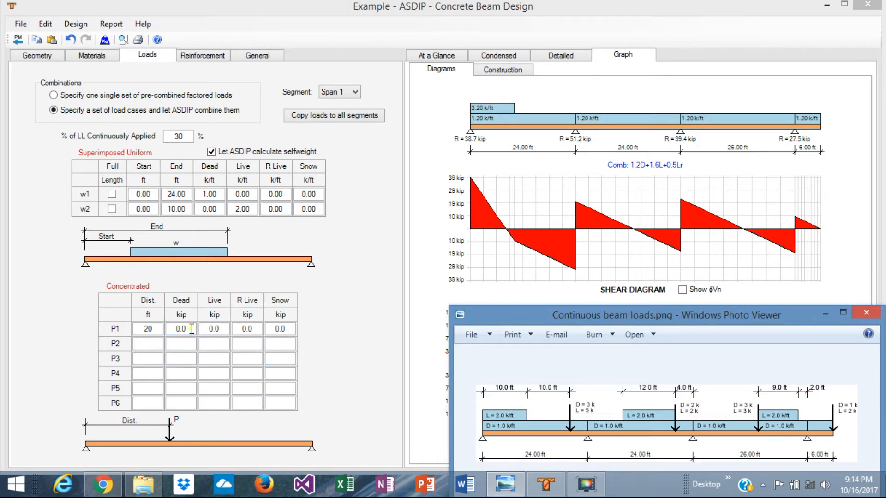
{"action": "type", "text": "3"}
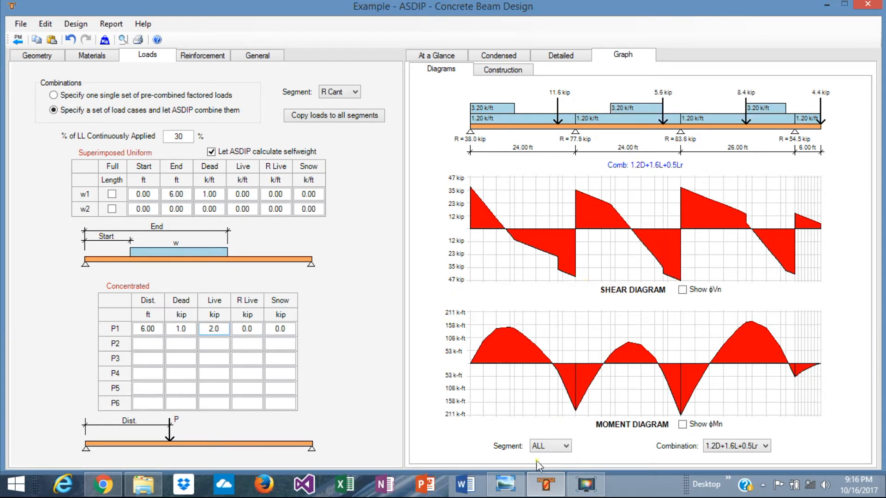
{"action": "left_click", "coordinate": [504, 484]}
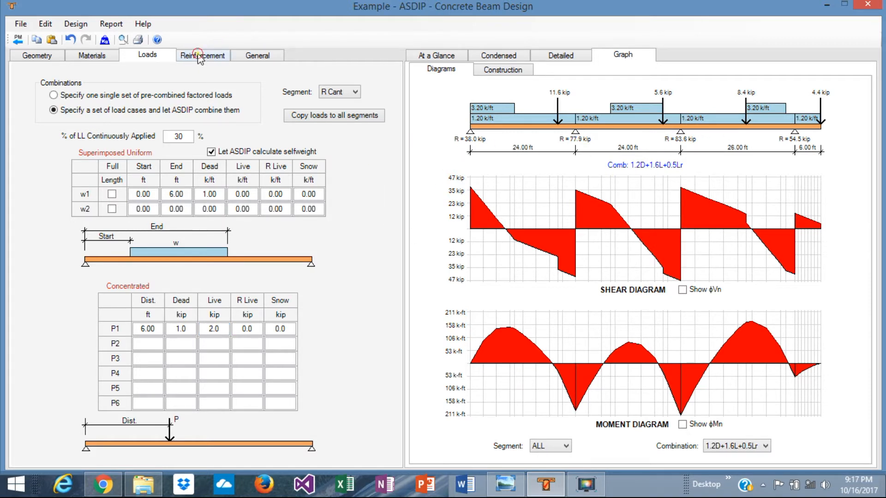
- Show Span 1's reinforcement inputs for top bars, bottom bars and stirrups
{"action": "left_click", "coordinate": [202, 55]}
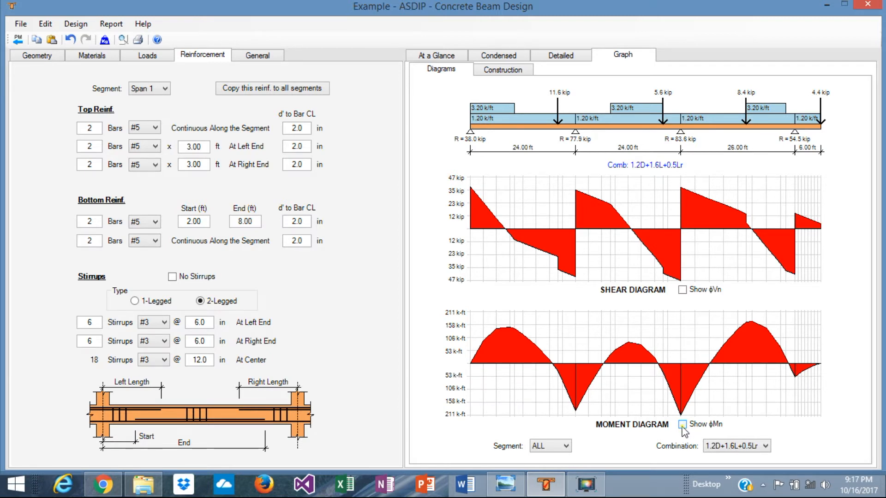
- Overlay the φMn and φVn capacity envelopes on the moment and shear diagrams
{"action": "left_click", "coordinate": [682, 425]}
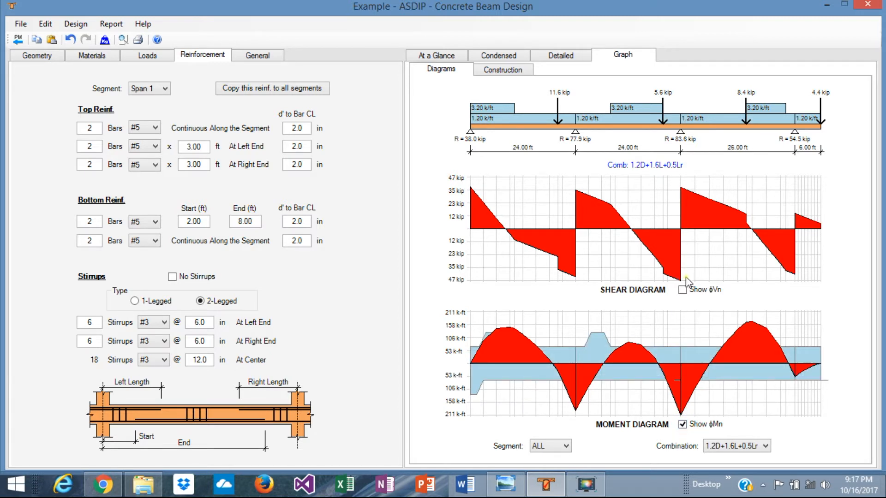
{"action": "left_click", "coordinate": [682, 289]}
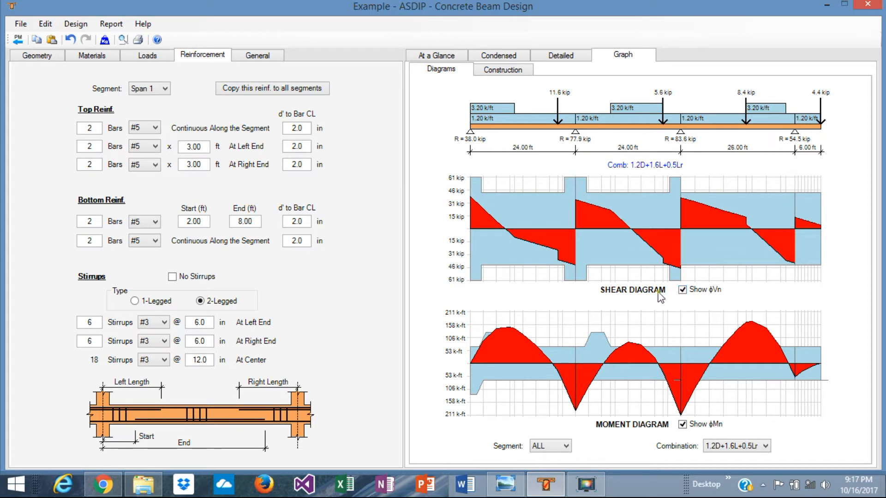
{"action": "mouse_move", "coordinate": [592, 323]}
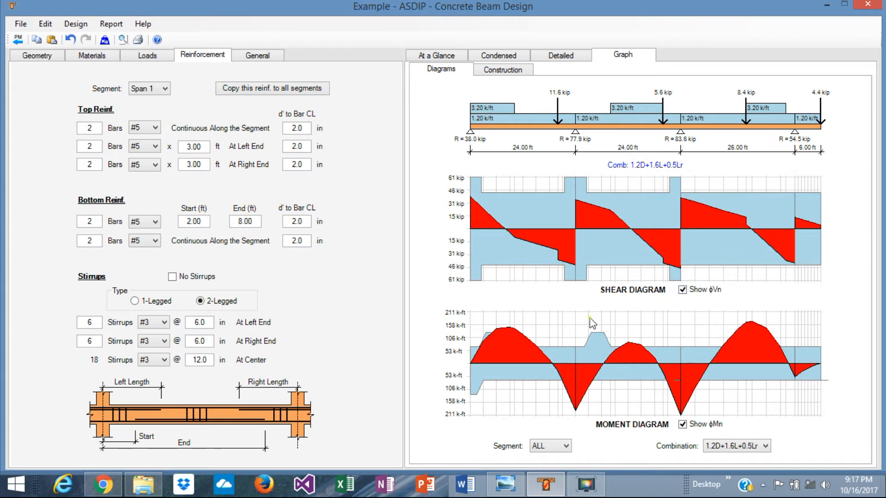
{"action": "mouse_move", "coordinate": [307, 221]}
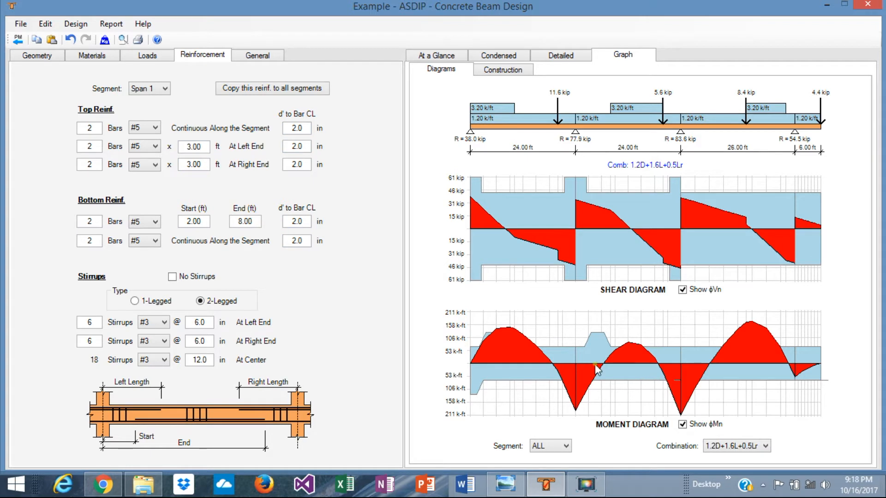
{"action": "mouse_move", "coordinate": [511, 382]}
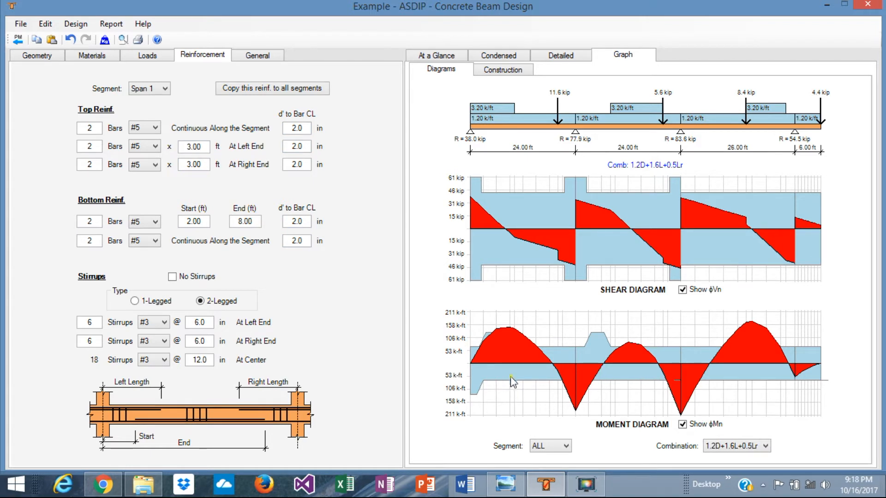
{"action": "mouse_move", "coordinate": [534, 325]}
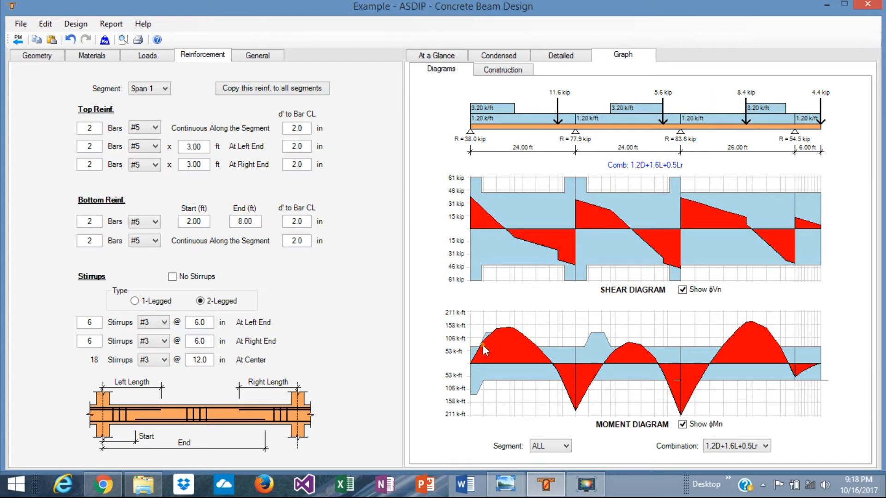
{"action": "mouse_move", "coordinate": [508, 367]}
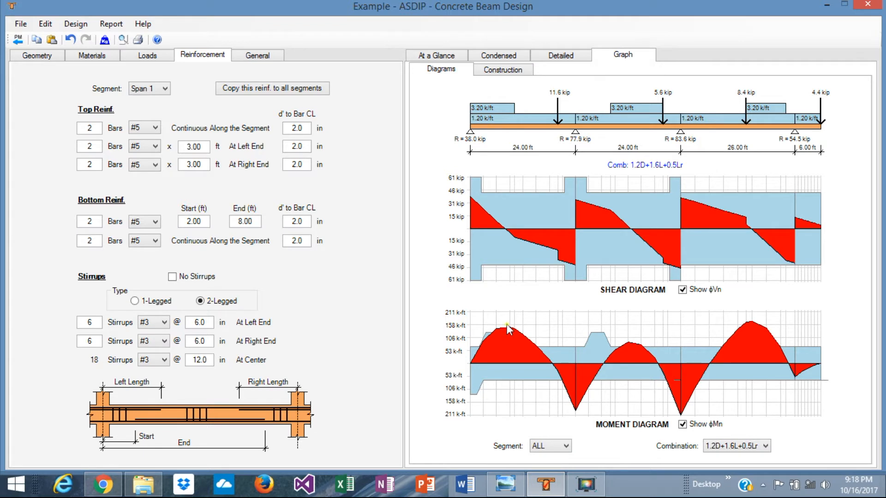
{"action": "mouse_move", "coordinate": [540, 354]}
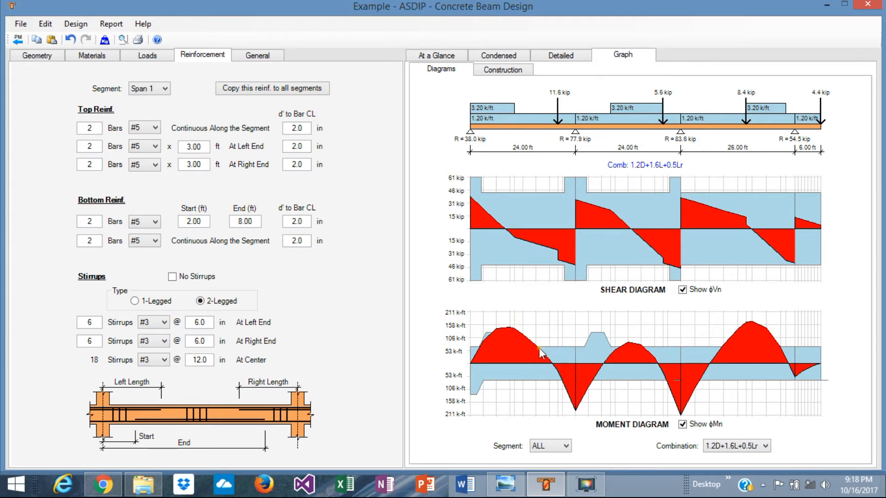
{"action": "mouse_move", "coordinate": [570, 387]}
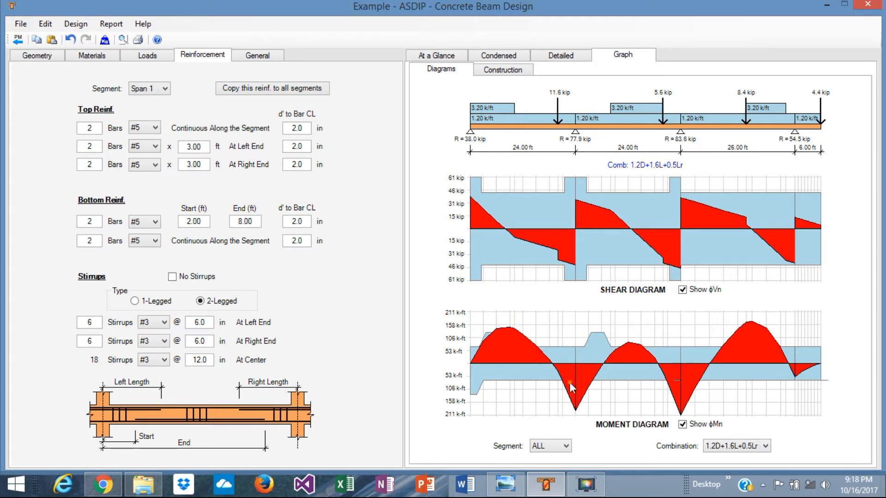
{"action": "mouse_move", "coordinate": [545, 356]}
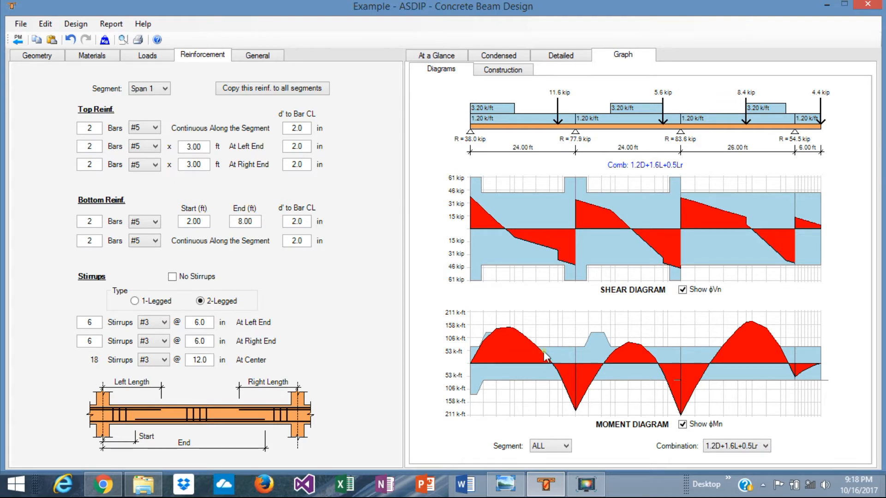
{"action": "mouse_move", "coordinate": [571, 359]}
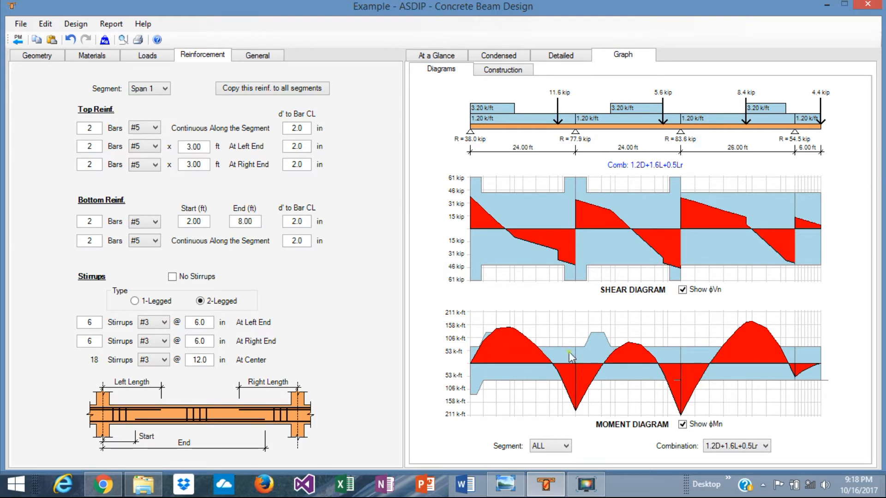
{"action": "mouse_move", "coordinate": [526, 382]}
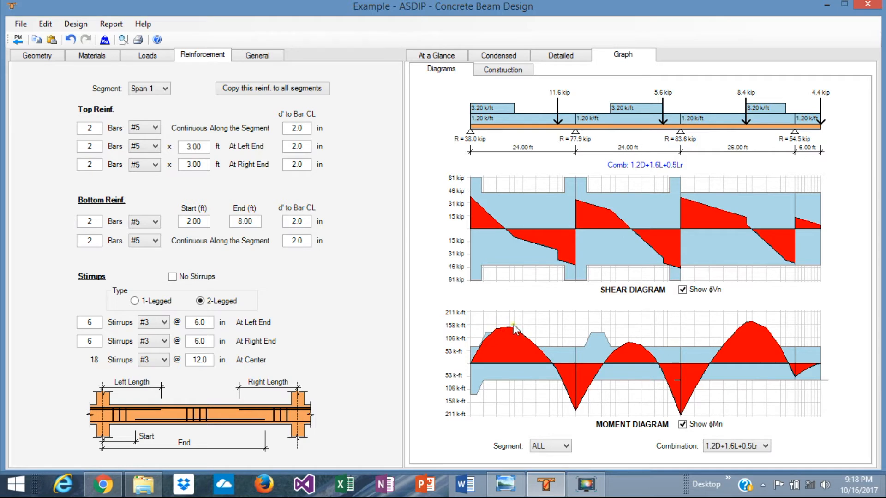
{"action": "mouse_move", "coordinate": [519, 335]}
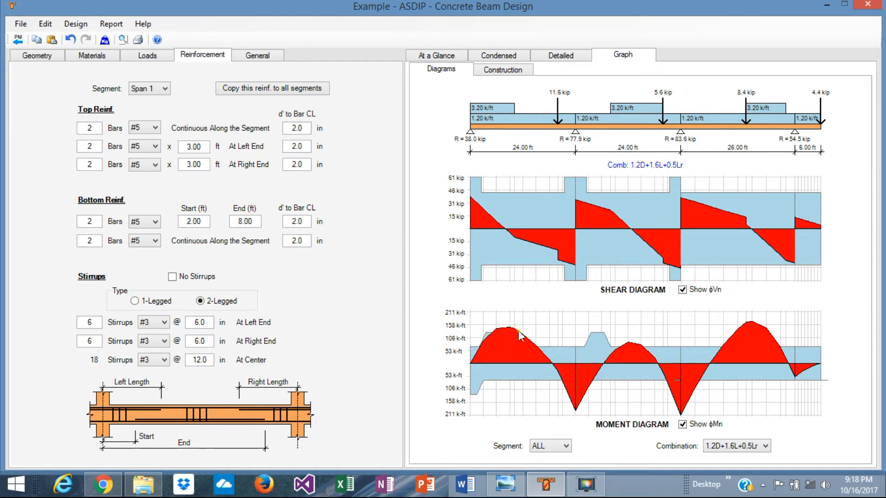
{"action": "mouse_move", "coordinate": [487, 327]}
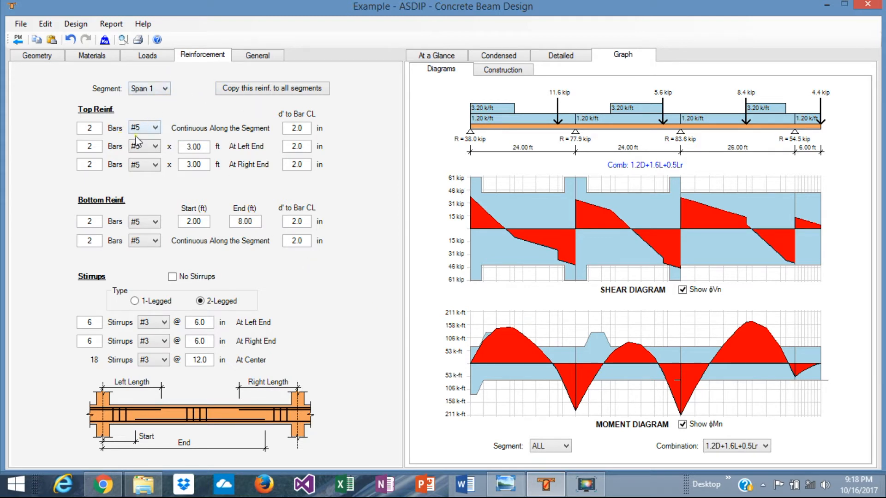
{"action": "mouse_move", "coordinate": [501, 334]}
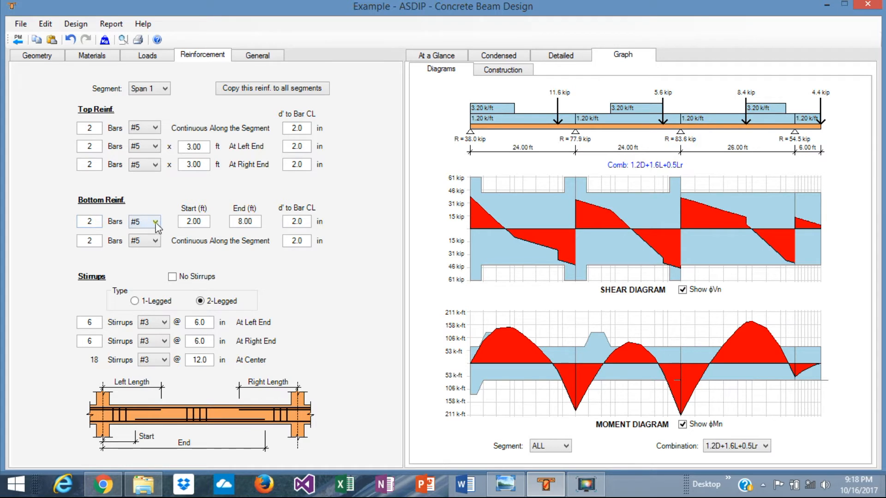
- Make both Span 1 bottom bar layers #6, partial and continuous
{"action": "left_click", "coordinate": [144, 221]}
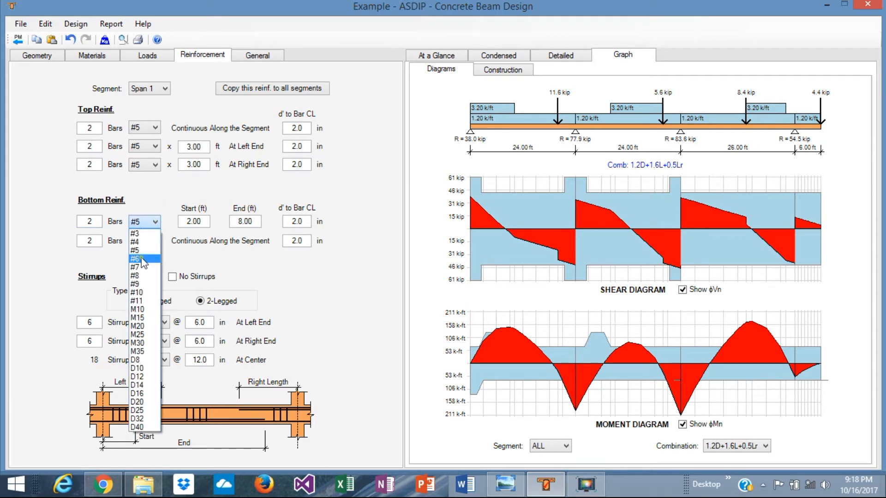
{"action": "left_click", "coordinate": [138, 258]}
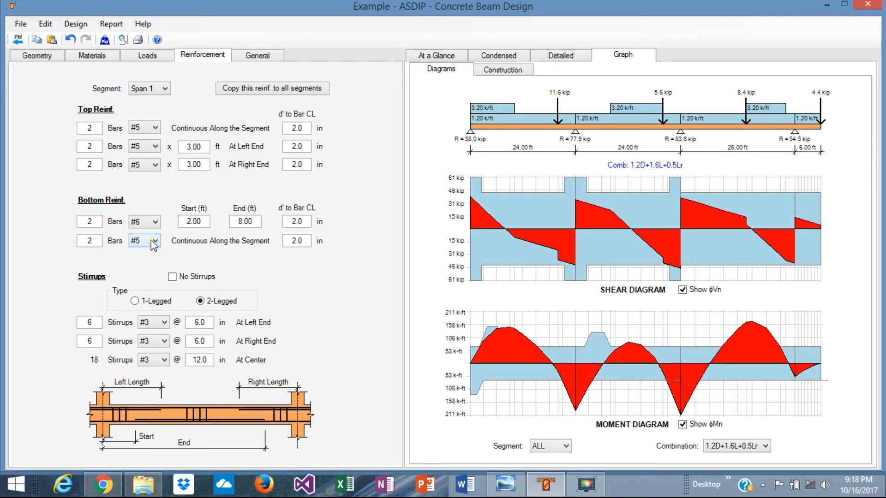
{"action": "left_click", "coordinate": [153, 241]}
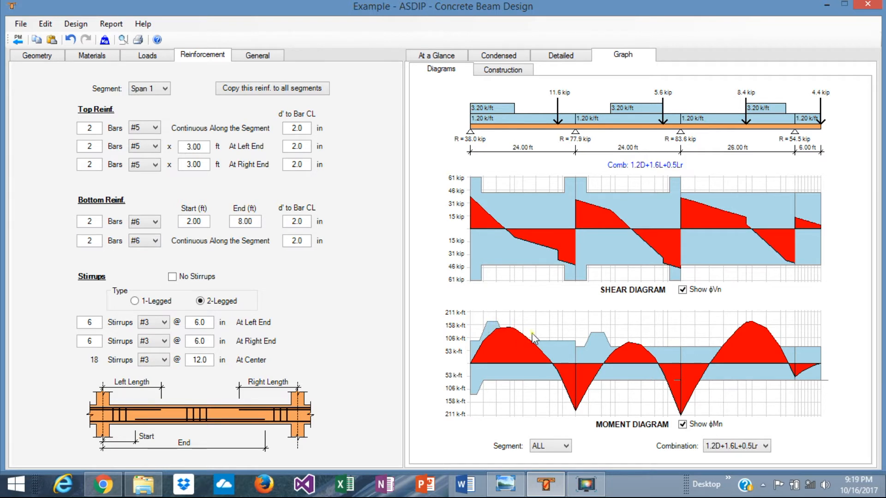
{"action": "left_click", "coordinate": [194, 221]}
{"action": "type", "text": "14"}
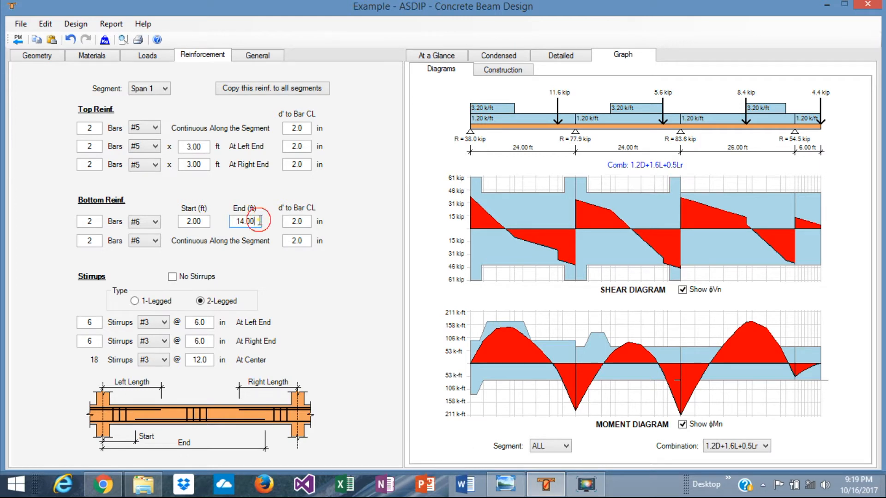
- Extend Span 1's partial bottom bars to end at 16 ft
{"action": "triple_click", "coordinate": [245, 221]}
{"action": "type", "text": "16"}
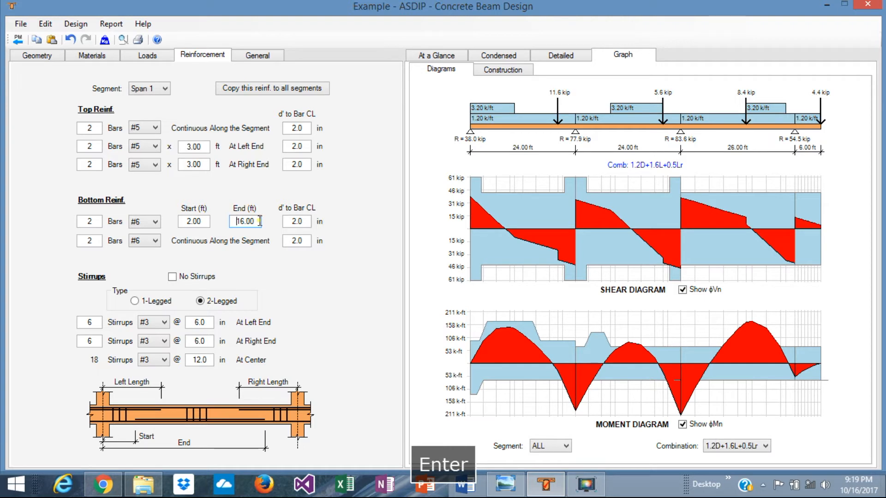
{"action": "key", "text": "Enter"}
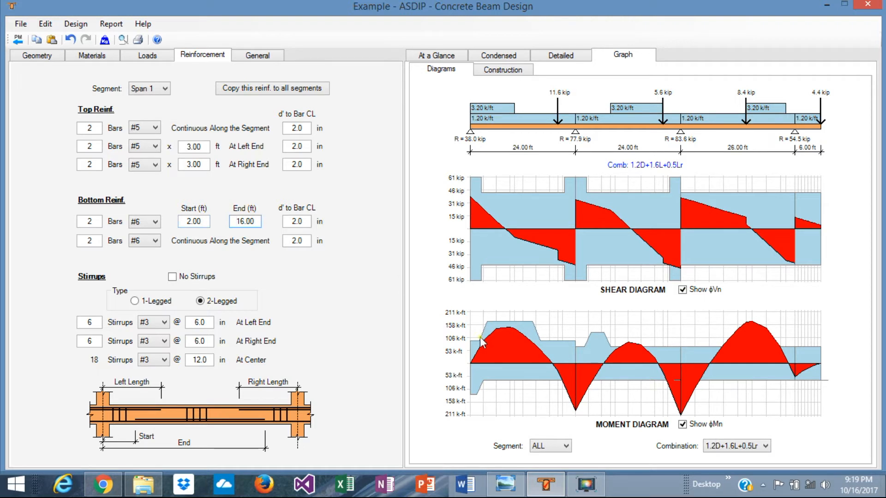
{"action": "mouse_move", "coordinate": [275, 261]}
{"action": "type", "text": "0"}
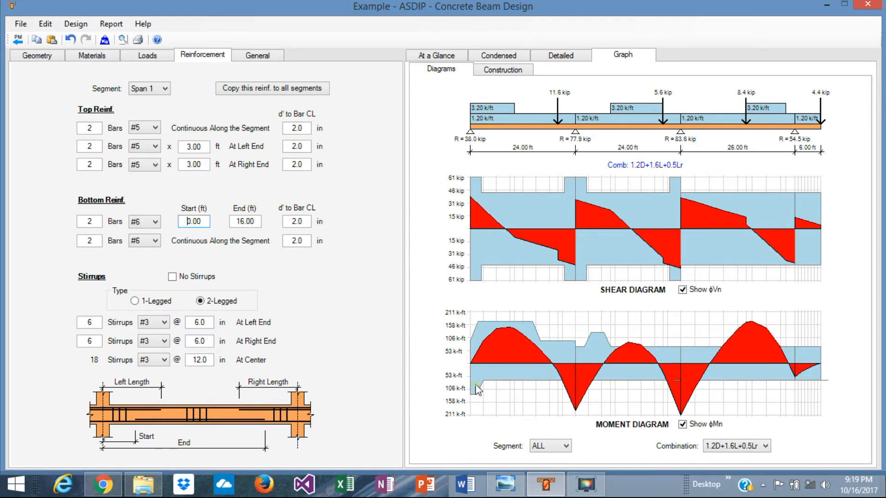
{"action": "mouse_move", "coordinate": [477, 394]}
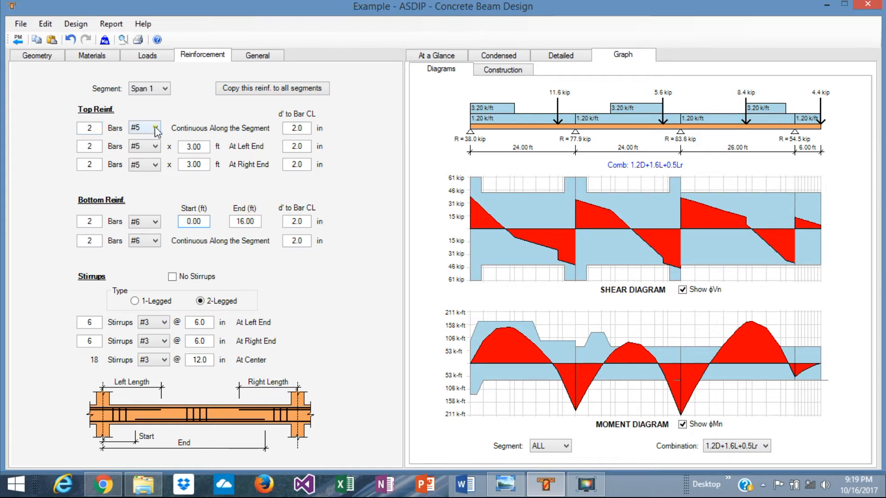
- Make Span 1's continuous and right-end top bars #6
{"action": "left_click", "coordinate": [156, 128]}
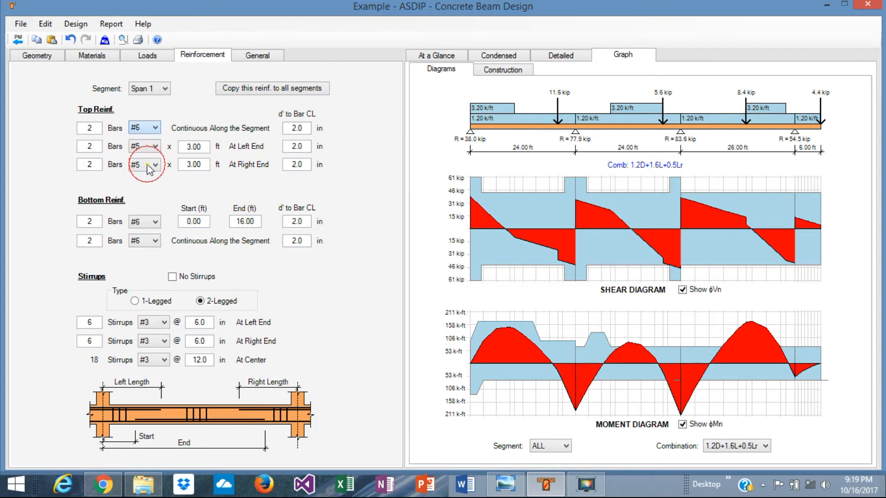
{"action": "left_click", "coordinate": [154, 147]}
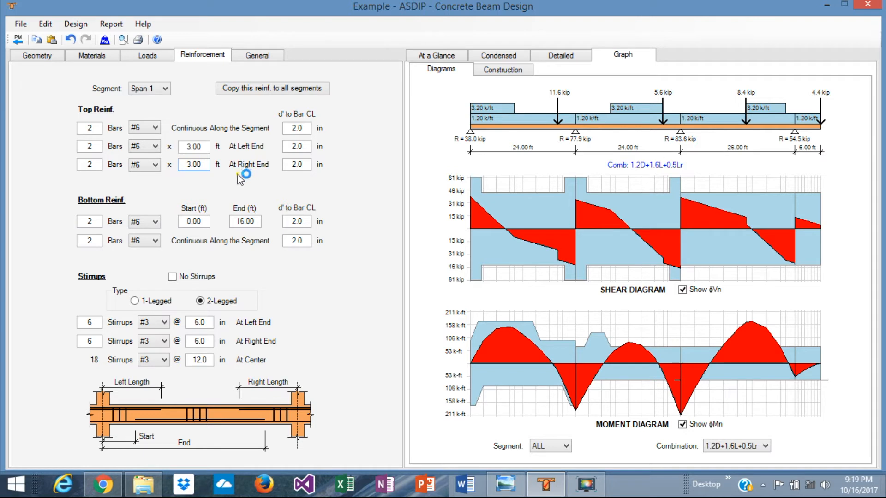
{"action": "mouse_move", "coordinate": [261, 154]}
{"action": "type", "text": "0"}
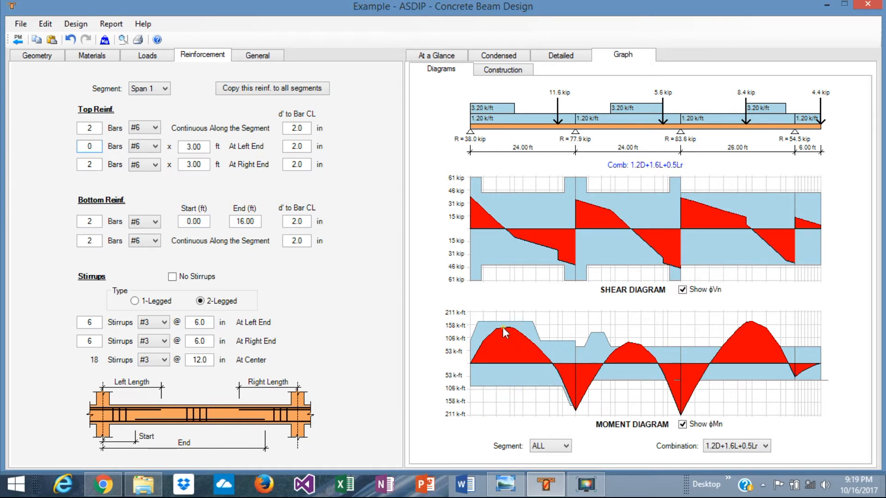
{"action": "mouse_move", "coordinate": [604, 379]}
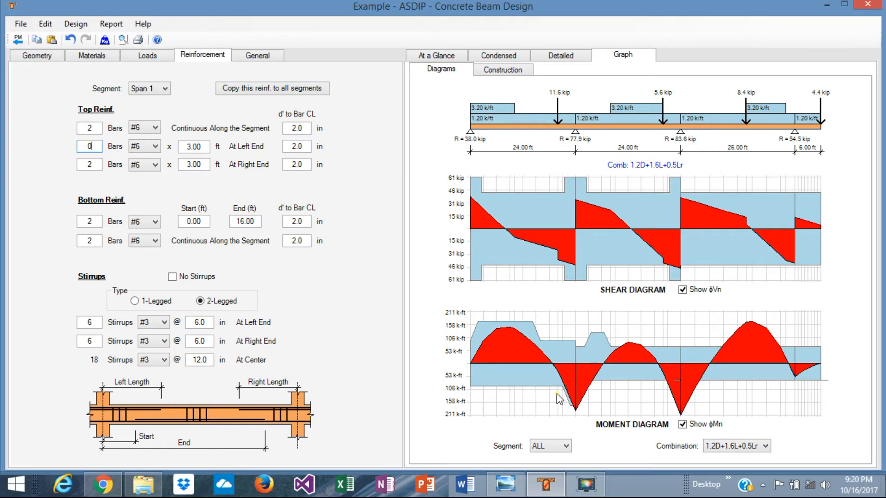
{"action": "mouse_move", "coordinate": [127, 129]}
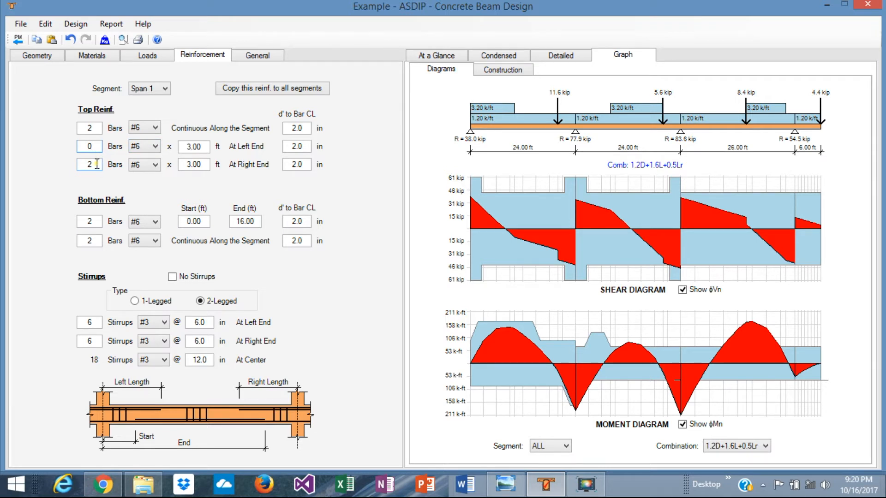
- Give Span 1 three extra right-end top bars extending 5.00 ft
{"action": "left_click", "coordinate": [89, 164]}
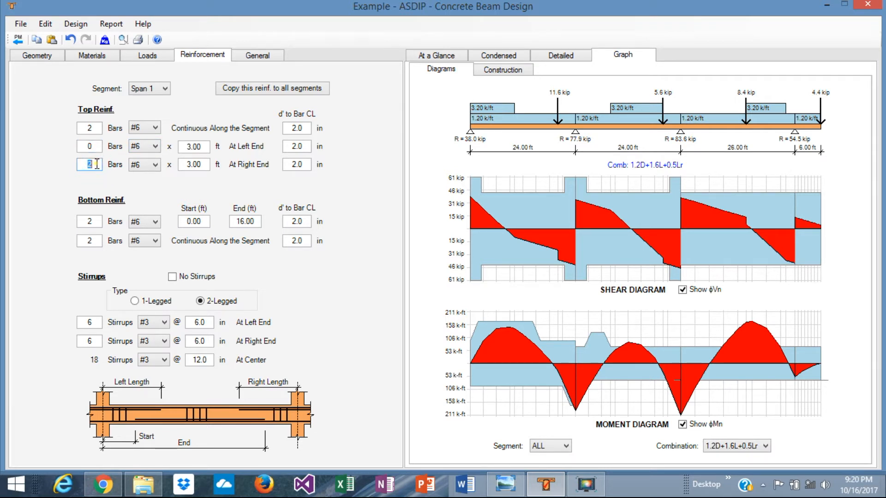
{"action": "type", "text": "3"}
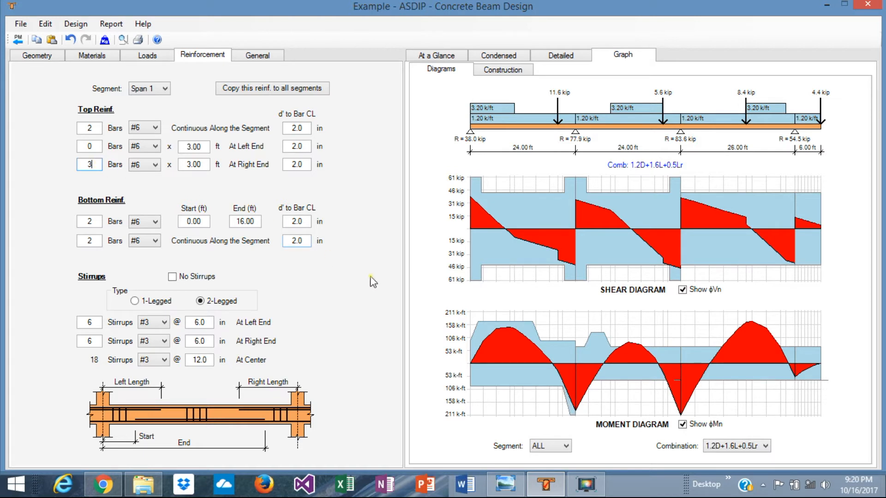
{"action": "mouse_move", "coordinate": [568, 410]}
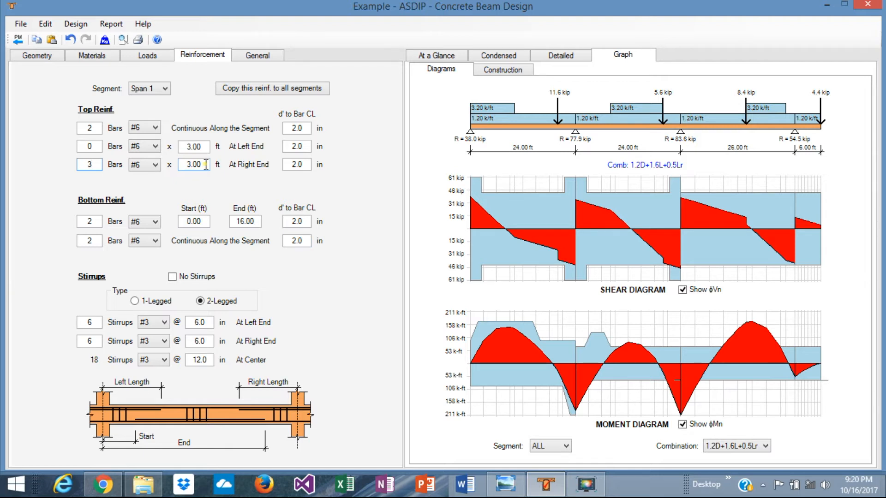
{"action": "triple_click", "coordinate": [193, 165]}
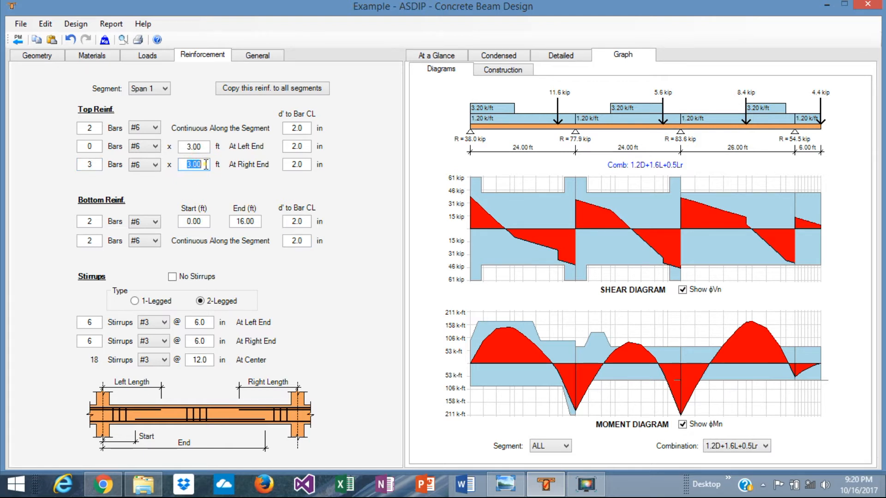
{"action": "type", "text": "5.00"}
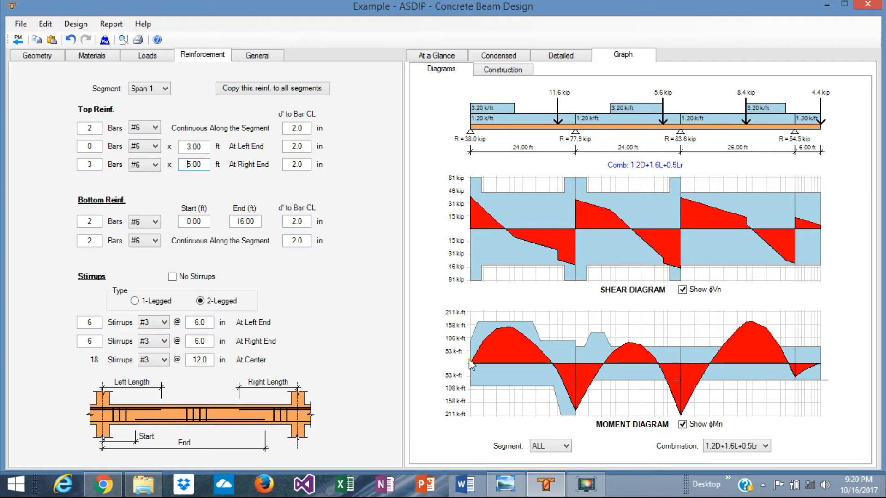
{"action": "mouse_move", "coordinate": [593, 351]}
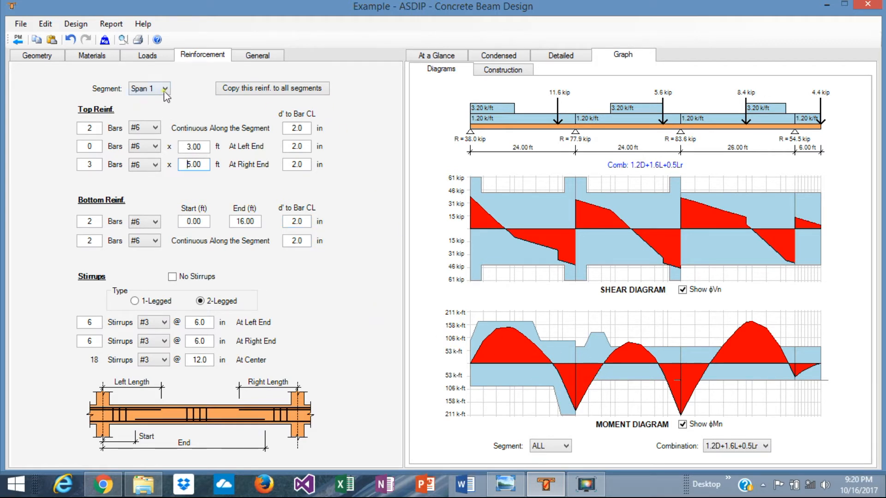
- Switch to Span 2 and make its top and both bottom bar layers #6
{"action": "left_click", "coordinate": [166, 89]}
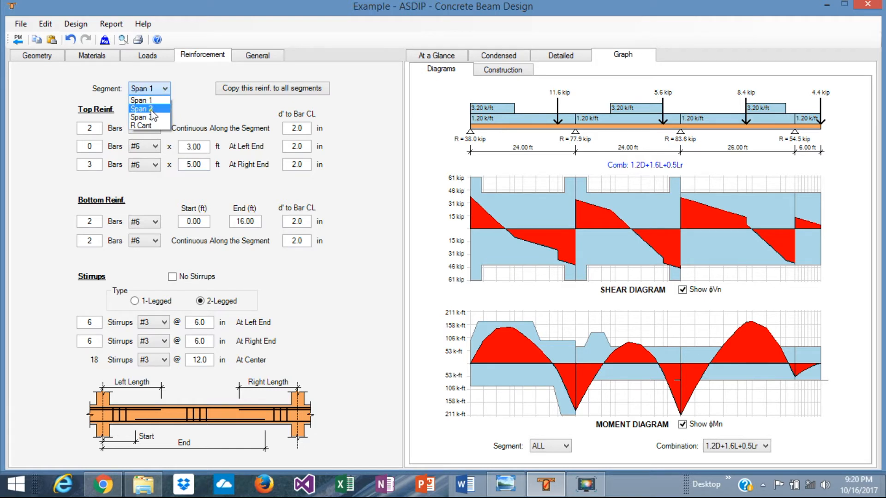
{"action": "left_click", "coordinate": [141, 109]}
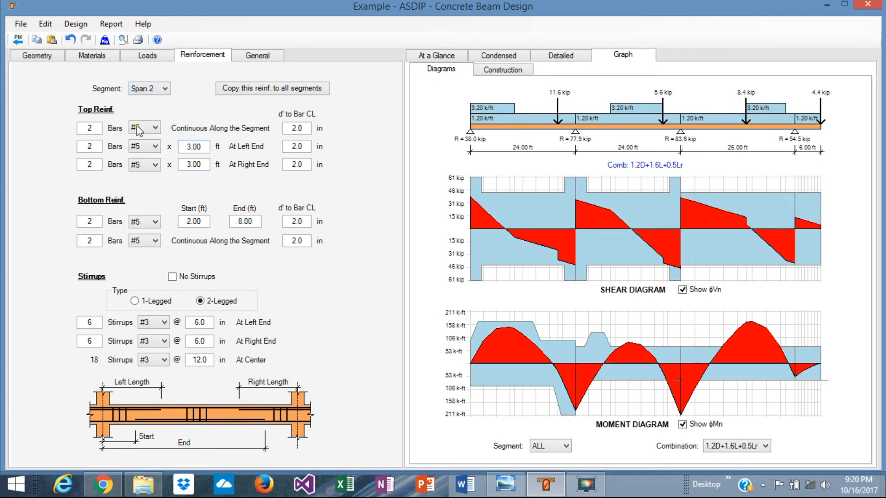
{"action": "left_click", "coordinate": [155, 127]}
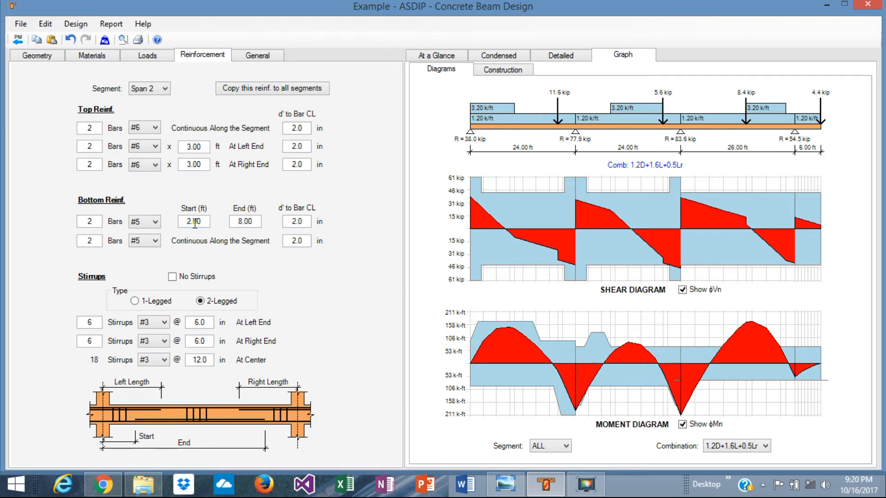
{"action": "left_click", "coordinate": [156, 222]}
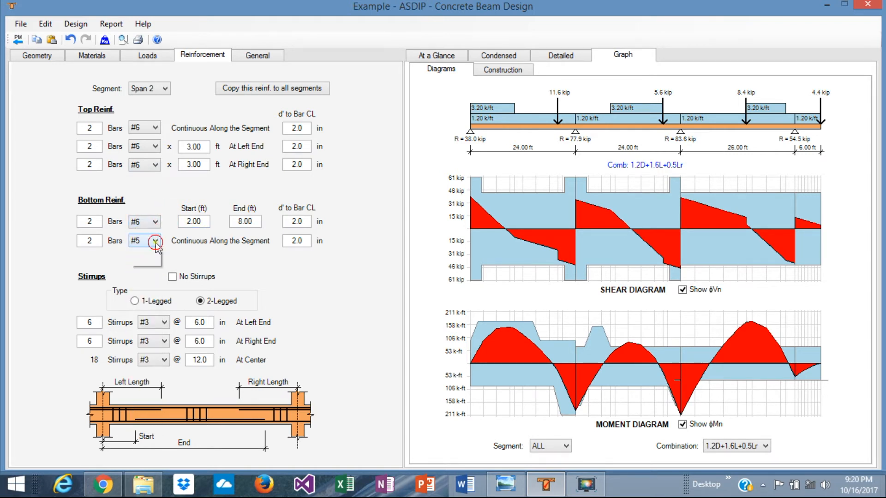
{"action": "left_click", "coordinate": [136, 241]}
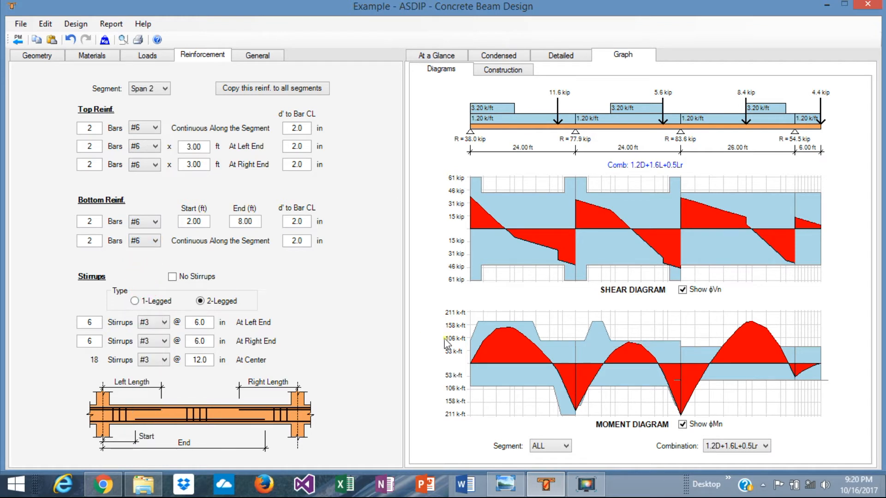
{"action": "mouse_move", "coordinate": [572, 412]}
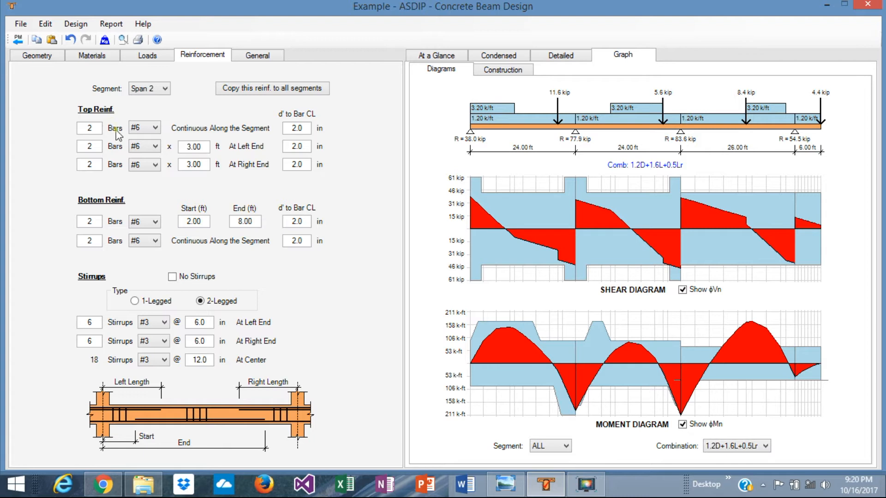
{"action": "mouse_move", "coordinate": [596, 399]}
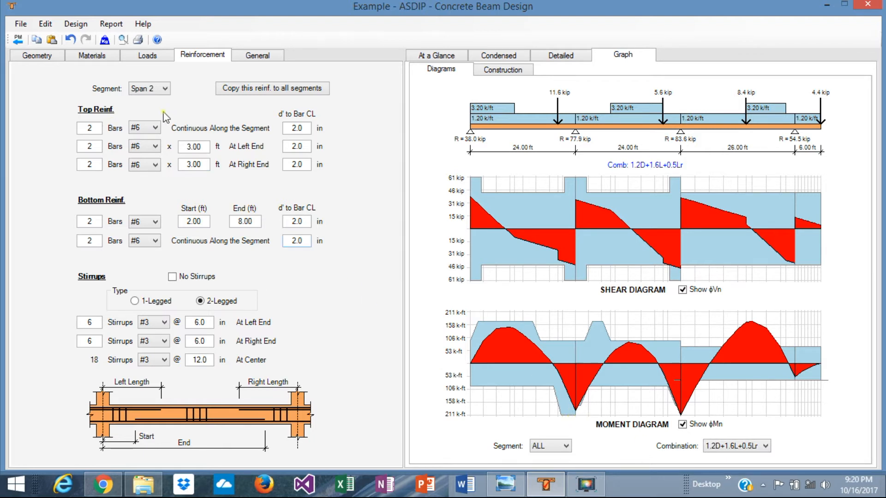
{"action": "mouse_move", "coordinate": [248, 152]}
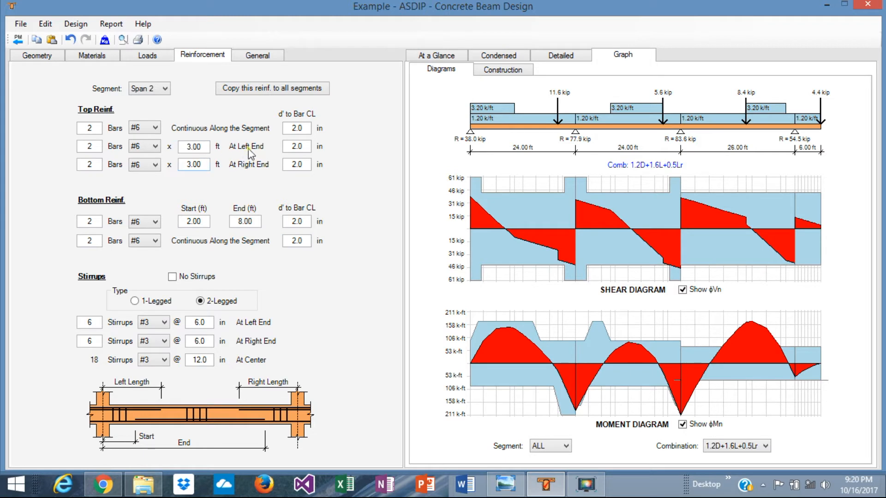
- Give Span 2 three left-end top bars over 6.00 ft and start partial bottom bars at 6.00 ft
{"action": "left_click", "coordinate": [194, 147]}
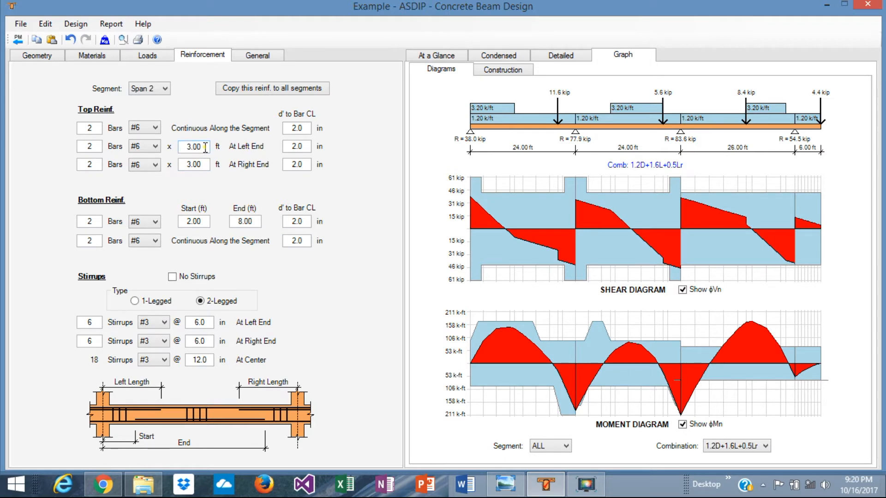
{"action": "triple_click", "coordinate": [193, 147]}
{"action": "type", "text": "6"}
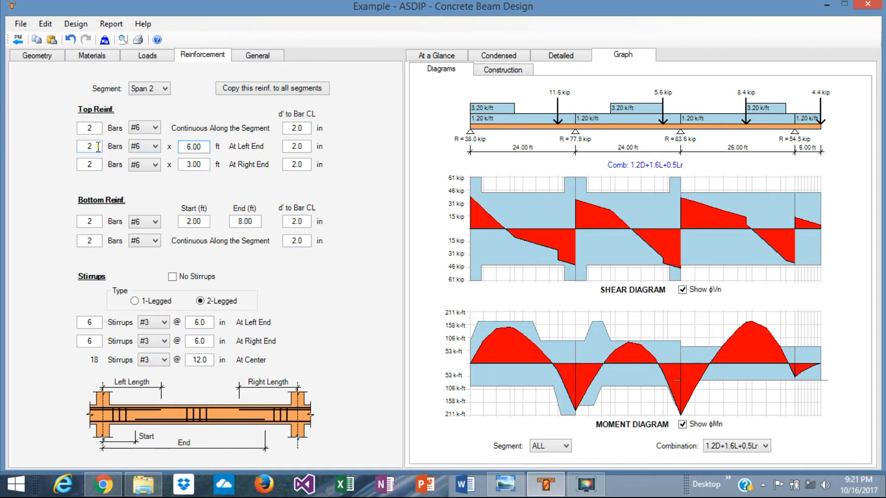
{"action": "type", "text": "3"}
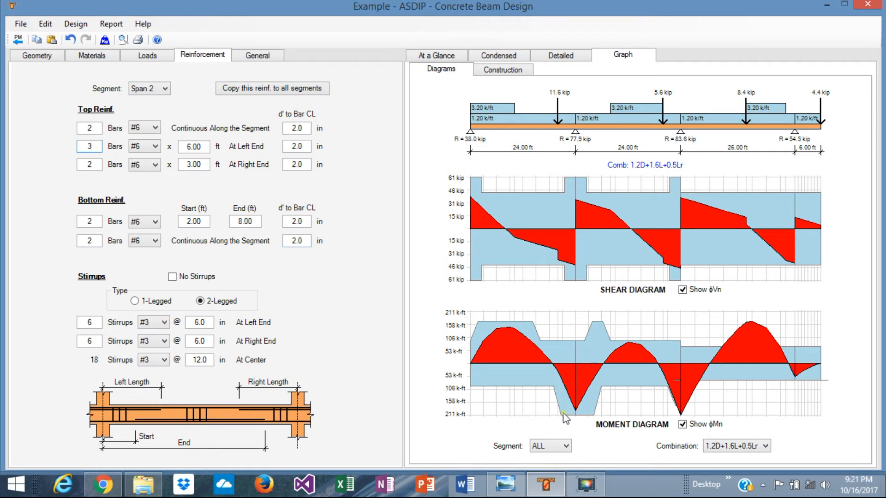
{"action": "mouse_move", "coordinate": [615, 338]}
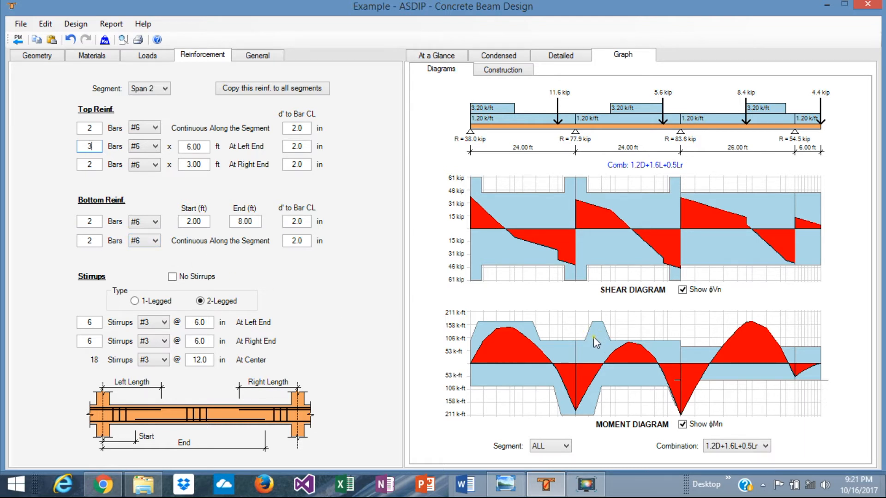
{"action": "mouse_move", "coordinate": [644, 339]}
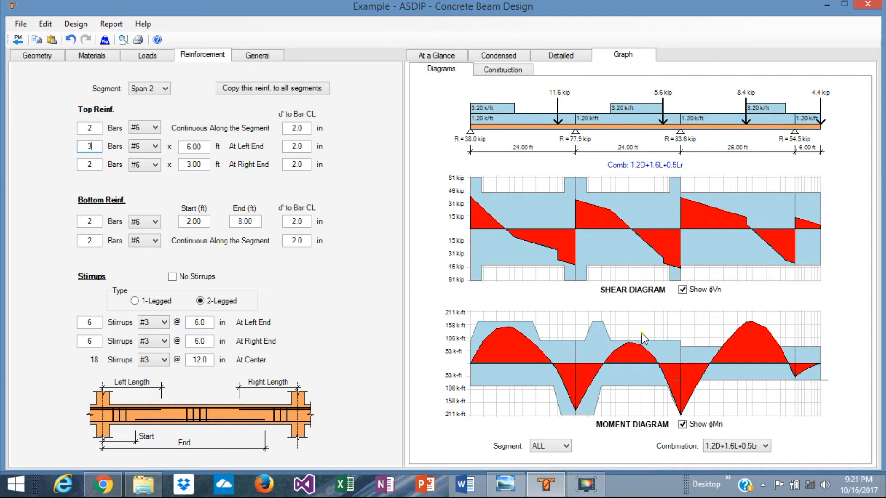
{"action": "left_click", "coordinate": [193, 222]}
{"action": "type", "text": "6"}
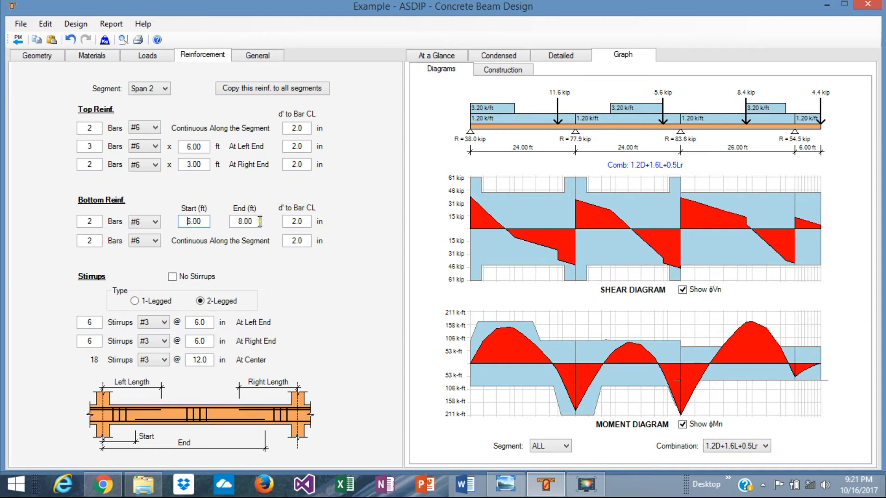
- Try Span 2 partial bottom-bar end values 12.00 and 20.00, settling on 18.00 ft
{"action": "left_click", "coordinate": [244, 220]}
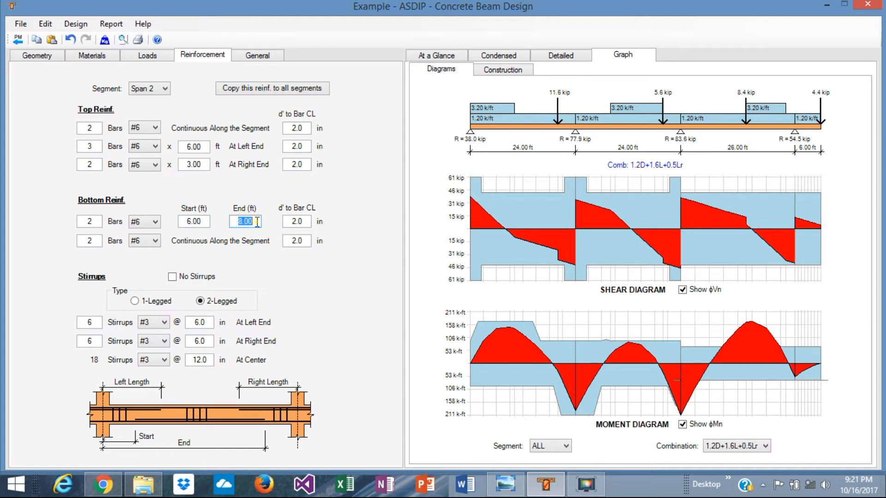
{"action": "type", "text": "12.00"}
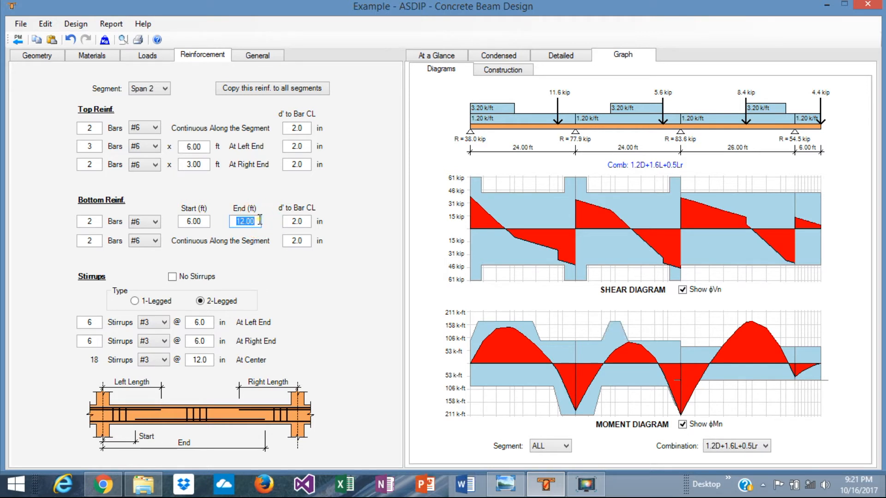
{"action": "type", "text": "20.00"}
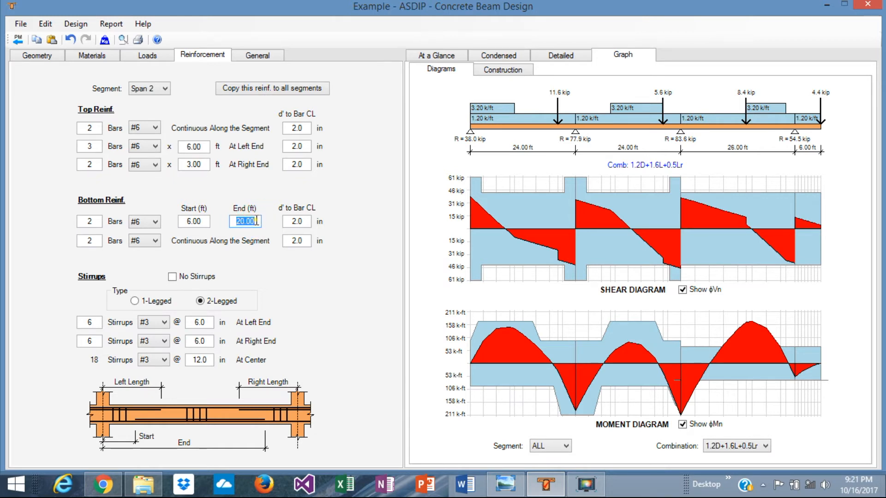
{"action": "type", "text": "18.00"}
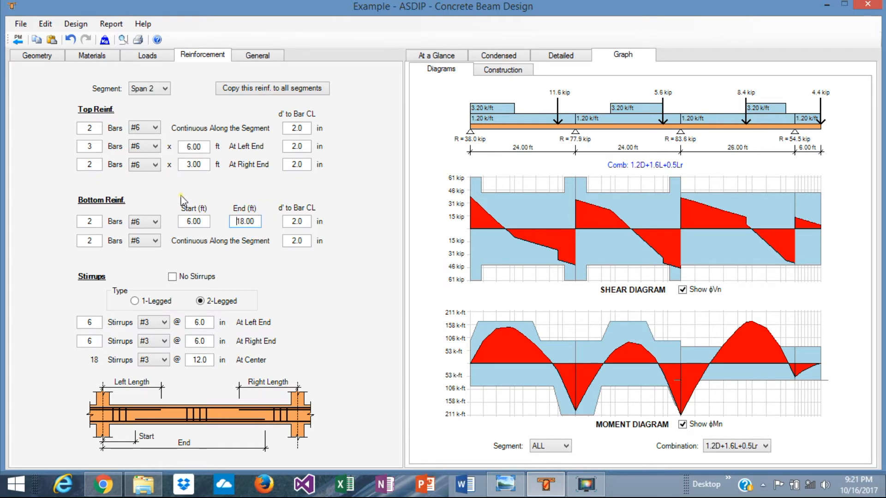
{"action": "mouse_move", "coordinate": [277, 240]}
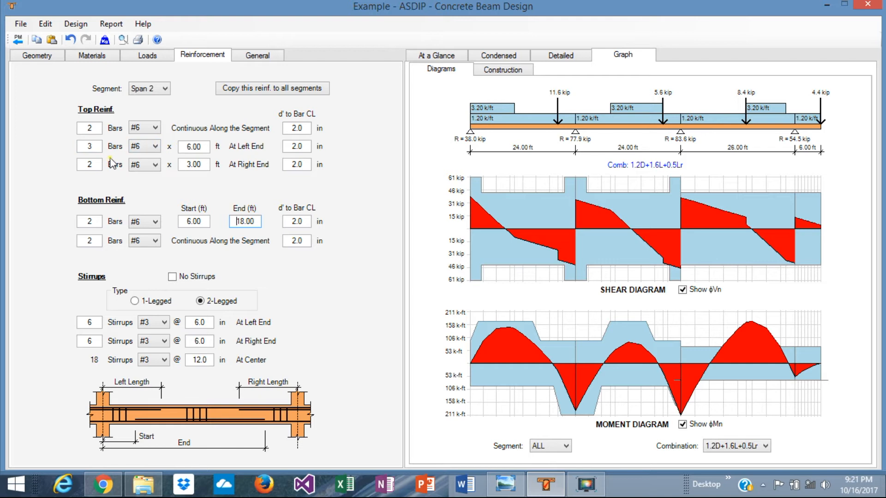
{"action": "mouse_move", "coordinate": [84, 161]}
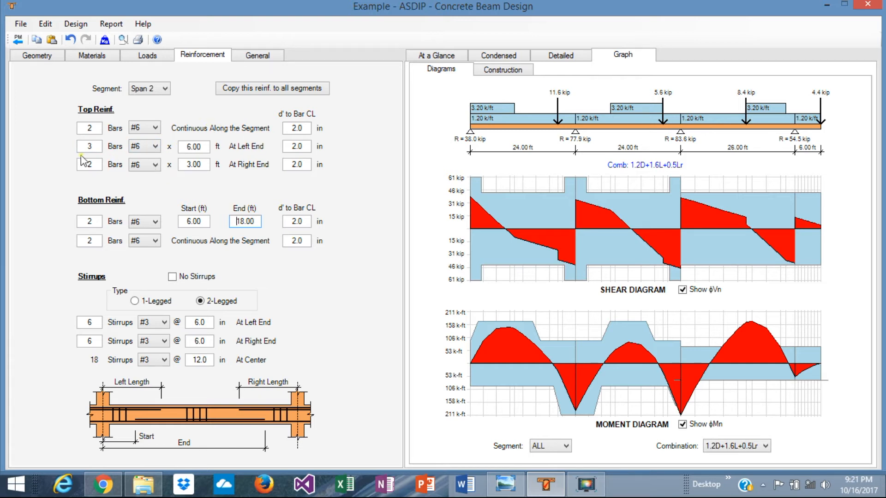
- Give Span 2 three #7 right-end top bars over 6.00 ft
{"action": "left_click", "coordinate": [88, 164]}
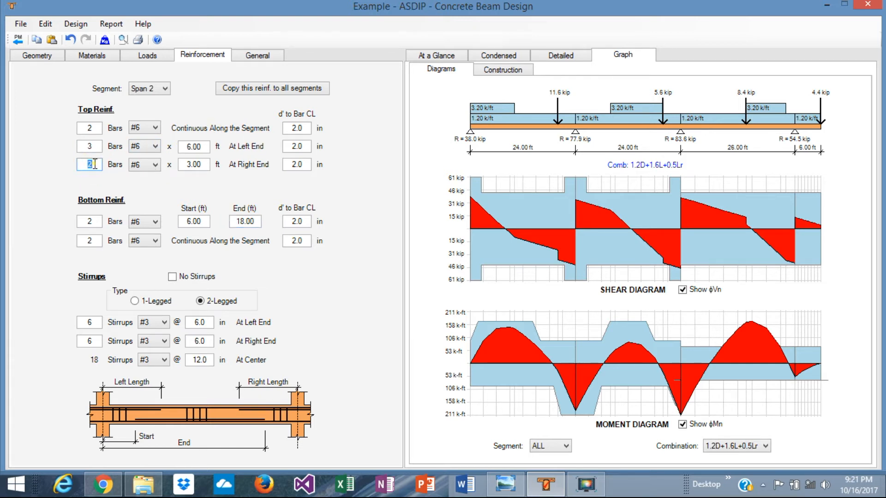
{"action": "type", "text": "3"}
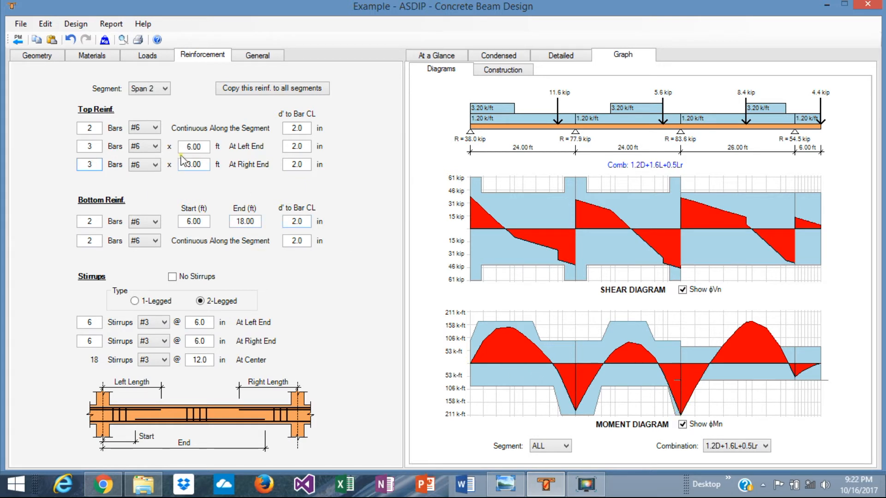
{"action": "left_click", "coordinate": [194, 164]}
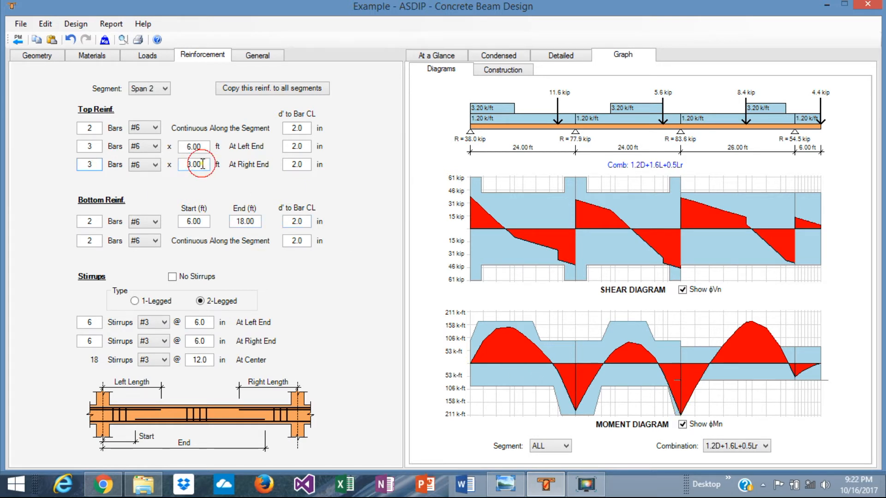
{"action": "type", "text": "6"}
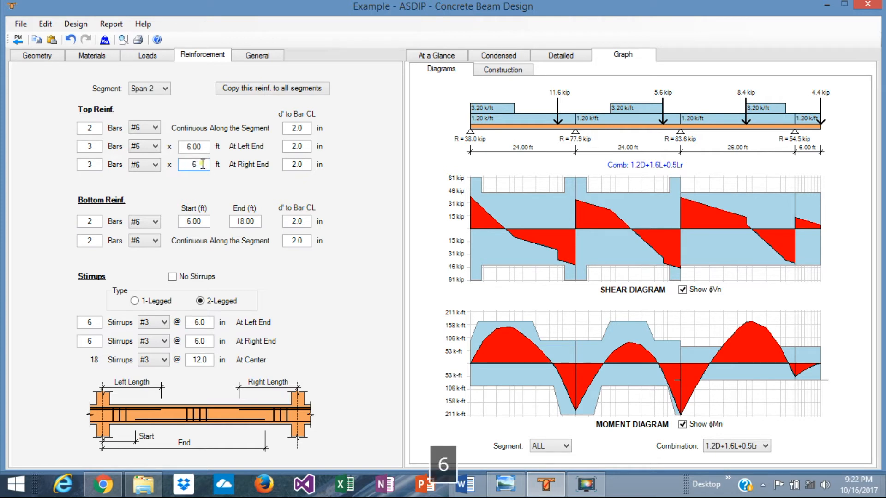
{"action": "type", "text": "6.00"}
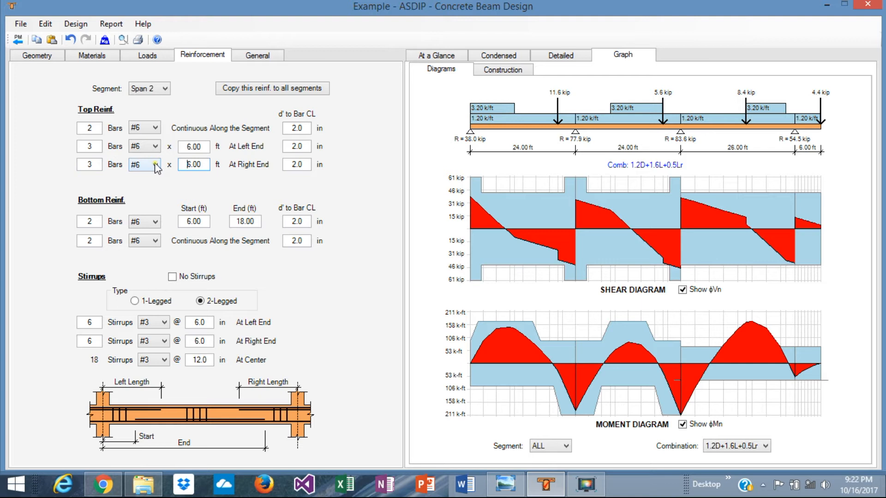
{"action": "left_click", "coordinate": [155, 164]}
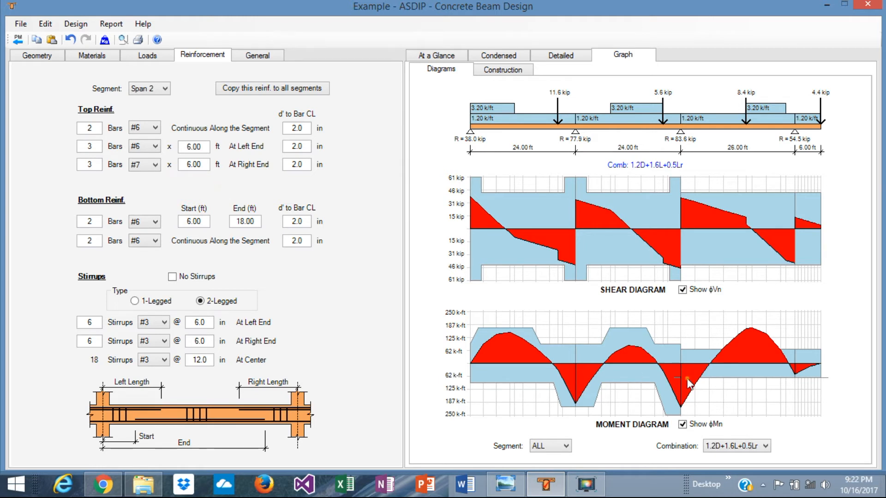
{"action": "mouse_move", "coordinate": [740, 384]}
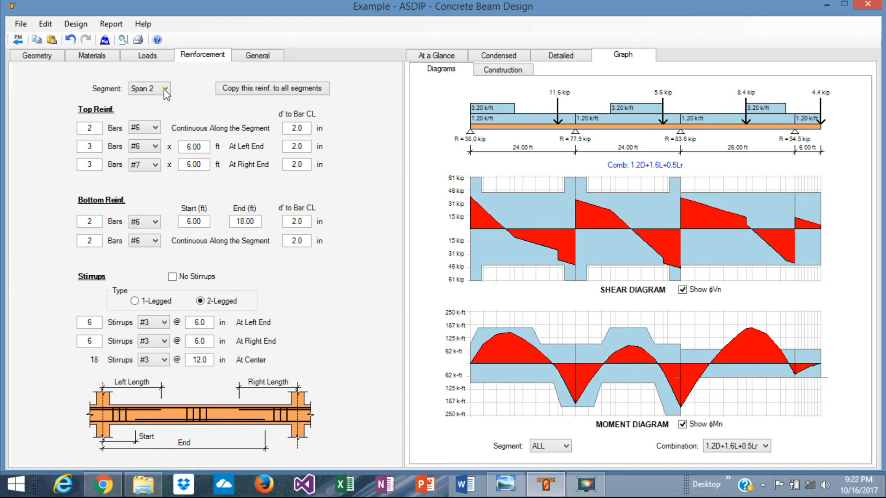
- Switch to Span 3 and set its continuous top, top-end and continuous bottom bars to #6
{"action": "left_click", "coordinate": [165, 89]}
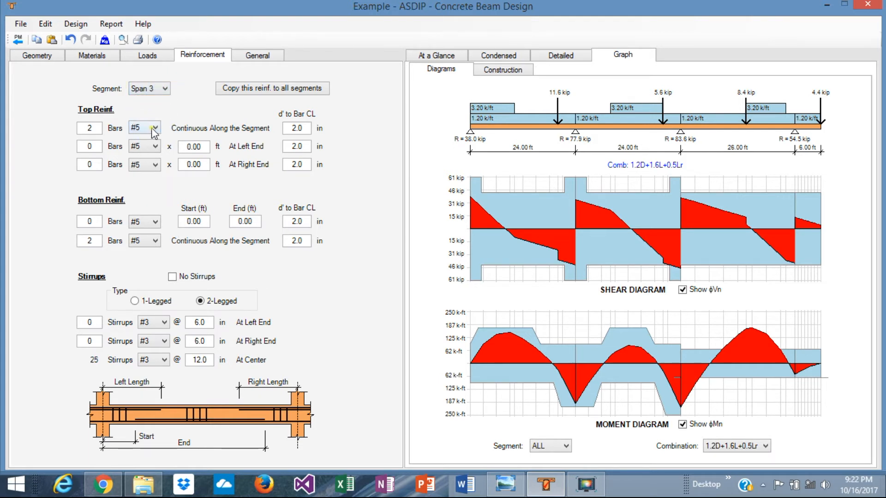
{"action": "left_click", "coordinate": [140, 128]}
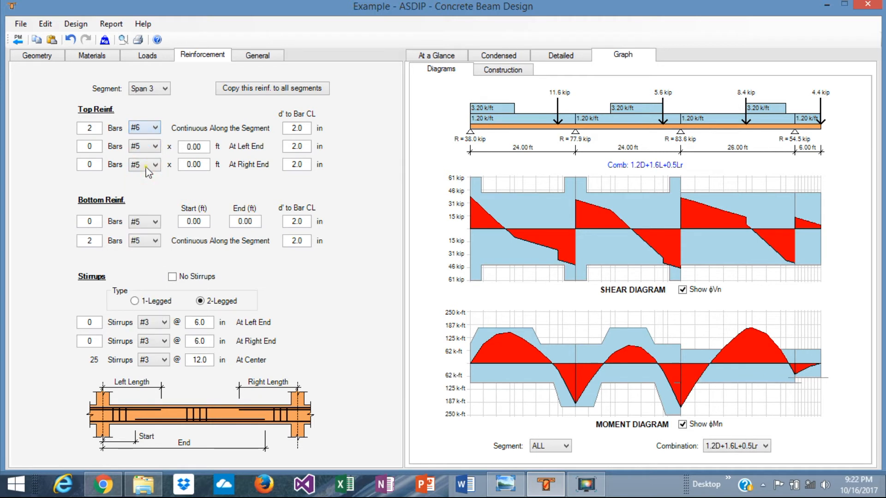
{"action": "left_click", "coordinate": [144, 165]}
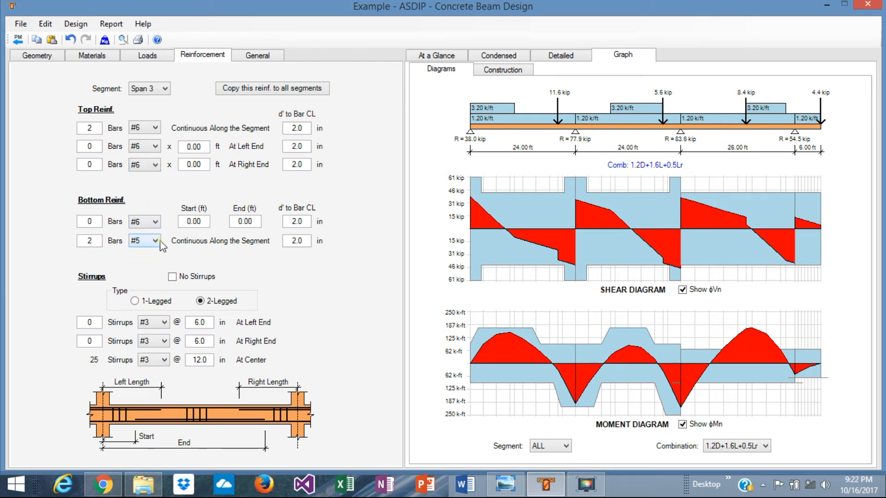
{"action": "left_click", "coordinate": [140, 241]}
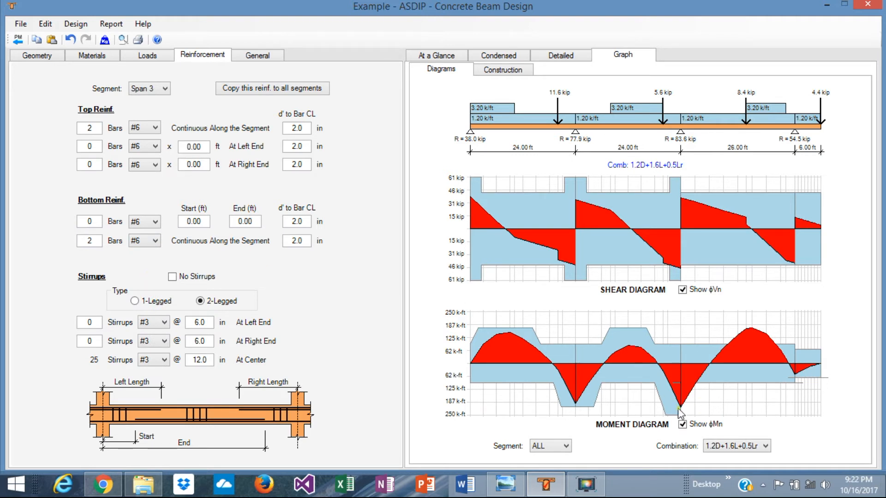
{"action": "mouse_move", "coordinate": [683, 417]}
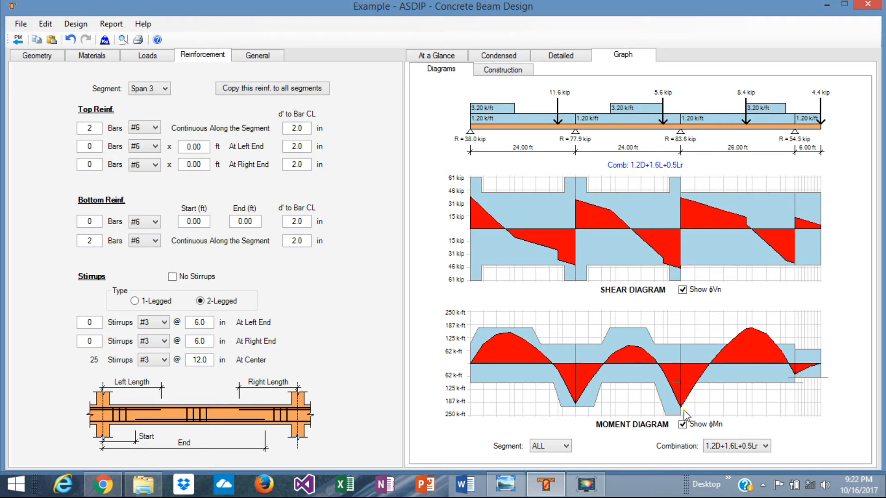
{"action": "mouse_move", "coordinate": [101, 212]}
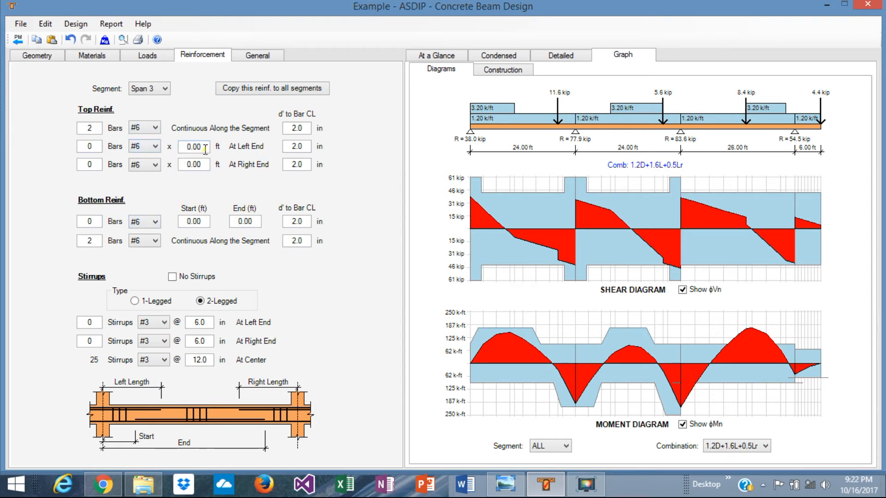
- Set Span 3's left-end top bars to 3 #7 bars, 6.00 ft long
{"action": "left_click", "coordinate": [192, 147]}
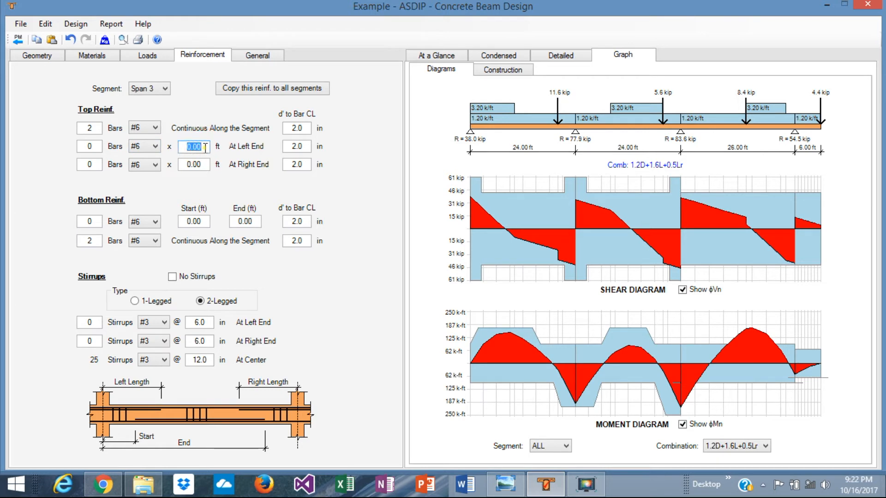
{"action": "type", "text": "6.00"}
{"action": "left_click", "coordinate": [88, 147]}
{"action": "type", "text": "3"}
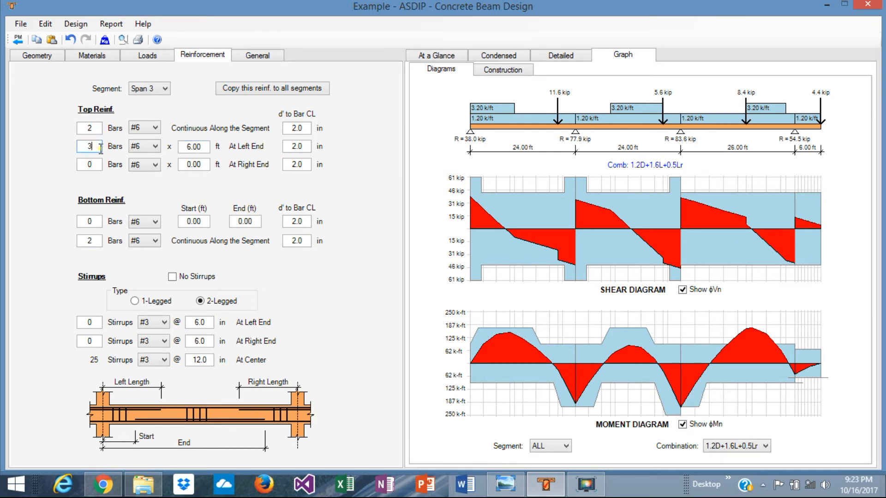
{"action": "left_click", "coordinate": [155, 147]}
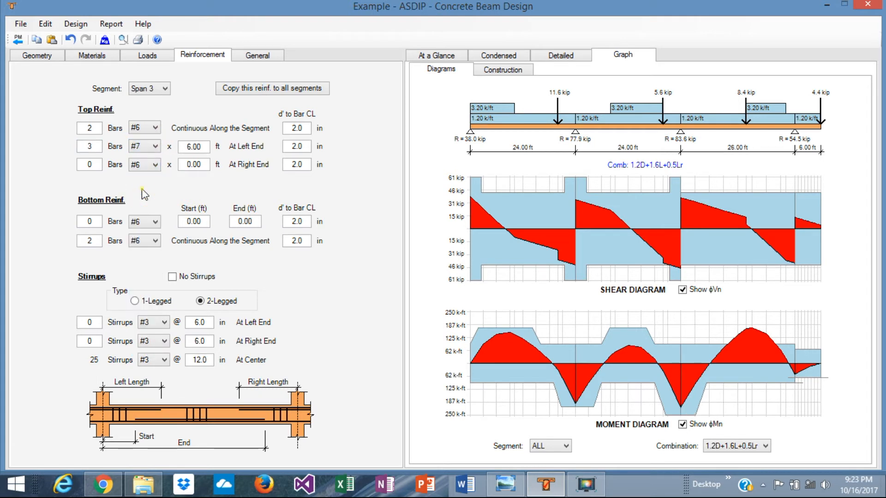
{"action": "mouse_move", "coordinate": [756, 339]}
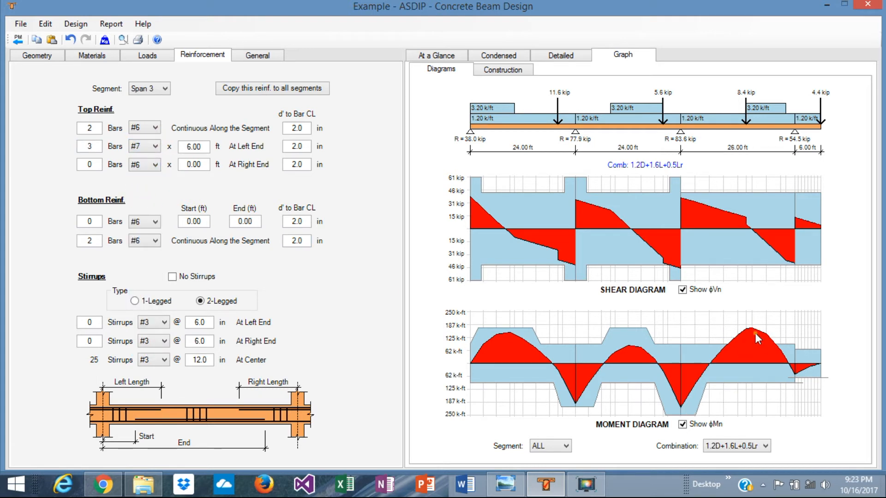
{"action": "mouse_move", "coordinate": [120, 227]}
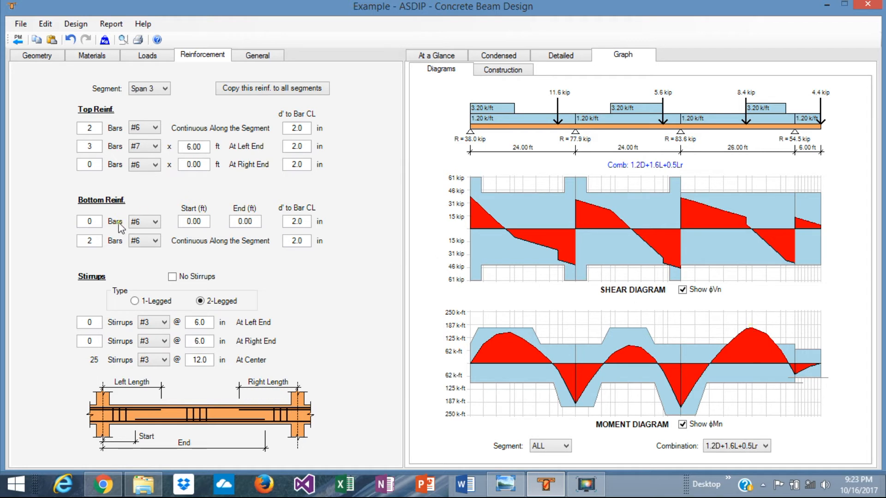
- Add 2 #7 partial bottom bars to Span 3 running from 7.00 ft to 24.00 ft
{"action": "left_click", "coordinate": [90, 221]}
{"action": "type", "text": "2"}
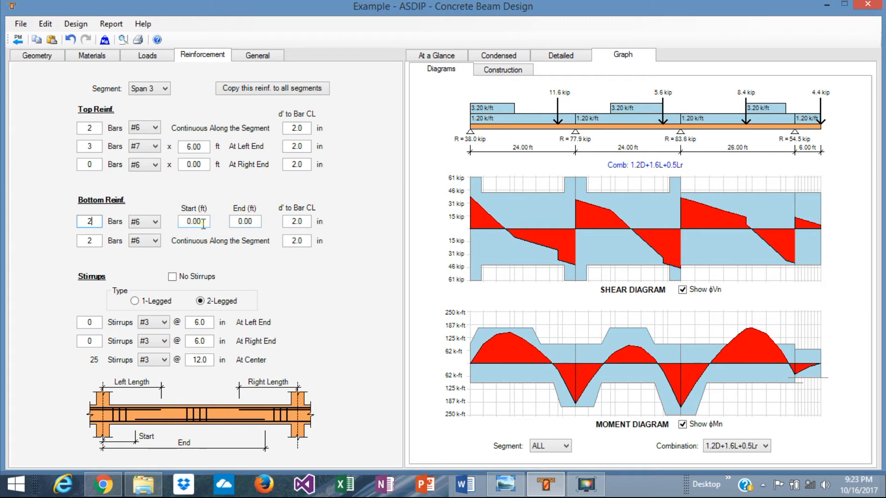
{"action": "left_click", "coordinate": [245, 221]}
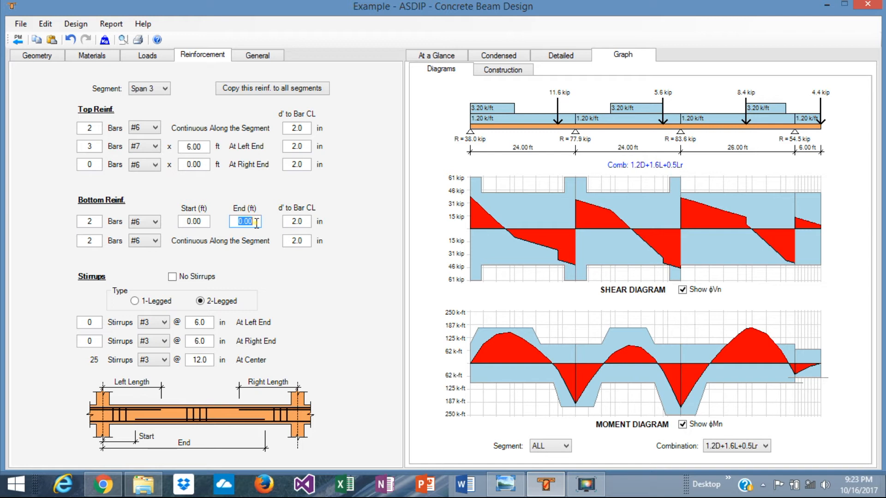
{"action": "type", "text": "20.00"}
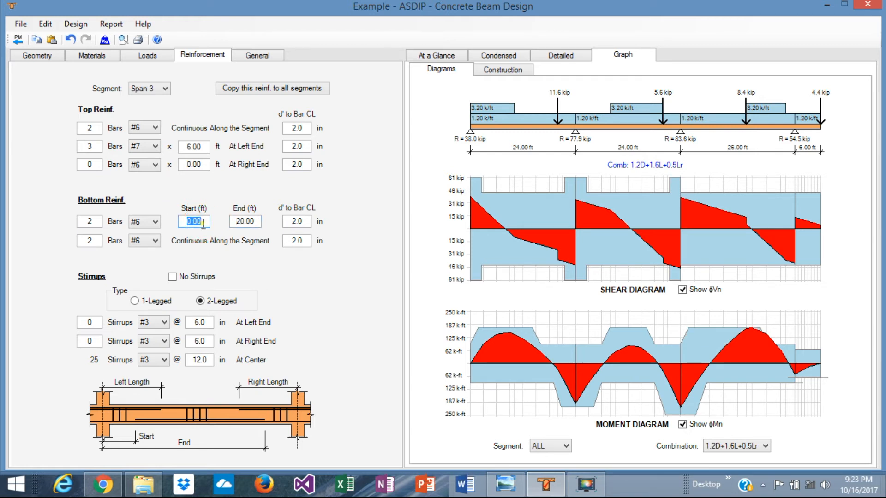
{"action": "type", "text": "10.00"}
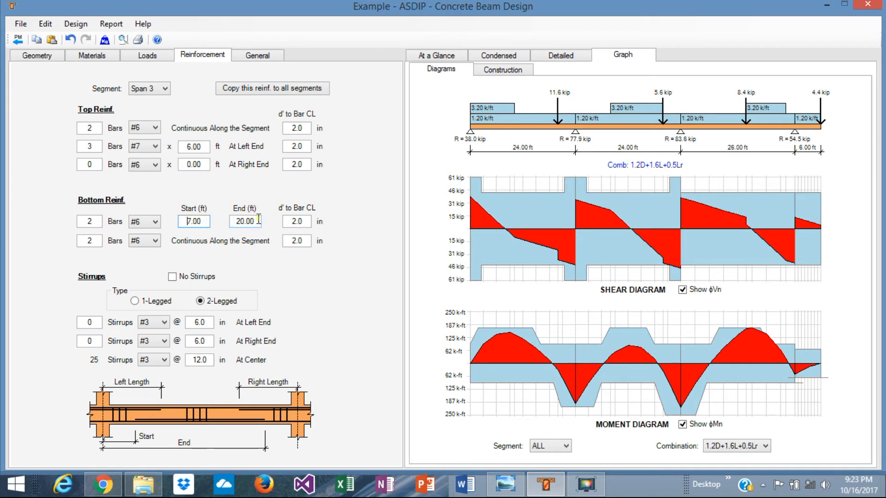
{"action": "left_click", "coordinate": [243, 220]}
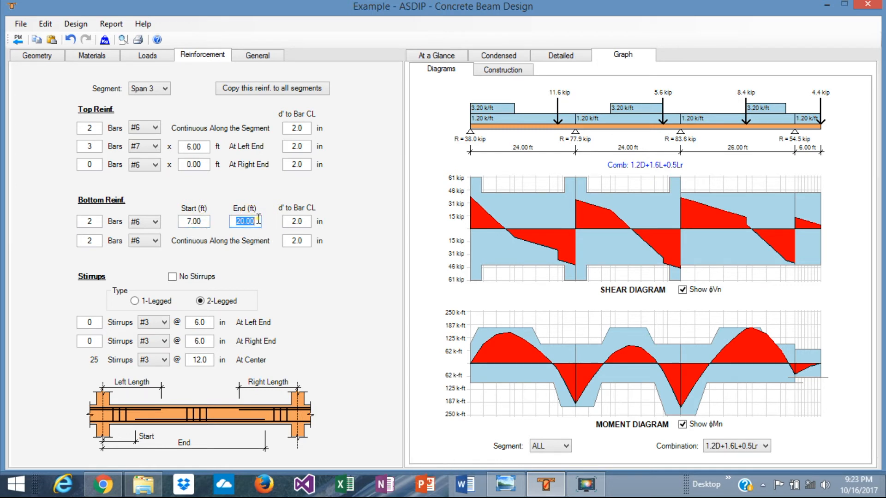
{"action": "type", "text": "22.00"}
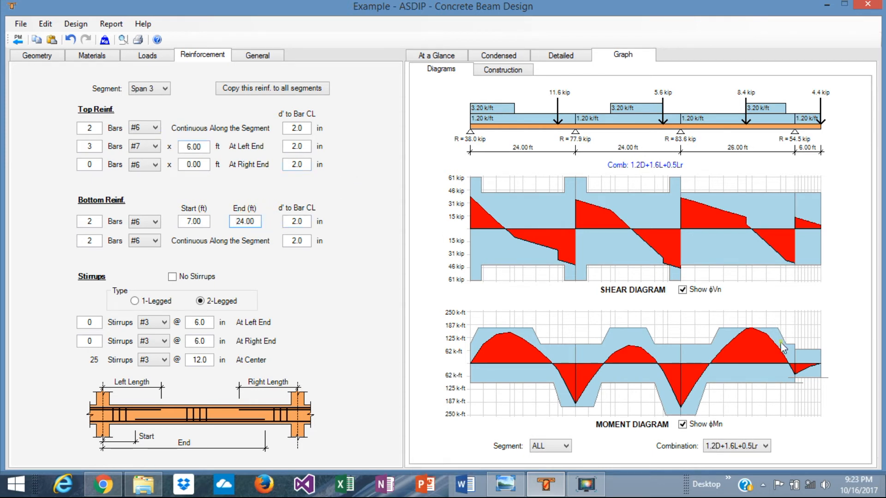
{"action": "mouse_move", "coordinate": [745, 343]}
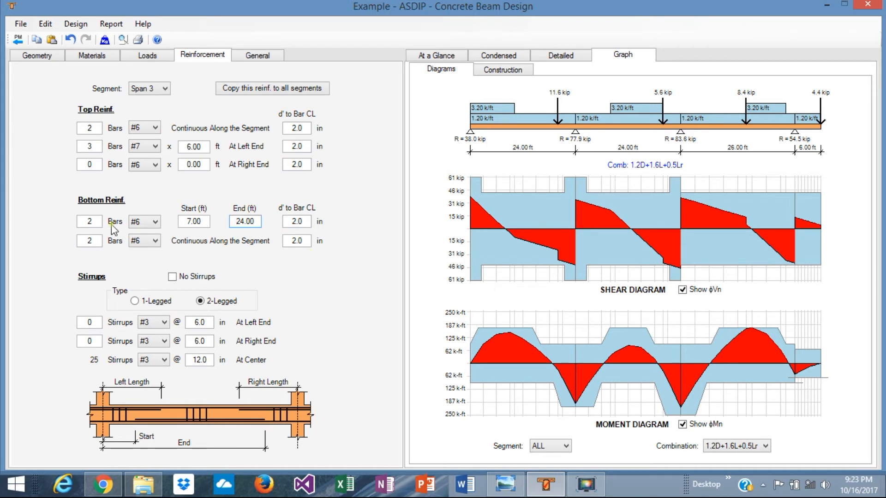
{"action": "left_click", "coordinate": [155, 221]}
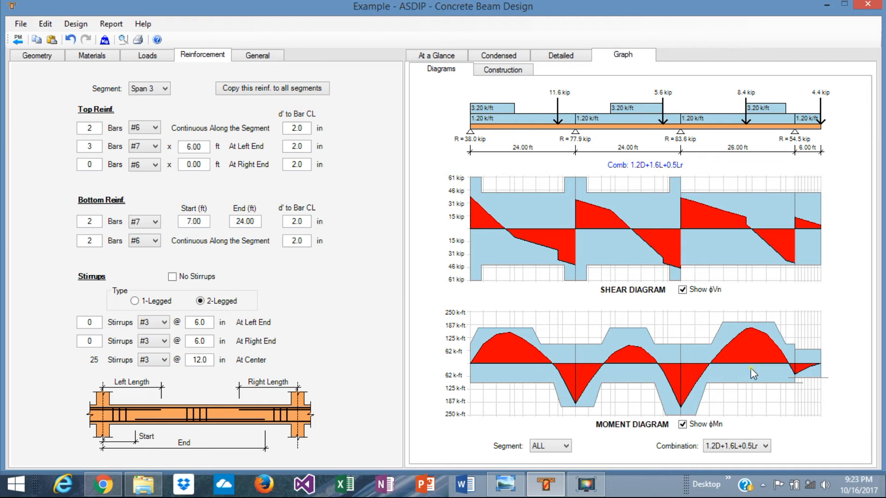
{"action": "mouse_move", "coordinate": [811, 362]}
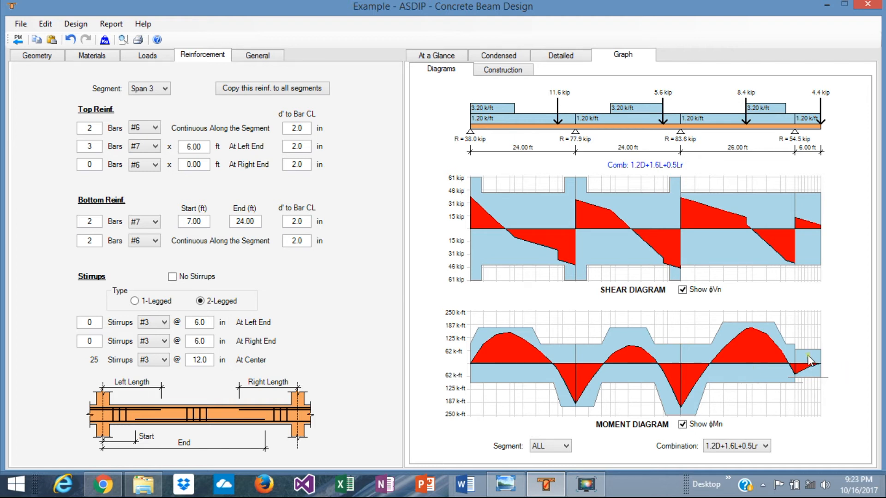
{"action": "mouse_move", "coordinate": [822, 348]}
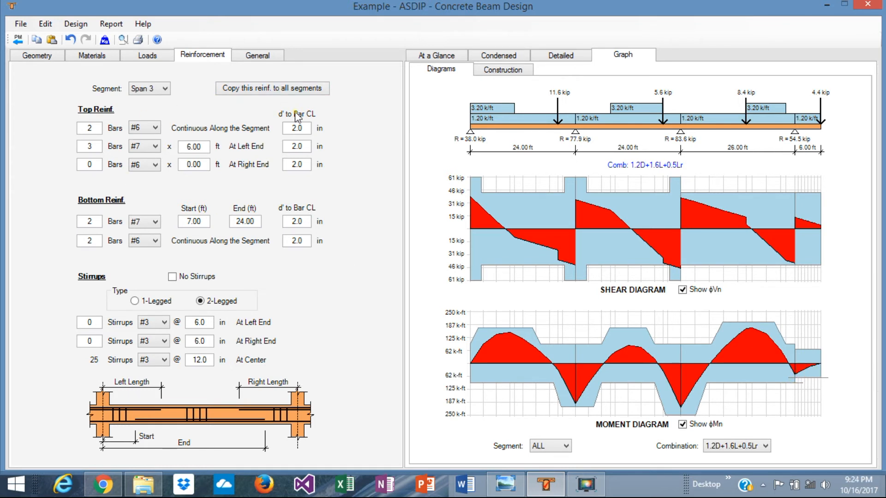
- Switch to the R Cant segment and set all its top and bottom bar rows to #6
{"action": "left_click", "coordinate": [164, 89]}
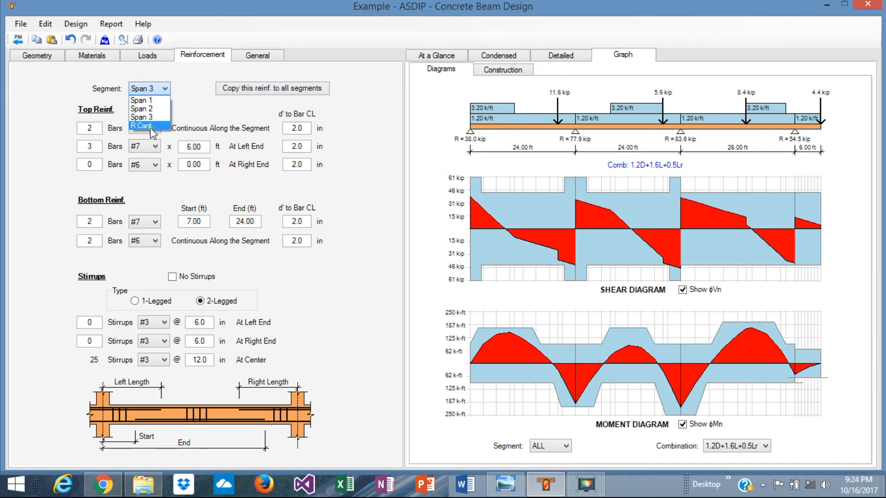
{"action": "left_click", "coordinate": [157, 128]}
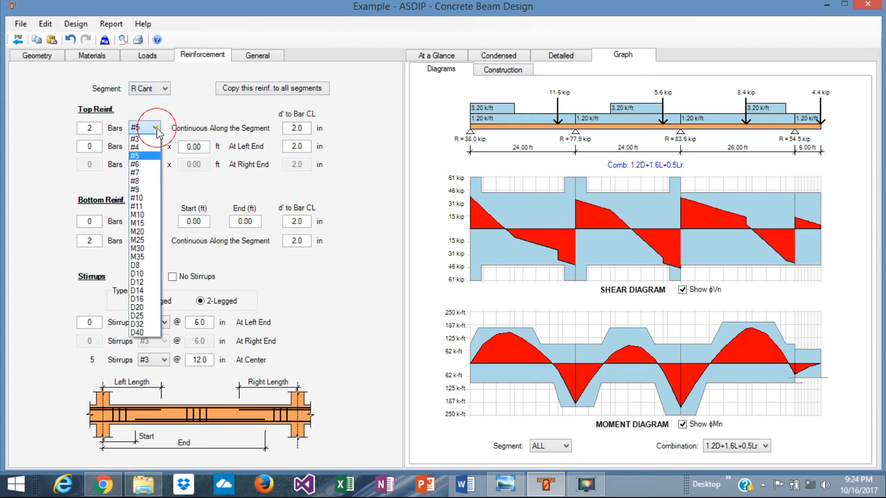
{"action": "left_click", "coordinate": [136, 164]}
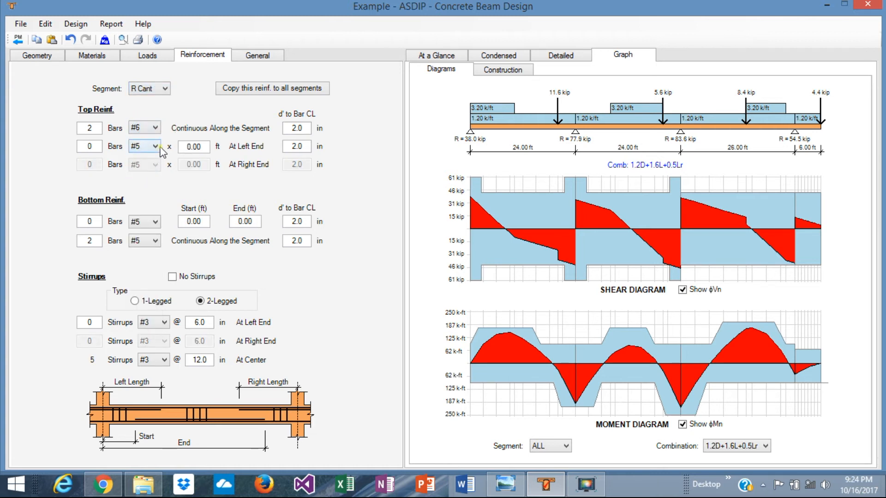
{"action": "left_click", "coordinate": [157, 147]}
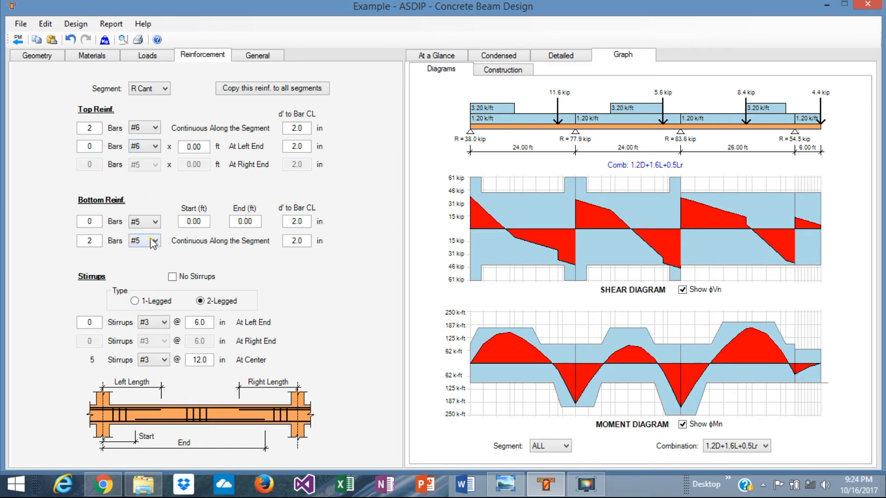
{"action": "left_click", "coordinate": [143, 220]}
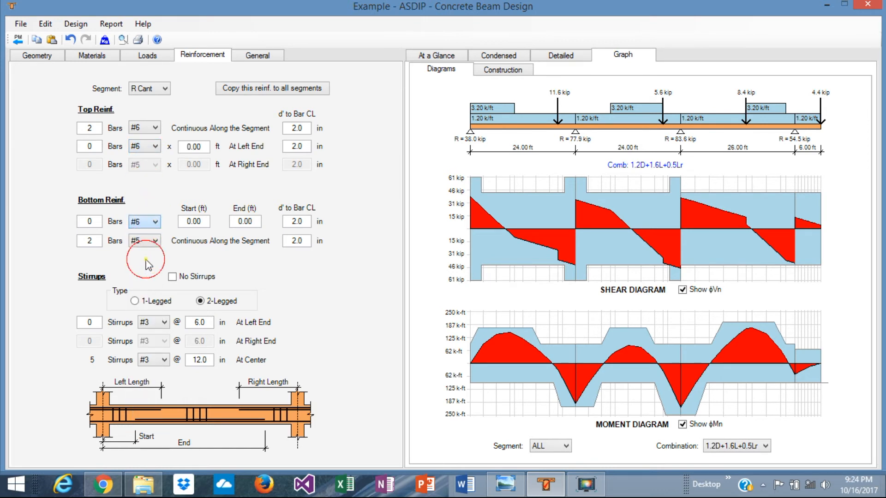
{"action": "left_click", "coordinate": [154, 241]}
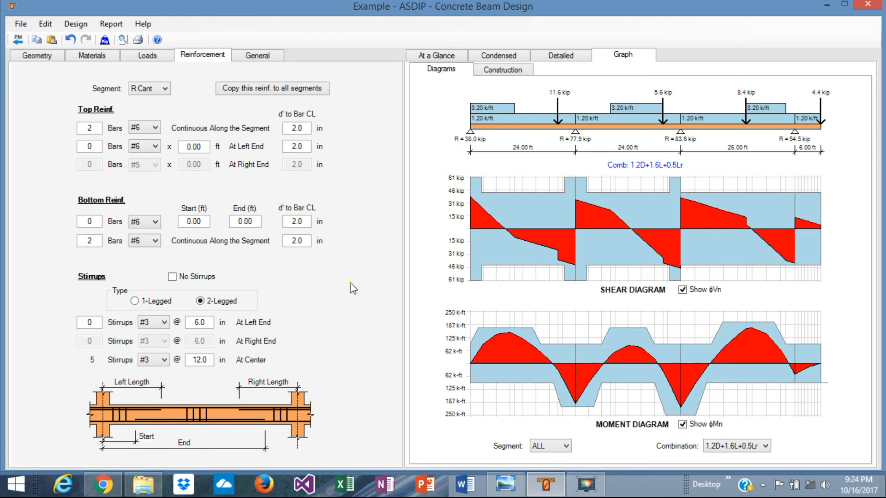
{"action": "mouse_move", "coordinate": [572, 417]}
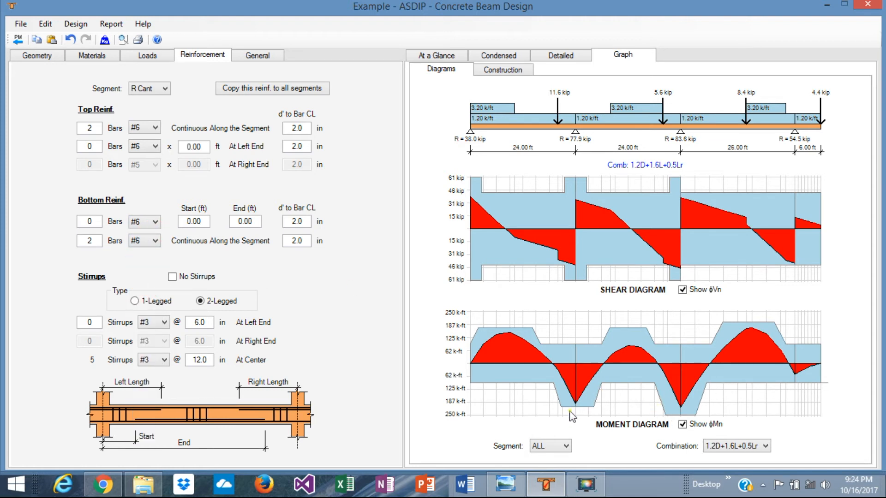
{"action": "mouse_move", "coordinate": [546, 374]}
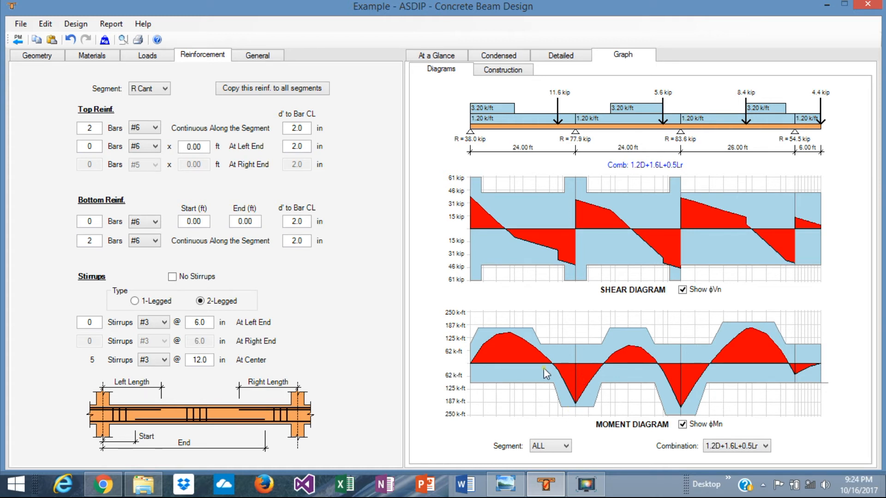
{"action": "mouse_move", "coordinate": [581, 381]}
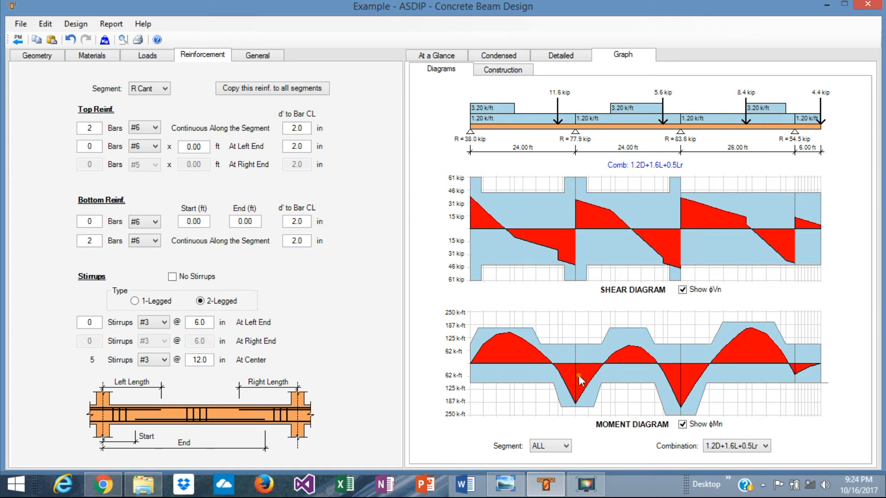
{"action": "mouse_move", "coordinate": [618, 213]}
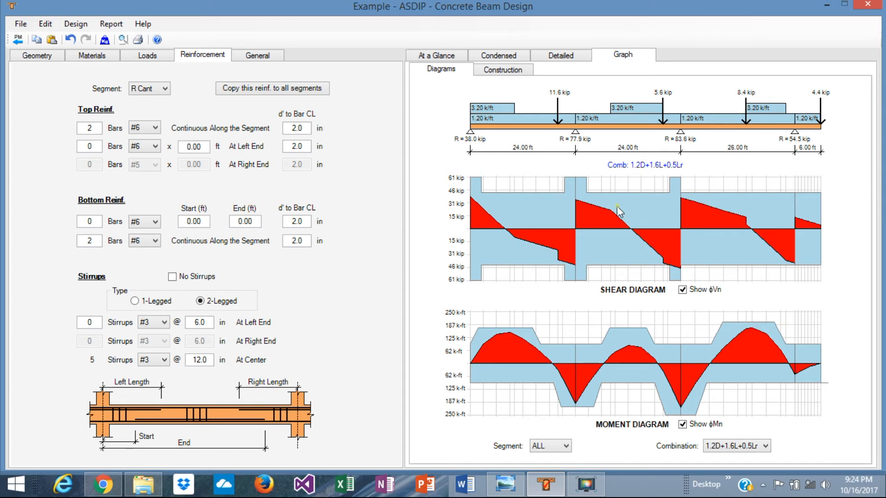
{"action": "mouse_move", "coordinate": [529, 259]}
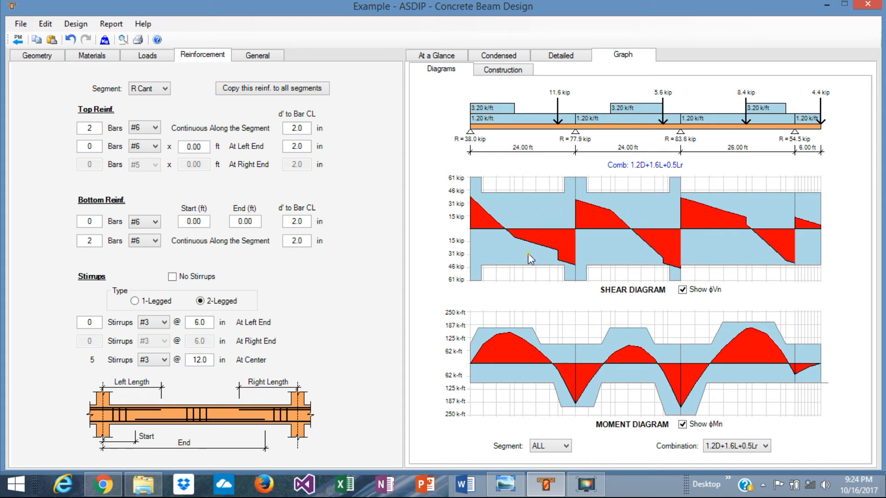
{"action": "mouse_move", "coordinate": [542, 201]}
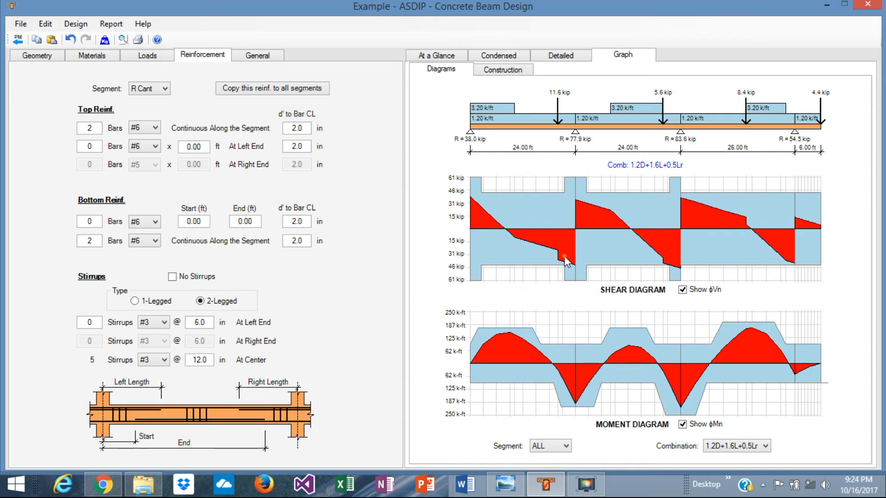
{"action": "mouse_move", "coordinate": [553, 266]}
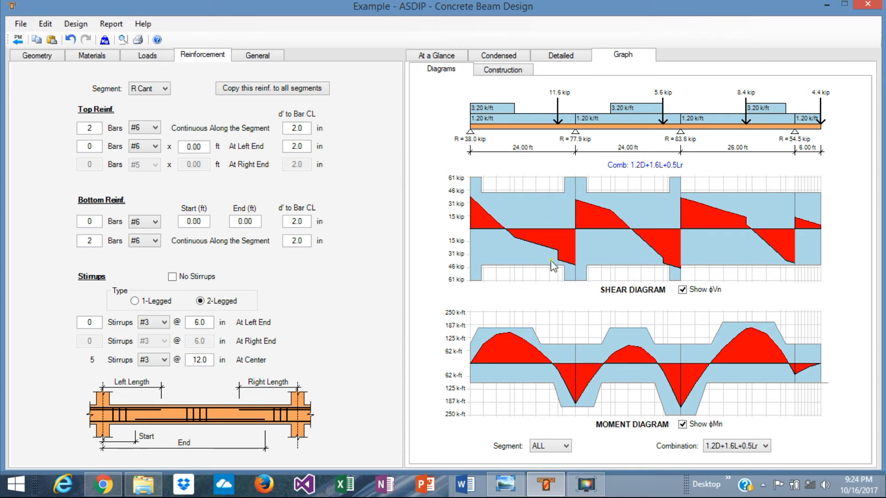
{"action": "mouse_move", "coordinate": [613, 245]}
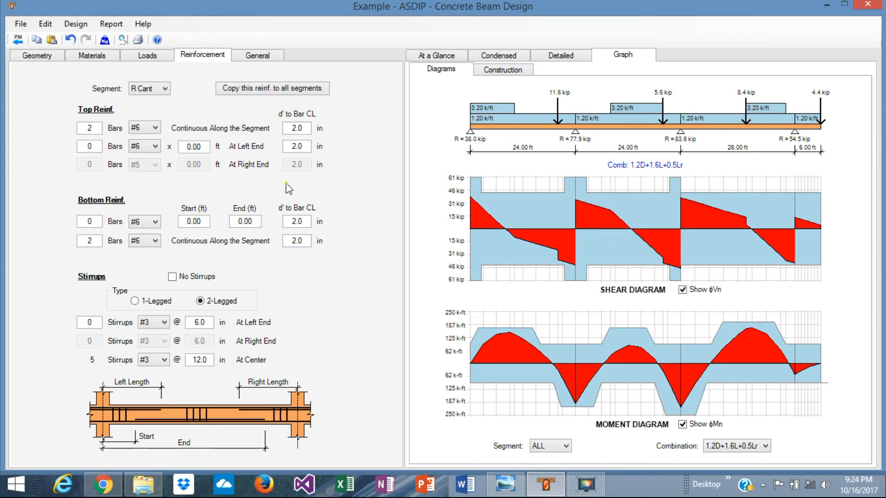
- Reopen the Segment list after the R Cant top bars are set
{"action": "left_click", "coordinate": [164, 88]}
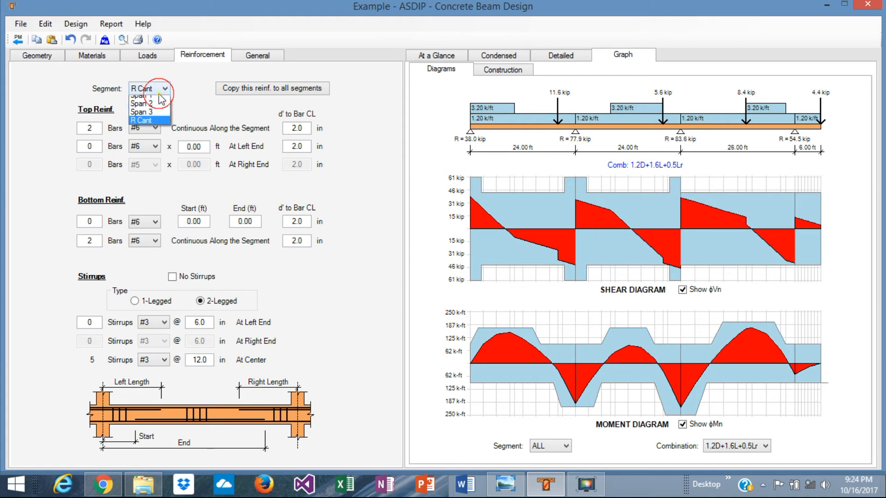
- Set Span 1's right-end #3 stirrup count to 12, leaving 15 at center
{"action": "left_click", "coordinate": [141, 91]}
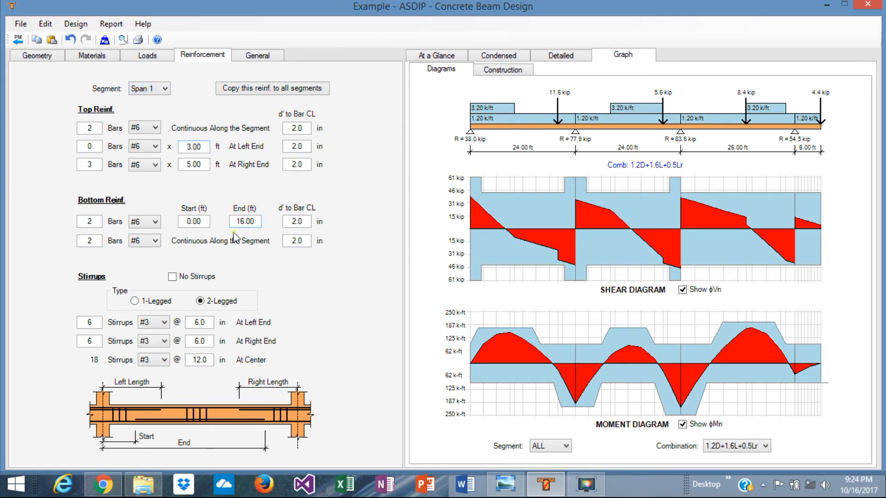
{"action": "left_click", "coordinate": [199, 322]}
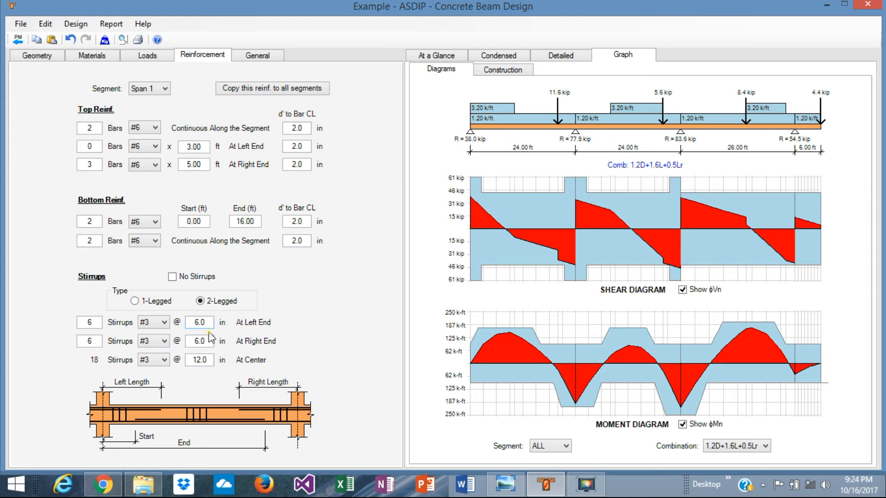
{"action": "mouse_move", "coordinate": [324, 356]}
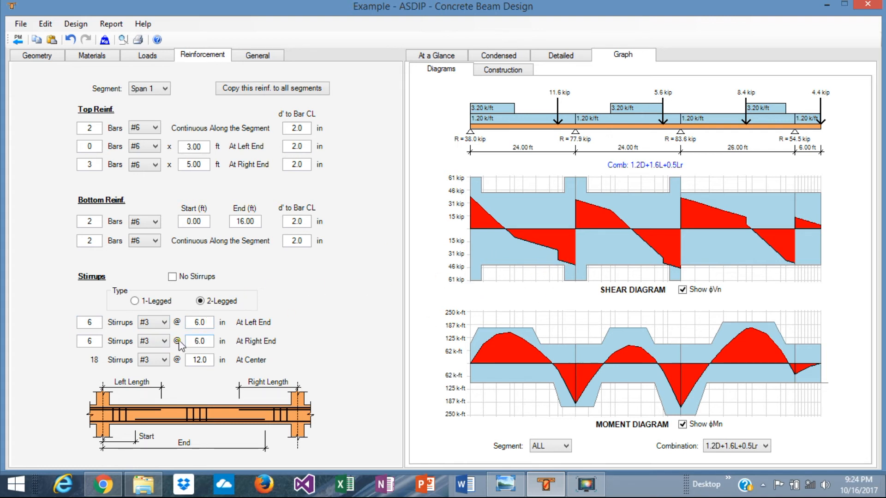
{"action": "mouse_move", "coordinate": [111, 348]}
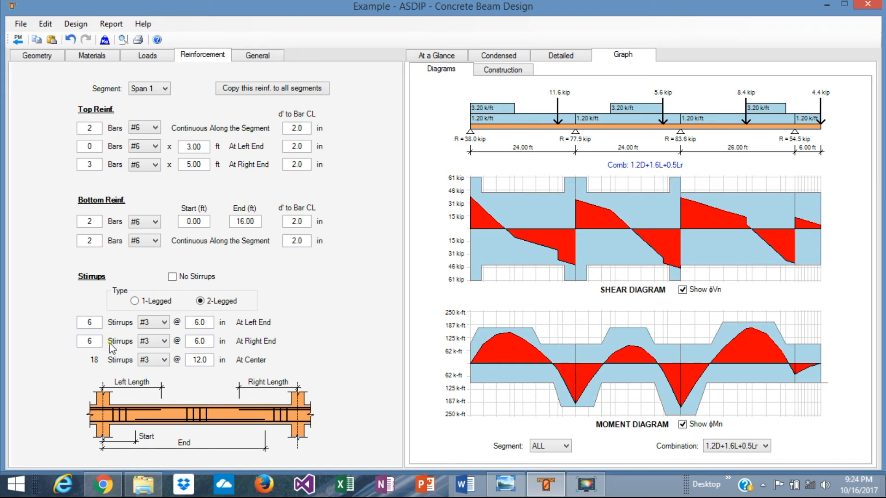
{"action": "left_click", "coordinate": [90, 341]}
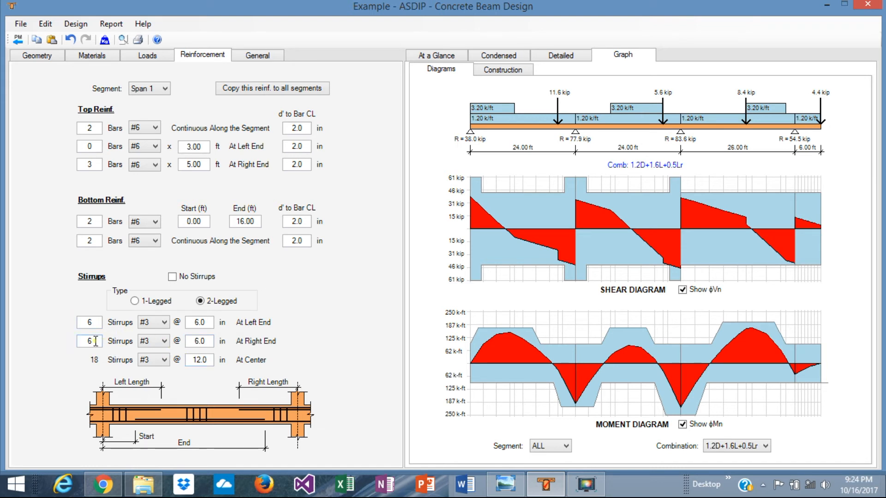
{"action": "type", "text": "10"}
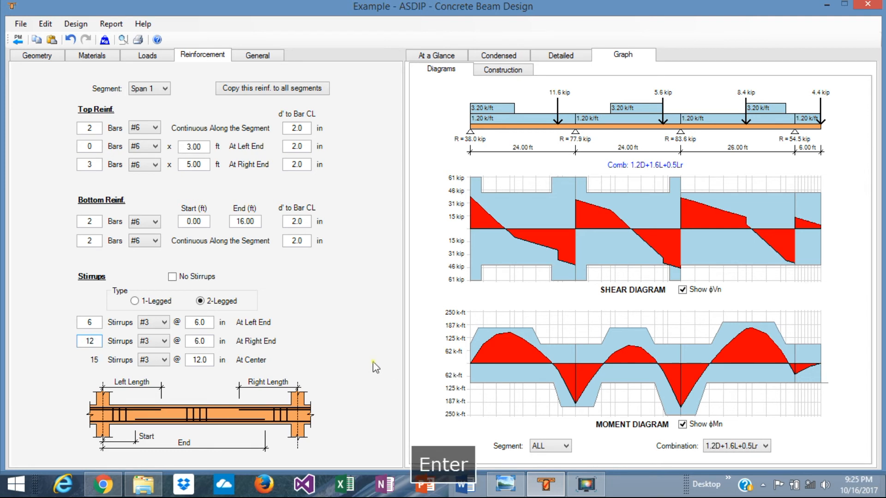
{"action": "mouse_move", "coordinate": [582, 195]}
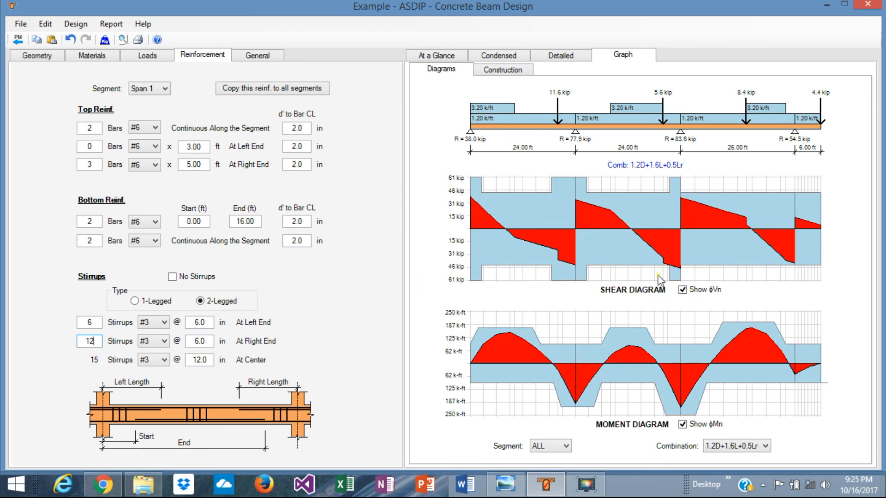
{"action": "left_click", "coordinate": [164, 88]}
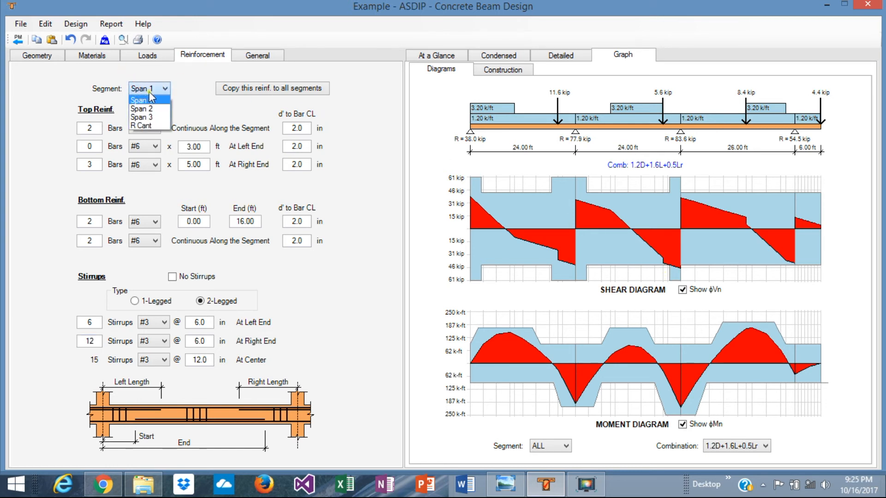
- Set Span 2's right-end stirrups to 12 and view the design summary
{"action": "left_click", "coordinate": [142, 109]}
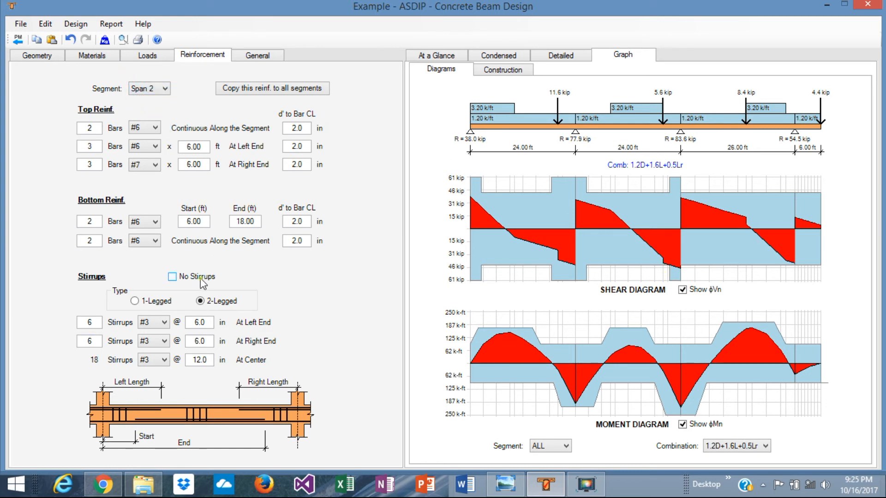
{"action": "mouse_move", "coordinate": [199, 360]}
{"action": "type", "text": "12"}
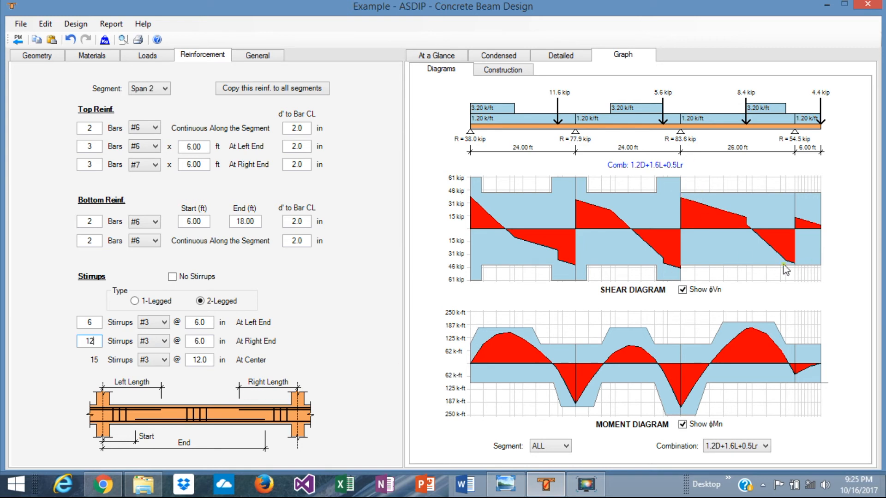
{"action": "mouse_move", "coordinate": [664, 263]}
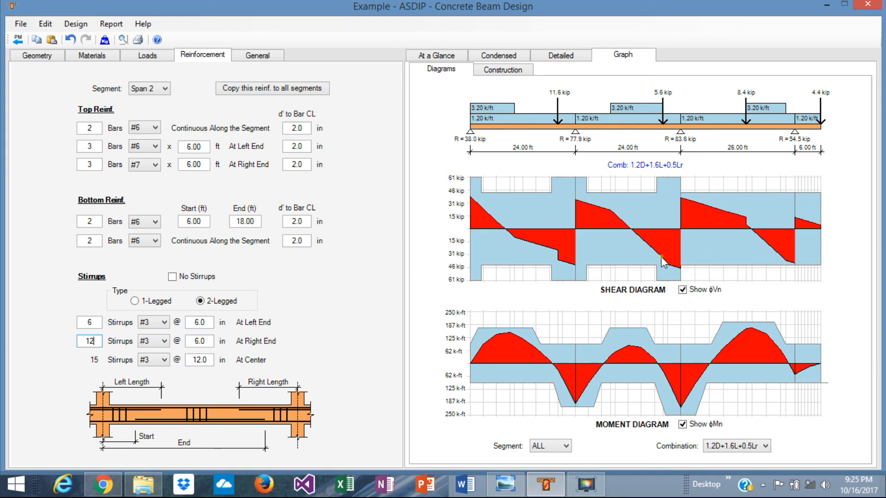
{"action": "mouse_move", "coordinate": [540, 88]}
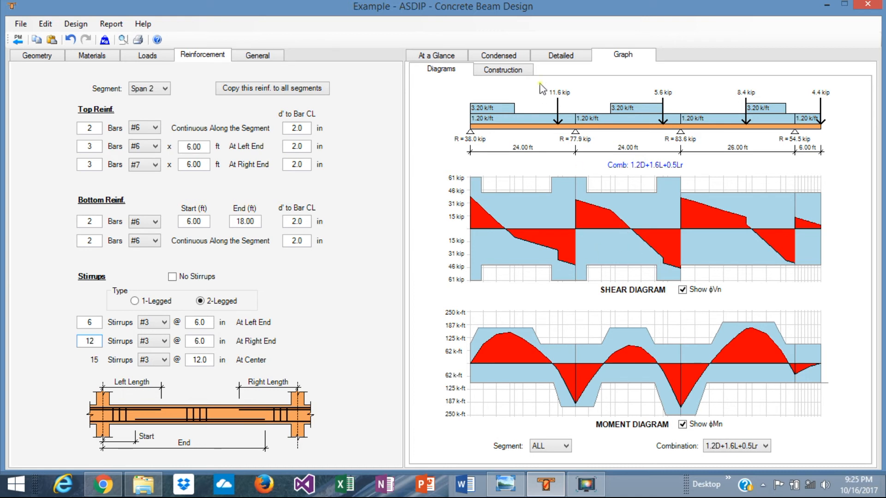
{"action": "mouse_move", "coordinate": [529, 251]}
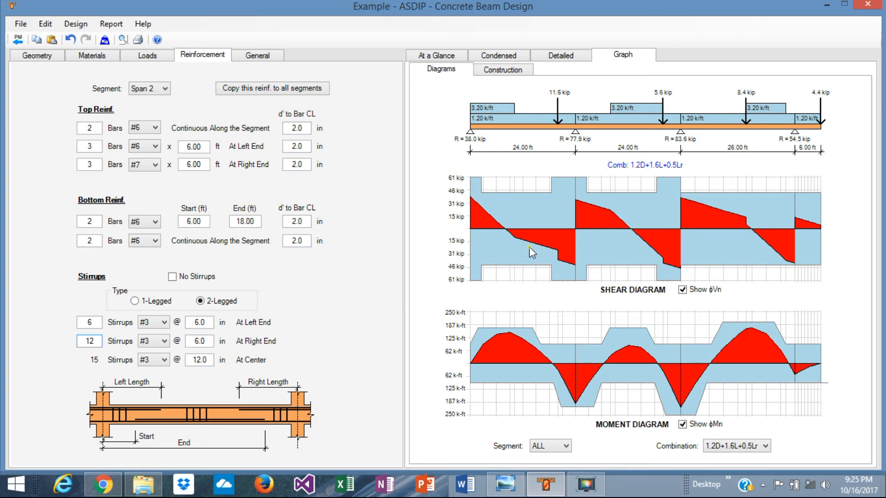
{"action": "mouse_move", "coordinate": [502, 366]}
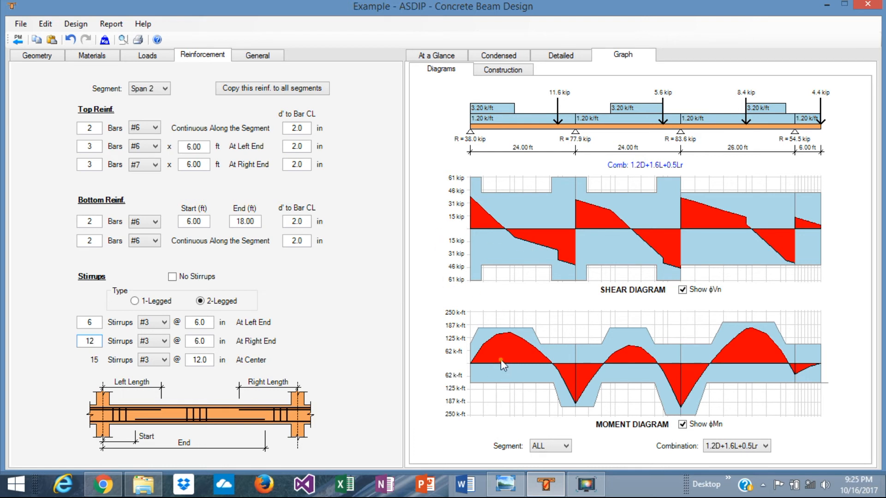
{"action": "mouse_move", "coordinate": [538, 339]}
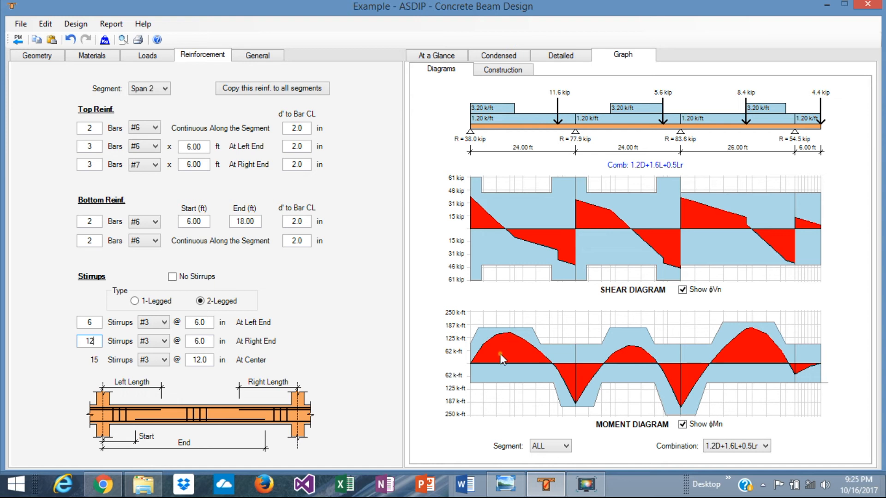
{"action": "mouse_move", "coordinate": [594, 394]}
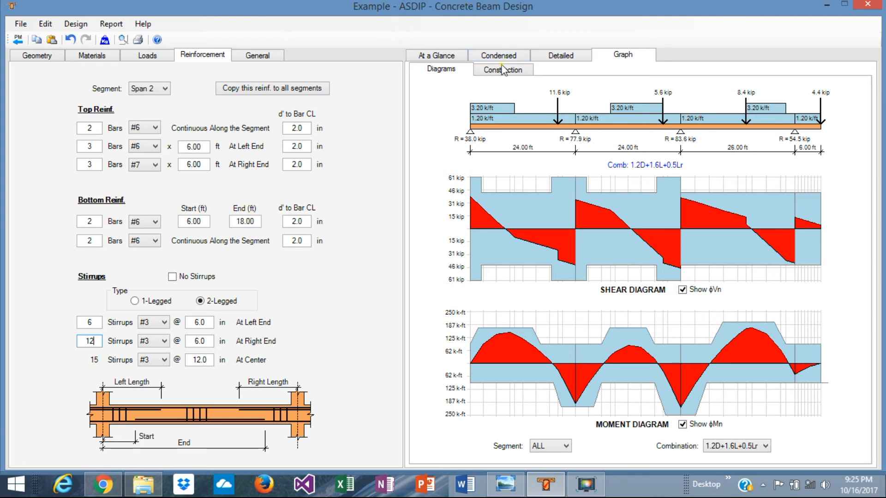
{"action": "left_click", "coordinate": [435, 54]}
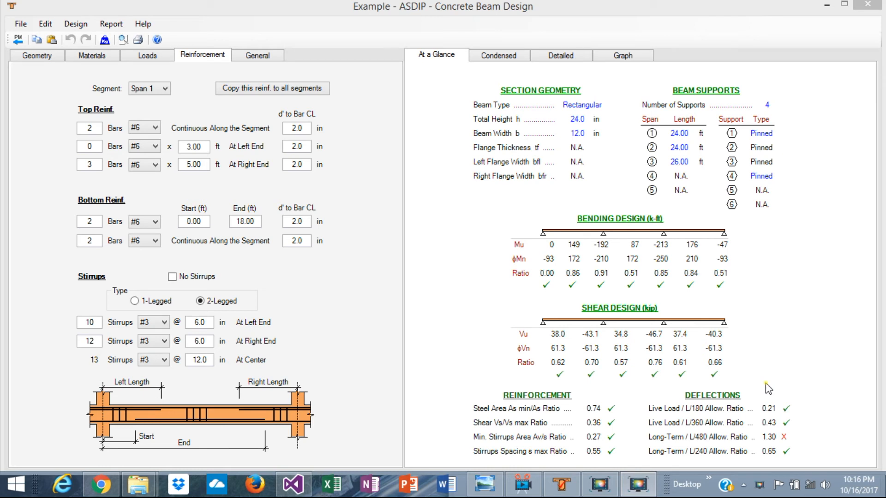
{"action": "mouse_move", "coordinate": [715, 284]}
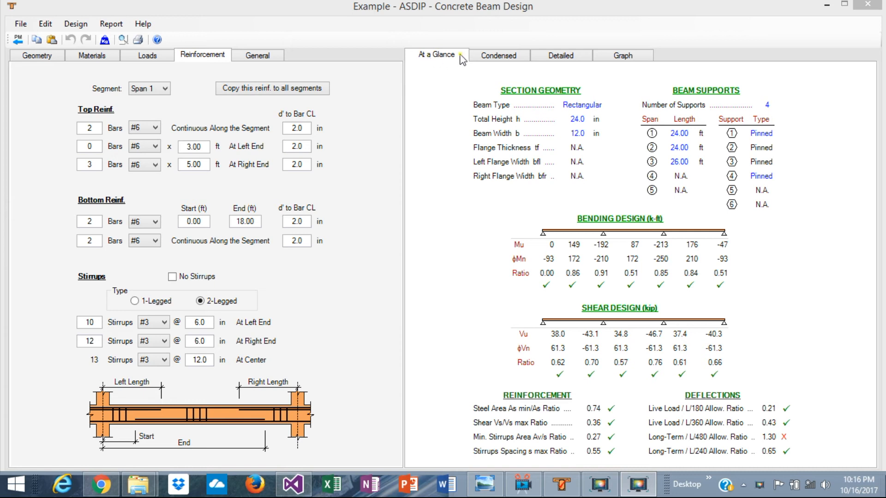
{"action": "mouse_move", "coordinate": [602, 105]}
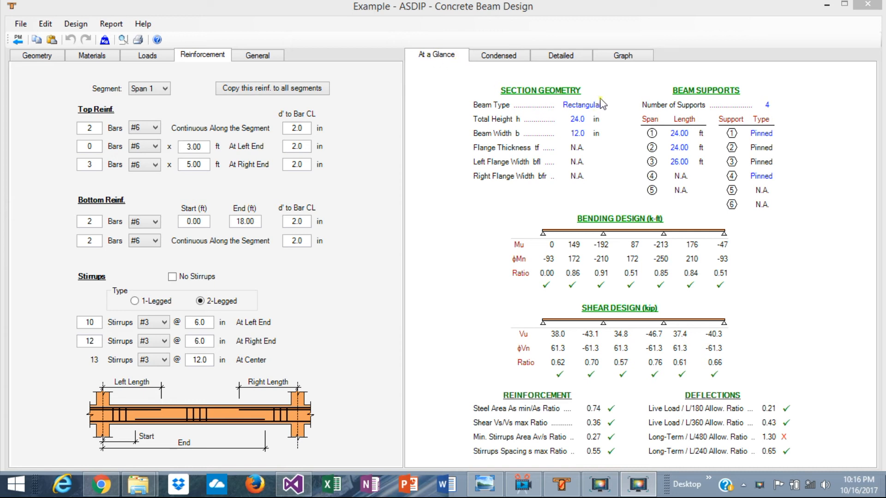
{"action": "mouse_move", "coordinate": [619, 147]}
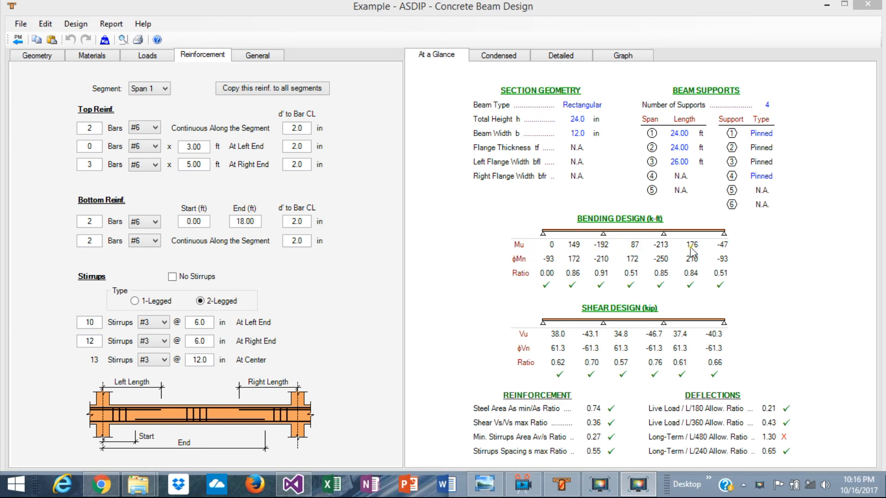
{"action": "mouse_move", "coordinate": [530, 266]}
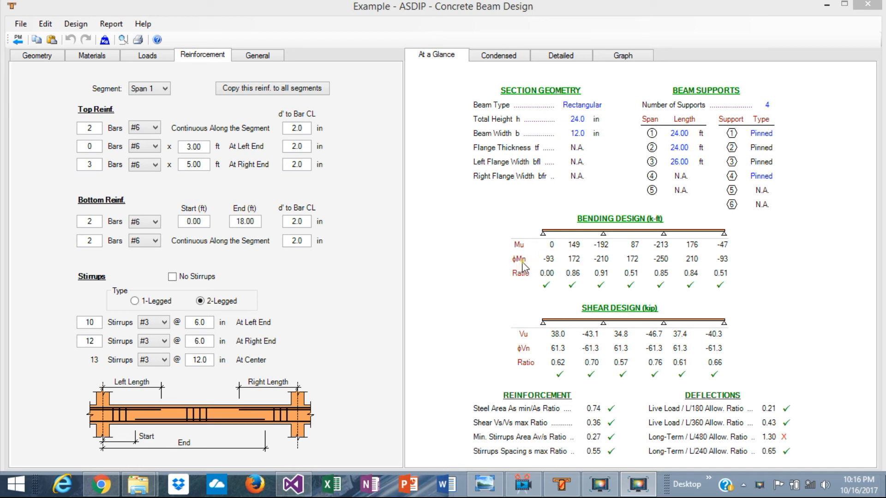
{"action": "mouse_move", "coordinate": [713, 268]}
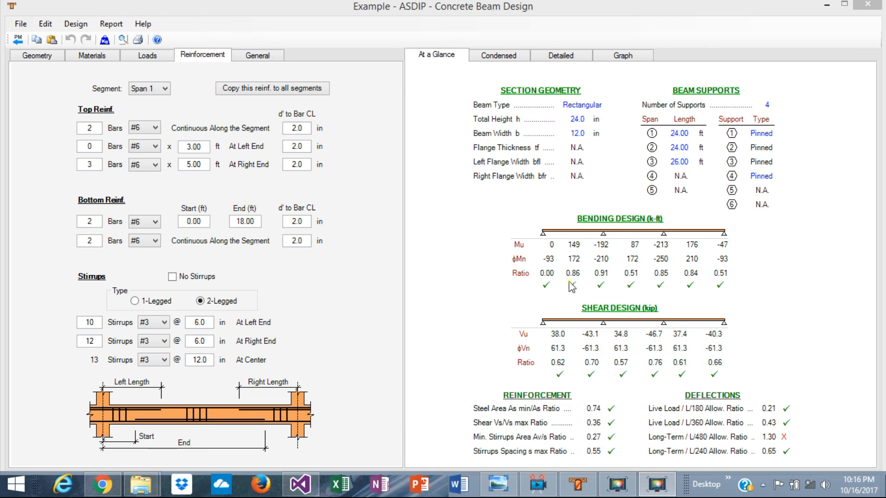
{"action": "mouse_move", "coordinate": [593, 308]}
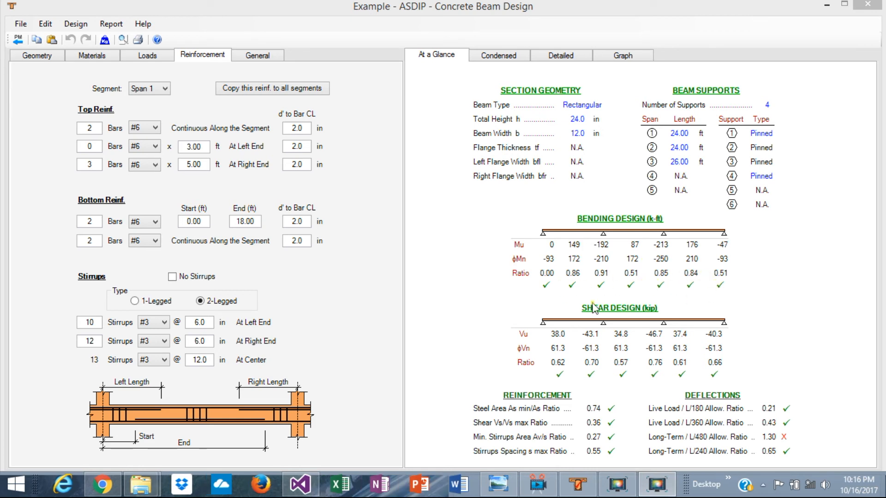
{"action": "mouse_move", "coordinate": [615, 310]}
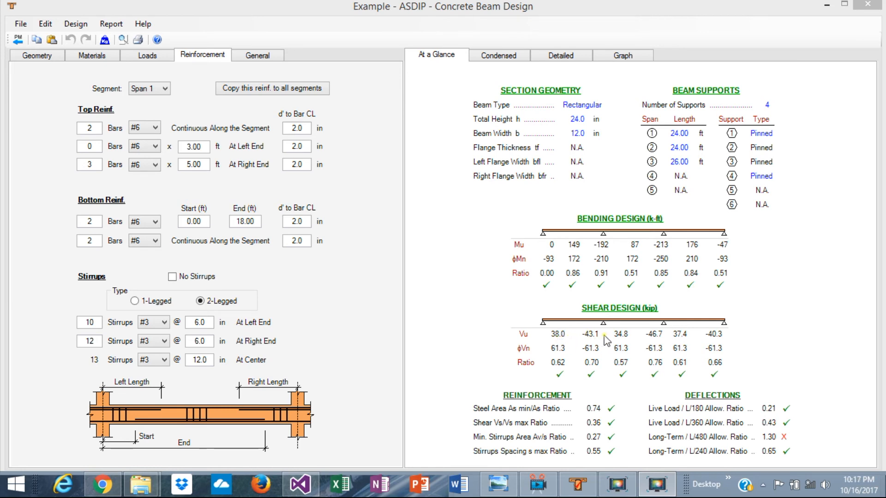
{"action": "mouse_move", "coordinate": [713, 344]}
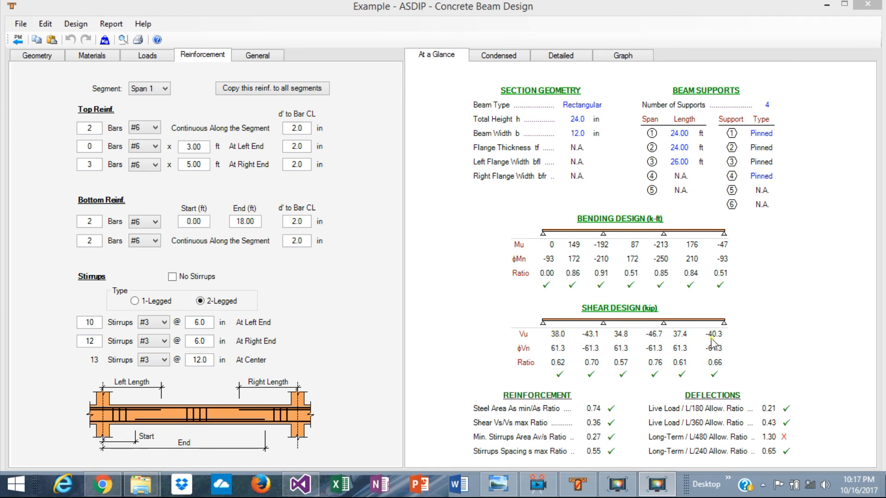
{"action": "mouse_move", "coordinate": [615, 357]}
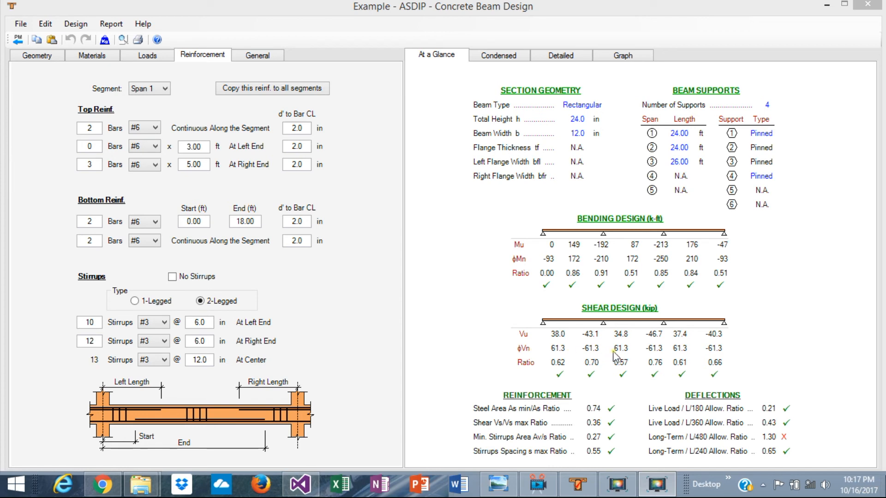
{"action": "mouse_move", "coordinate": [648, 384]}
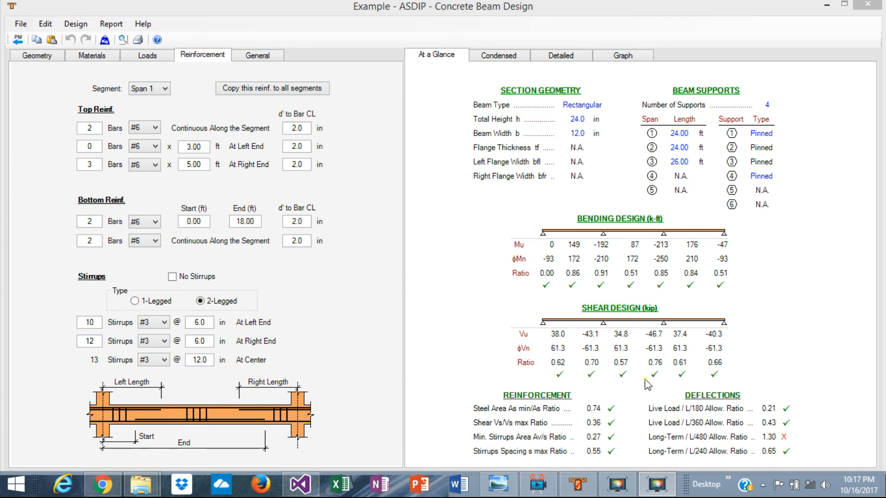
{"action": "mouse_move", "coordinate": [556, 380]}
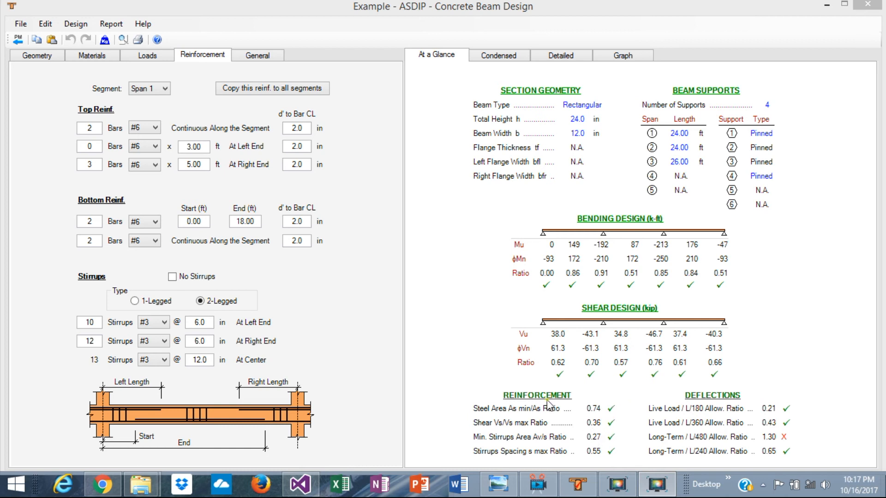
{"action": "mouse_move", "coordinate": [556, 413]}
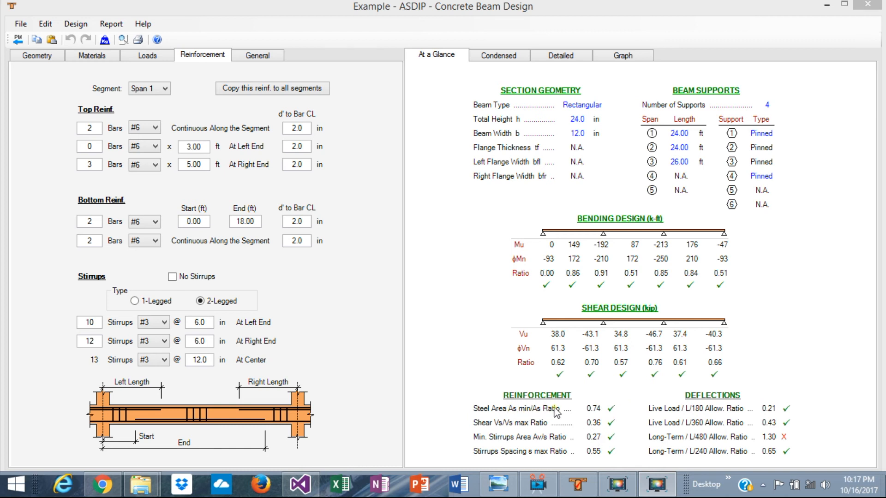
{"action": "mouse_move", "coordinate": [717, 446]}
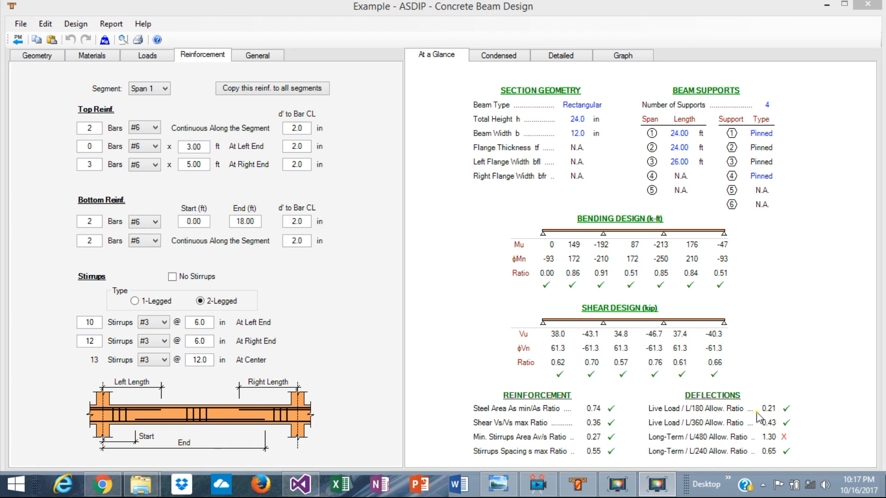
{"action": "mouse_move", "coordinate": [757, 441]}
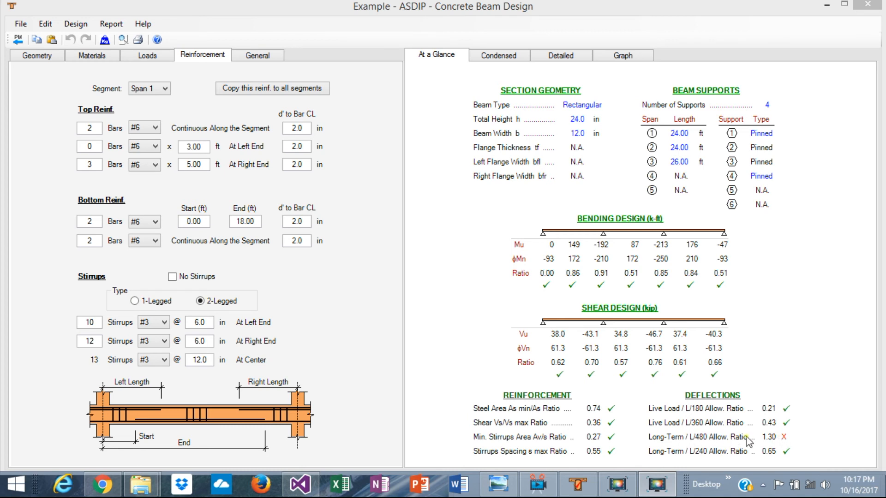
{"action": "mouse_move", "coordinate": [731, 446]}
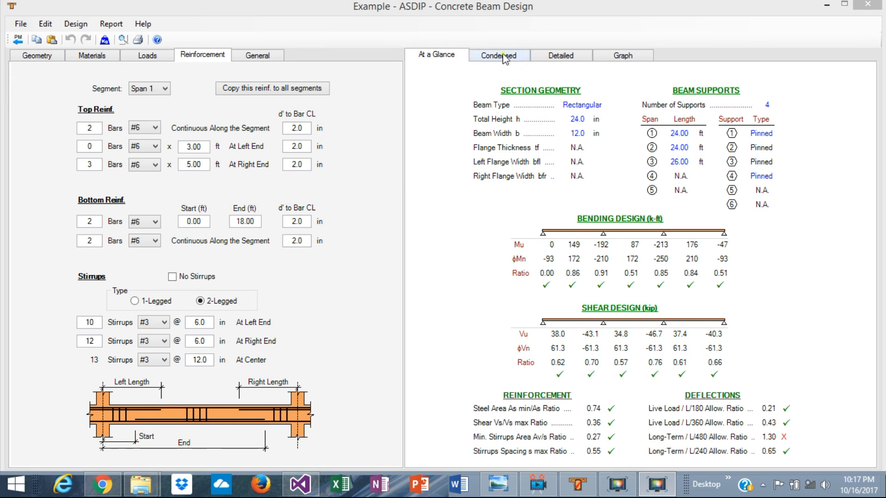
- Review the Condensed report: shear, deflections (long-term NG at 1.30), reinforcement and applied loads
{"action": "left_click", "coordinate": [497, 55]}
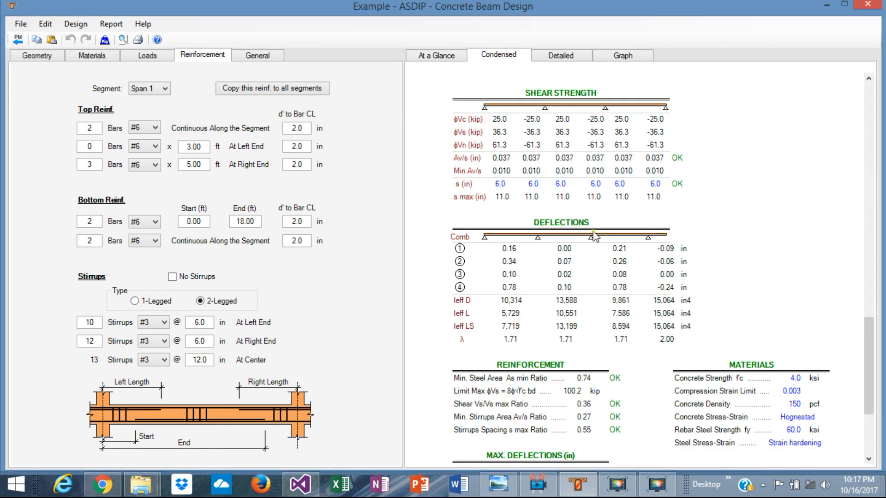
{"action": "scroll", "scroll_direction": "down", "scroll_amount": 3}
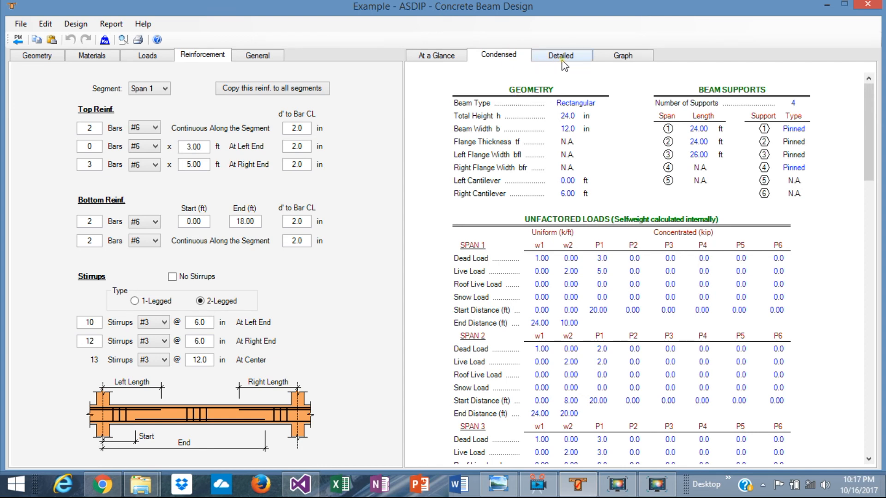
{"action": "left_click", "coordinate": [497, 55]}
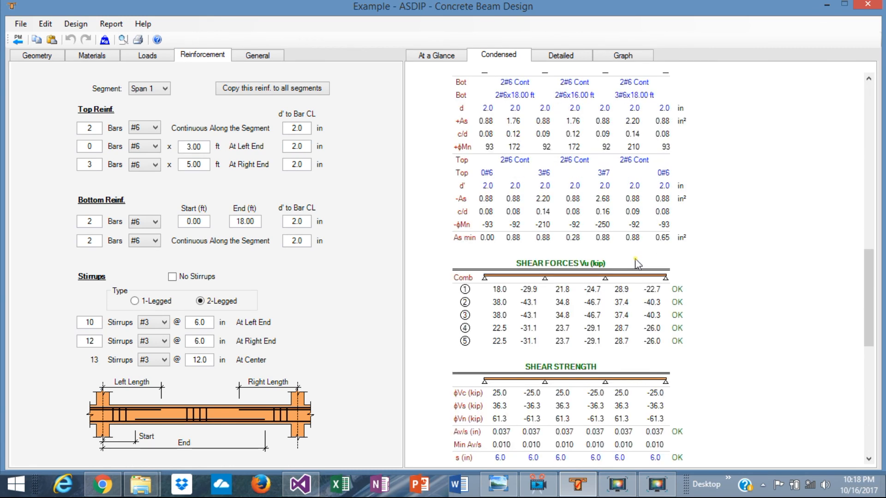
{"action": "scroll", "scroll_direction": "down", "scroll_amount": 3}
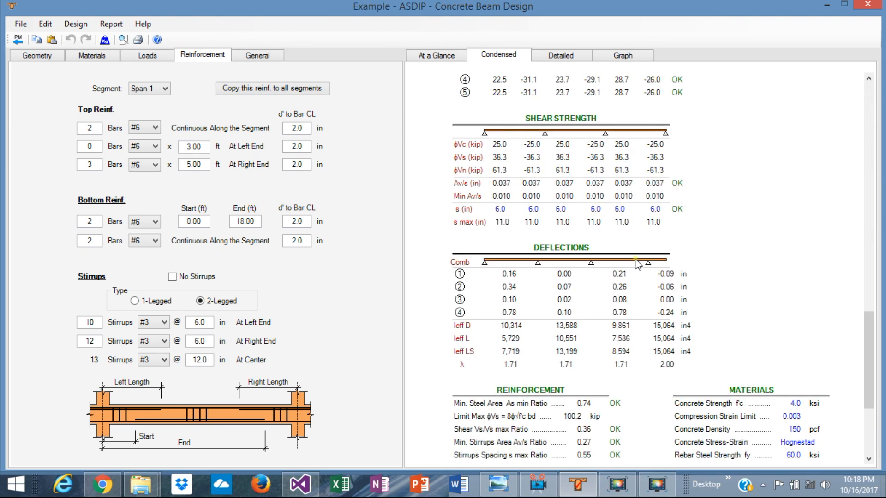
{"action": "scroll", "scroll_direction": "down", "scroll_amount": 3}
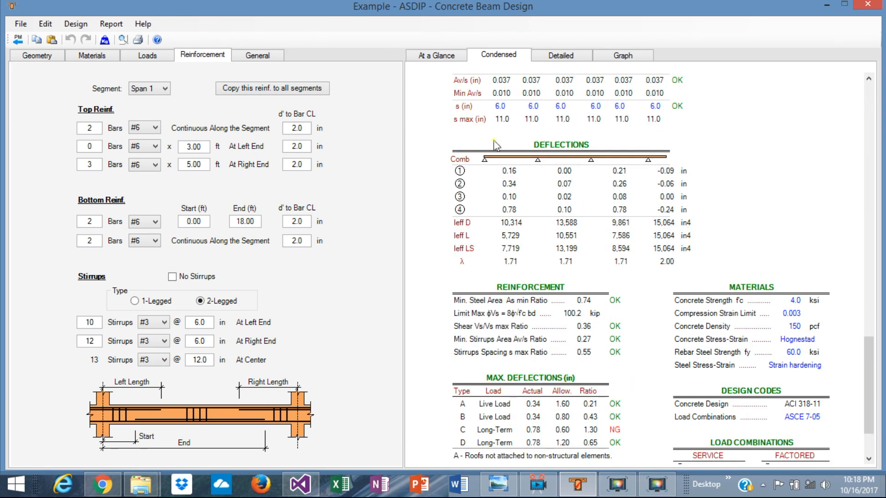
{"action": "mouse_move", "coordinate": [466, 193]}
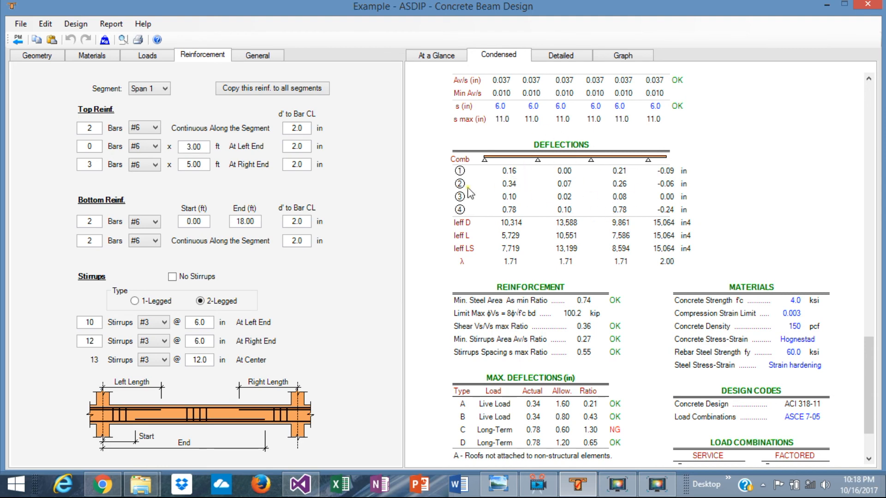
{"action": "mouse_move", "coordinate": [517, 309]}
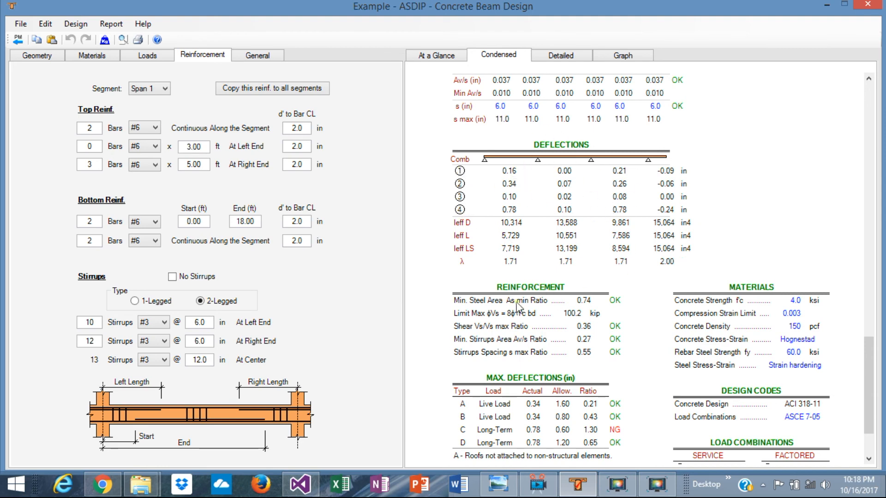
{"action": "scroll", "scroll_direction": "down", "scroll_amount": 3}
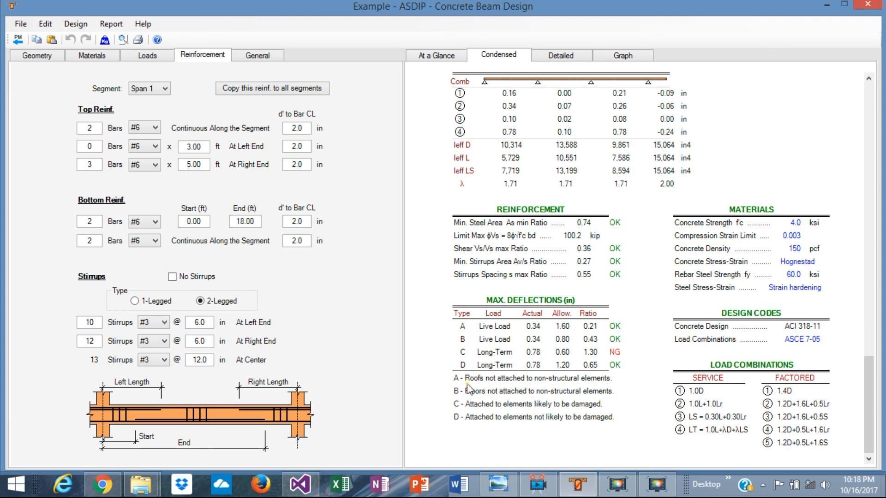
{"action": "mouse_move", "coordinate": [530, 394]}
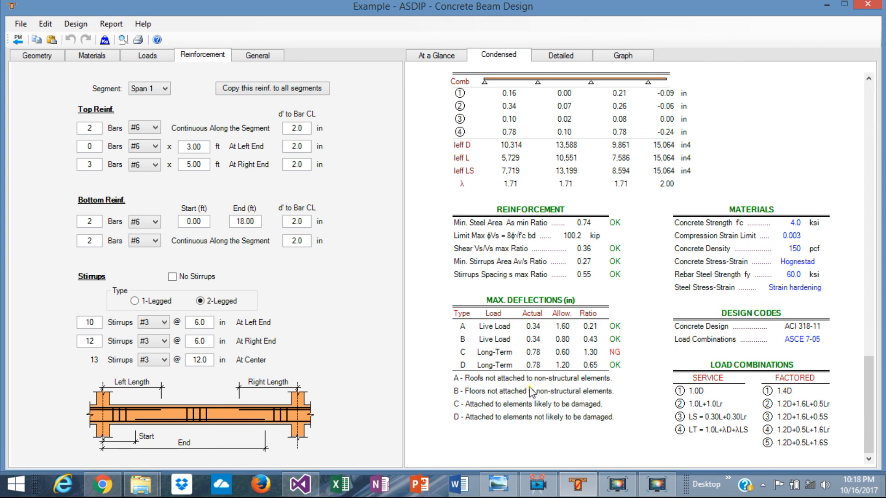
{"action": "mouse_move", "coordinate": [646, 354]}
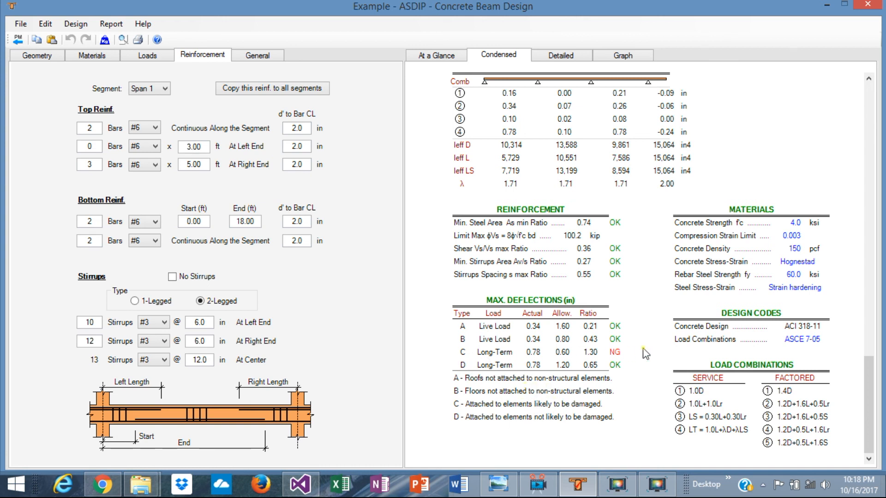
{"action": "mouse_move", "coordinate": [582, 358]}
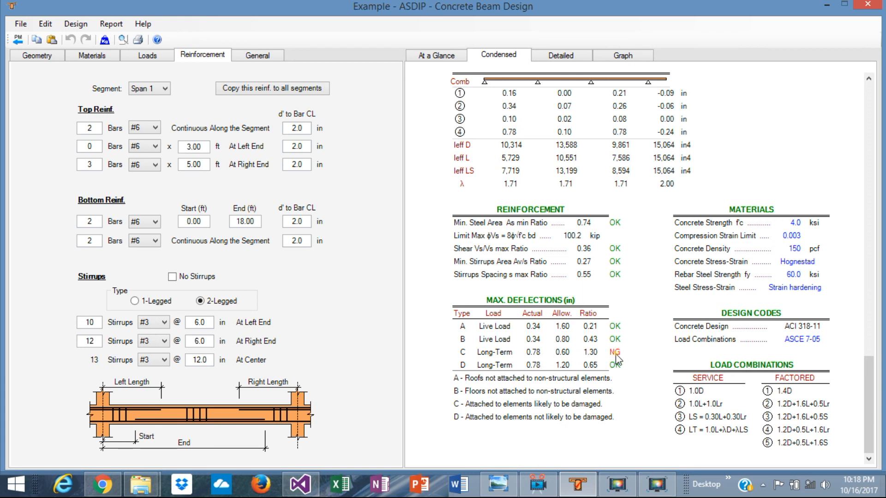
{"action": "mouse_move", "coordinate": [462, 412]}
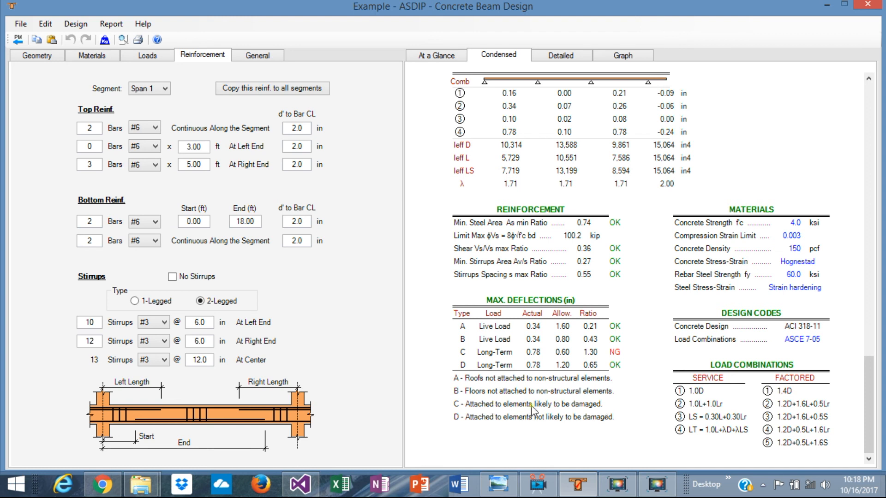
{"action": "mouse_move", "coordinate": [559, 354]}
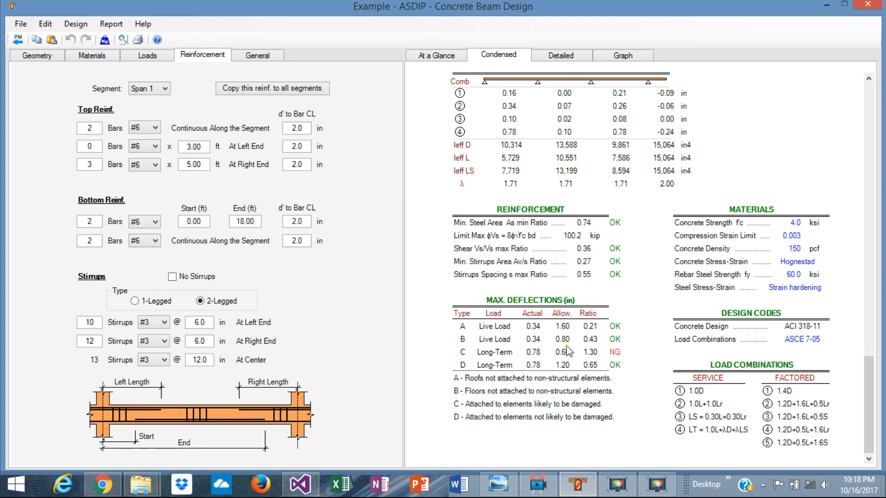
{"action": "mouse_move", "coordinate": [621, 394]}
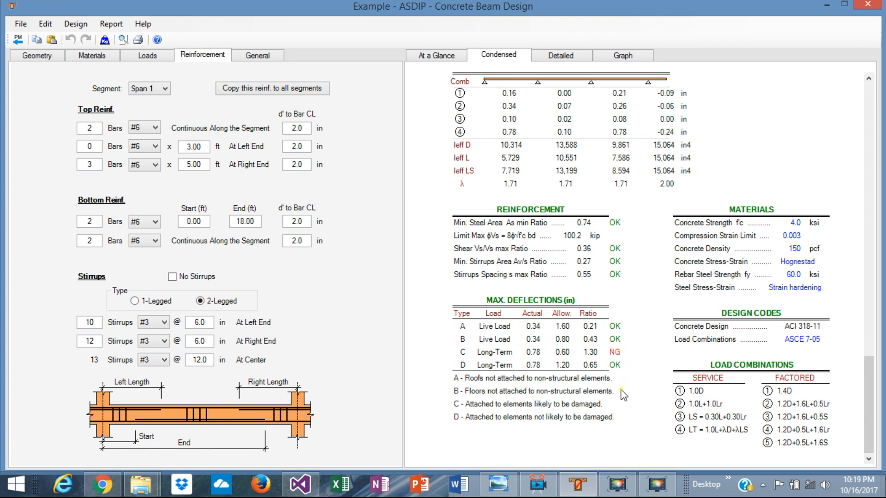
{"action": "mouse_move", "coordinate": [478, 423]}
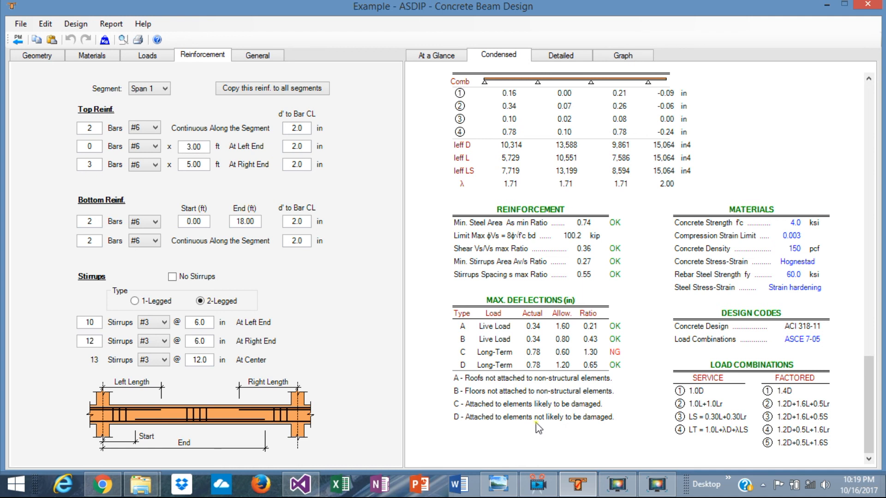
{"action": "mouse_move", "coordinate": [488, 423]}
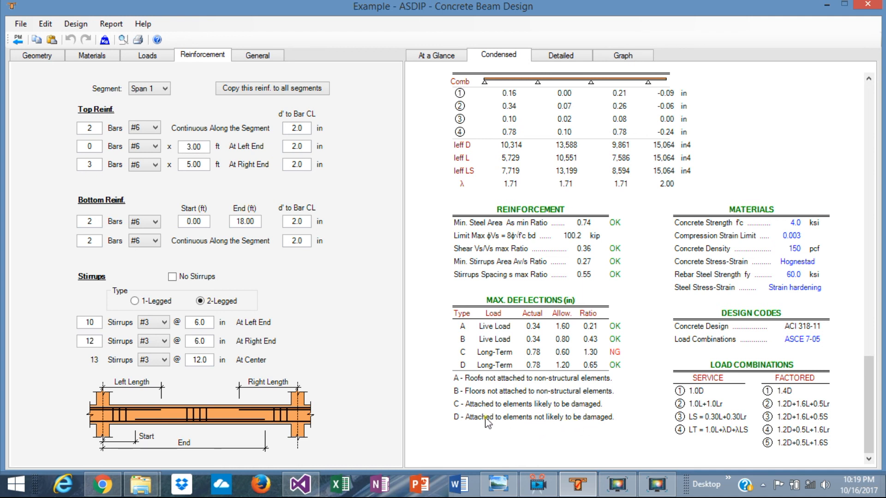
{"action": "mouse_move", "coordinate": [621, 369]}
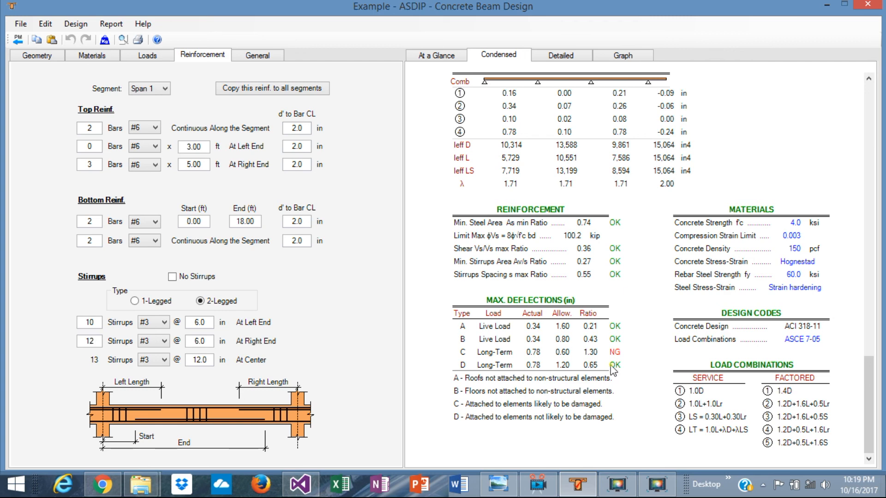
{"action": "scroll", "scroll_direction": "down", "scroll_amount": 3}
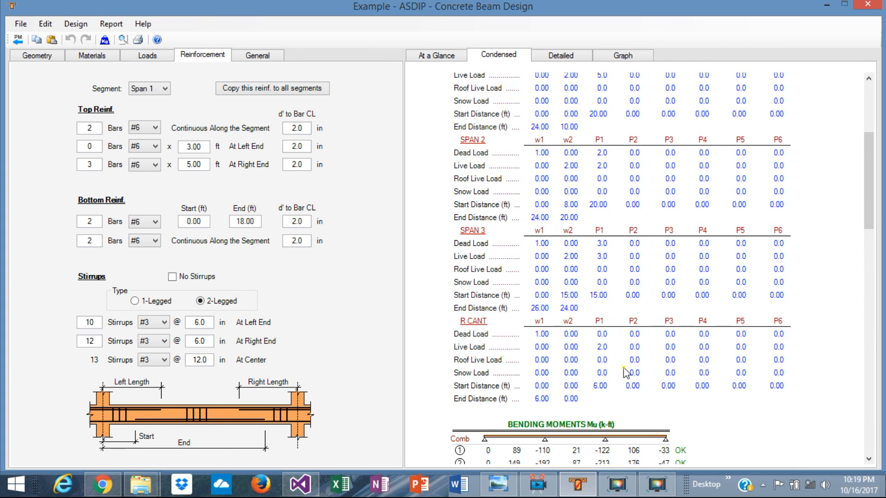
- Review the Detailed report's geometry, supports, loads and bending, shear and deflection calculations
{"action": "left_click", "coordinate": [560, 55]}
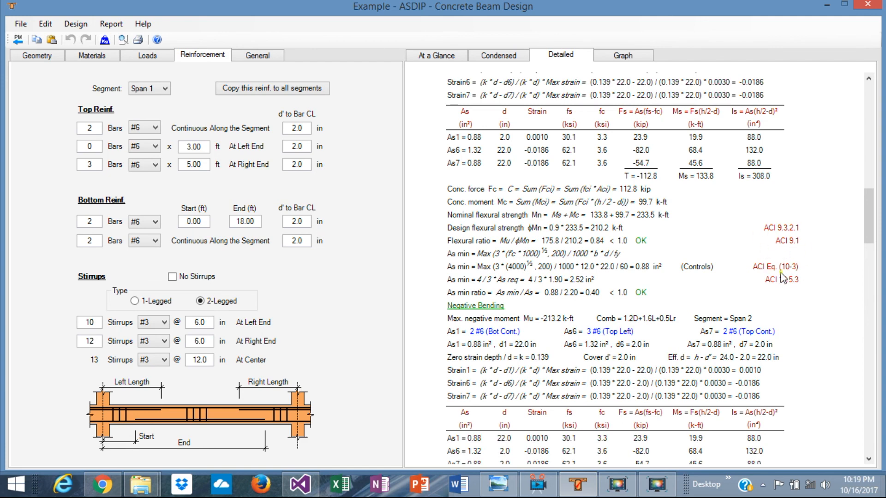
{"action": "scroll", "scroll_direction": "down", "scroll_amount": 3}
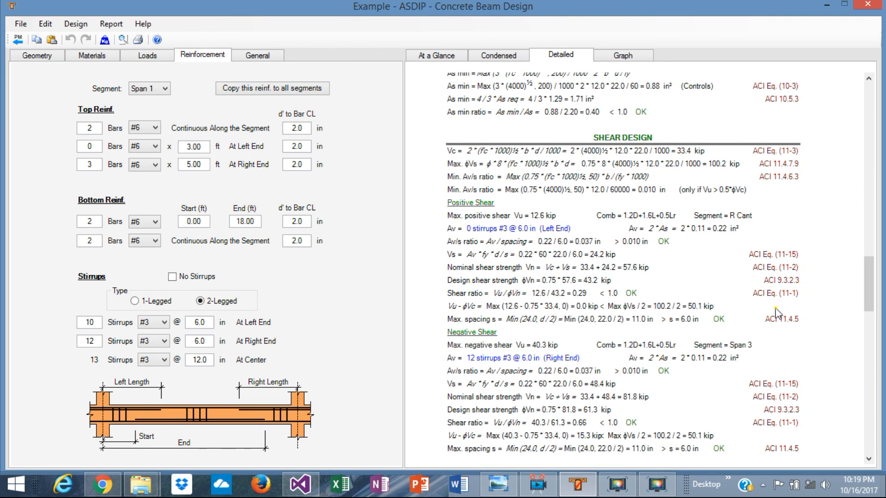
{"action": "scroll", "scroll_direction": "down", "scroll_amount": 3}
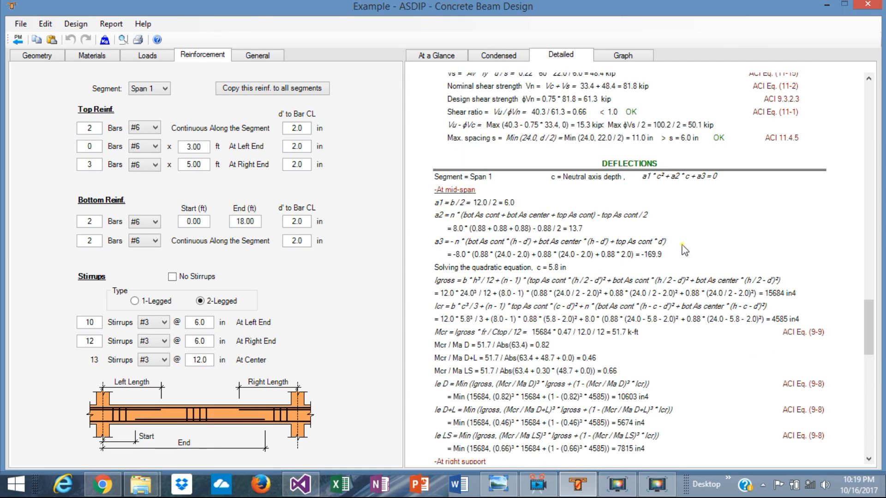
{"action": "scroll", "scroll_direction": "down", "scroll_amount": 3}
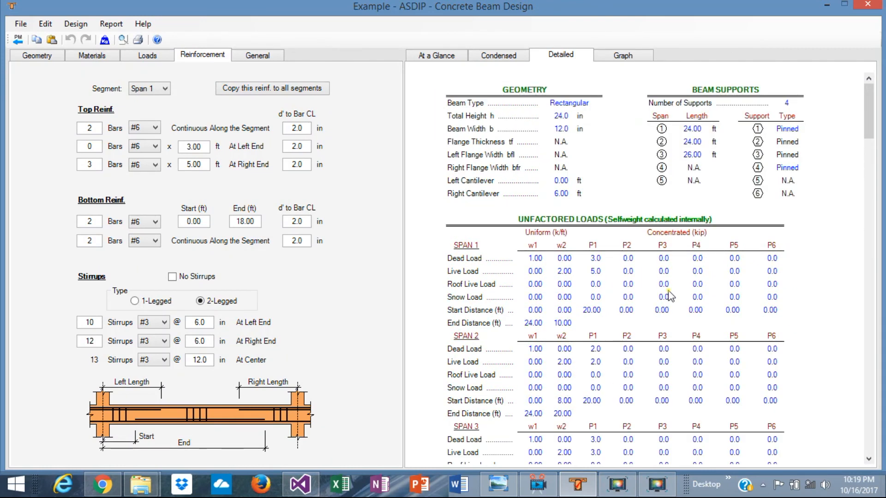
{"action": "mouse_move", "coordinate": [575, 282]}
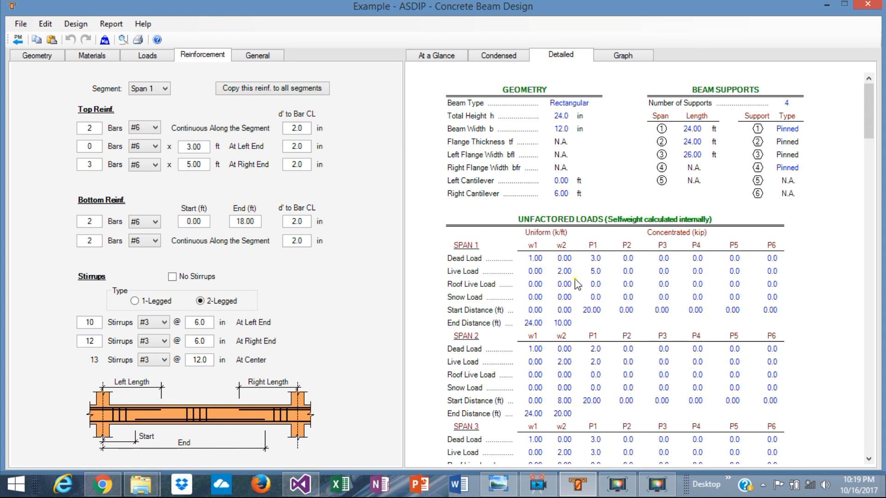
{"action": "mouse_move", "coordinate": [582, 285]}
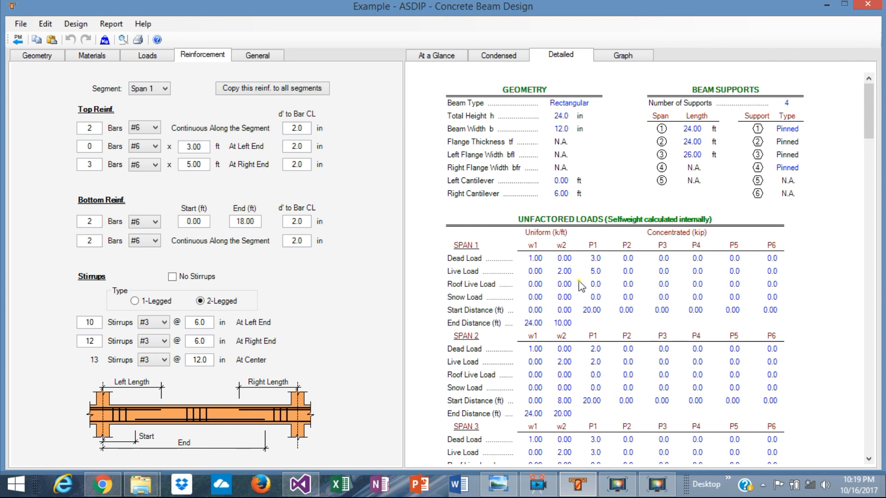